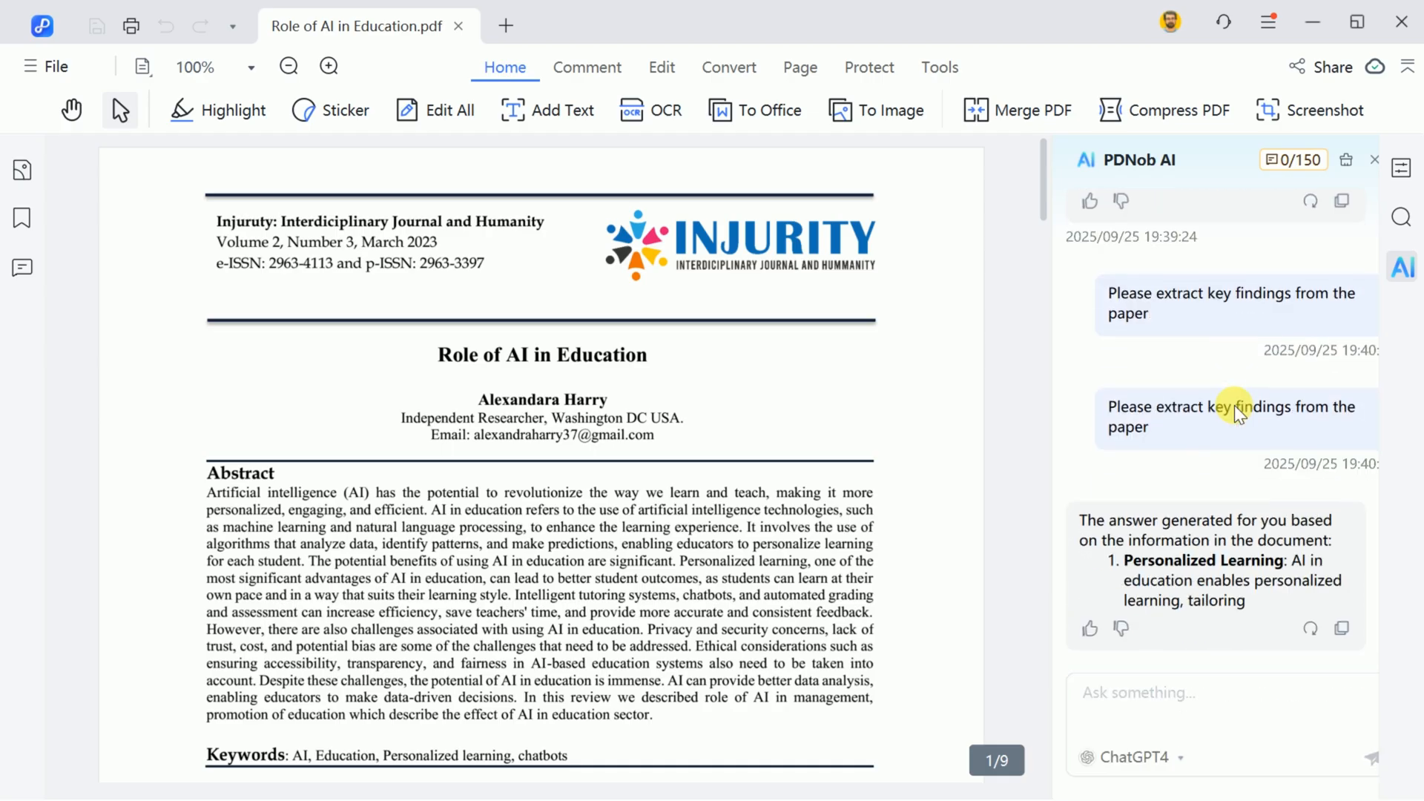
- Scroll through the PDNob product download page and its feature list
{"action": "scroll", "scroll_direction": "down", "scroll_amount": 3}
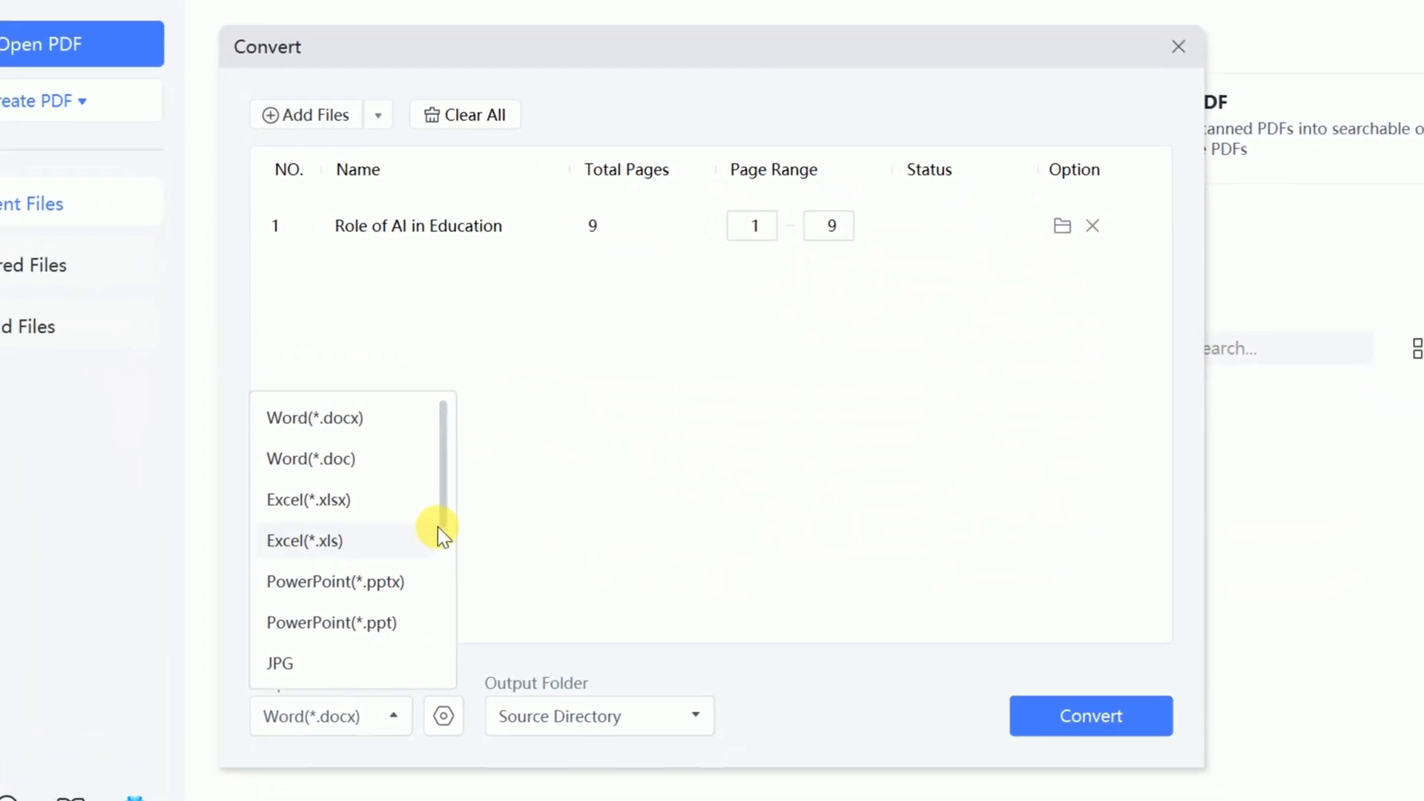
{"action": "scroll", "scroll_direction": "down", "scroll_amount": 3}
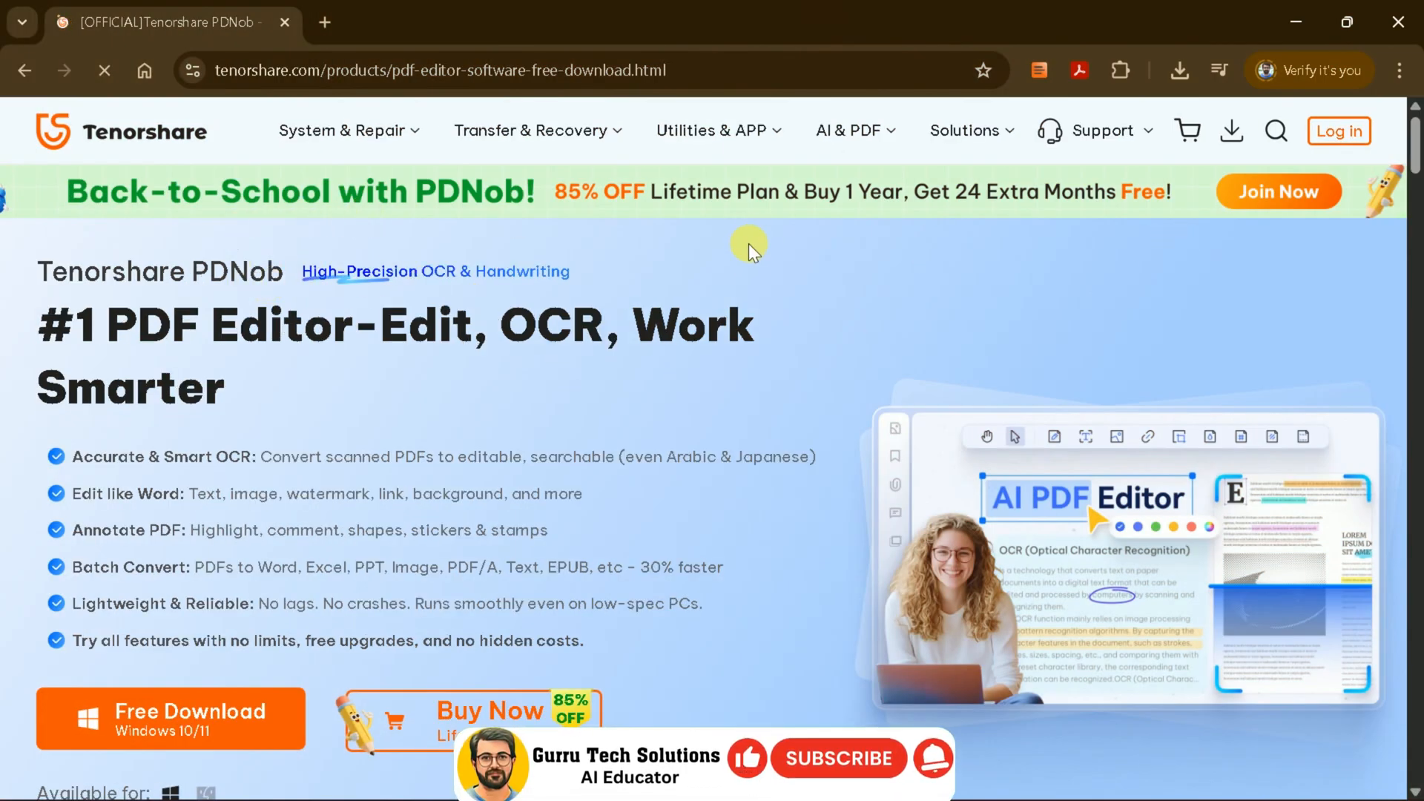
- Scroll the product page's feature overview and show the OCR feature details
{"action": "scroll", "scroll_direction": "down", "scroll_amount": 3}
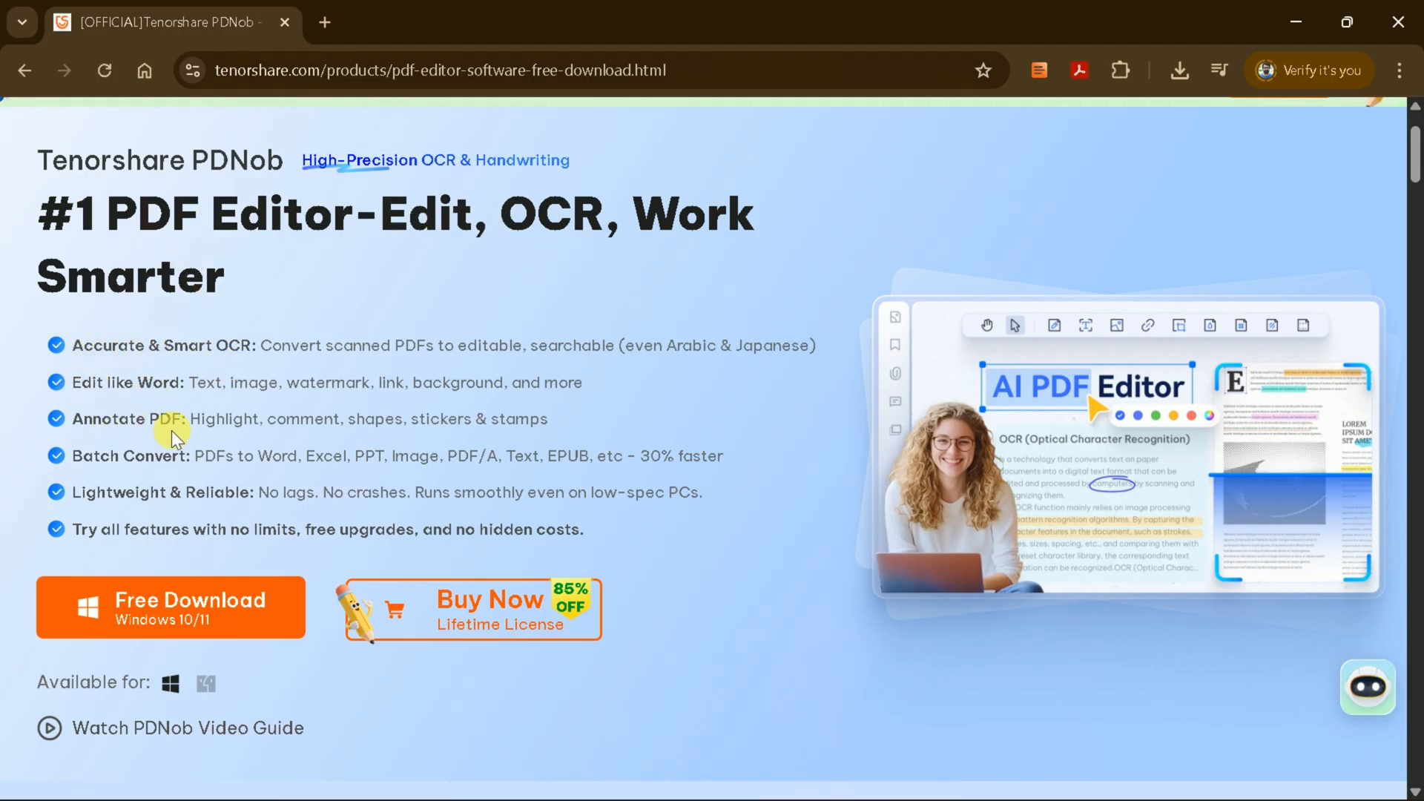
{"action": "scroll", "scroll_direction": "down", "scroll_amount": 3}
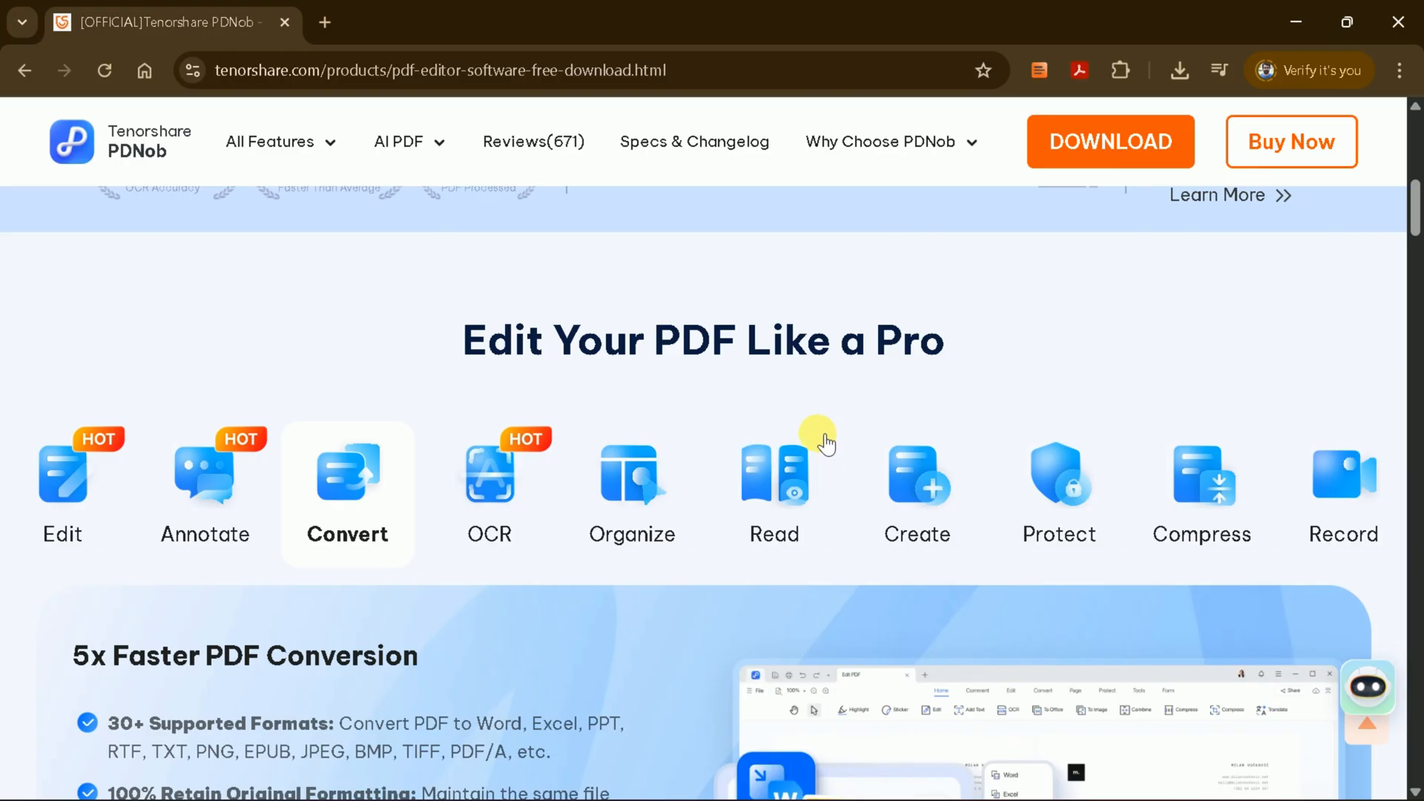
{"action": "mouse_move", "coordinate": [125, 494]}
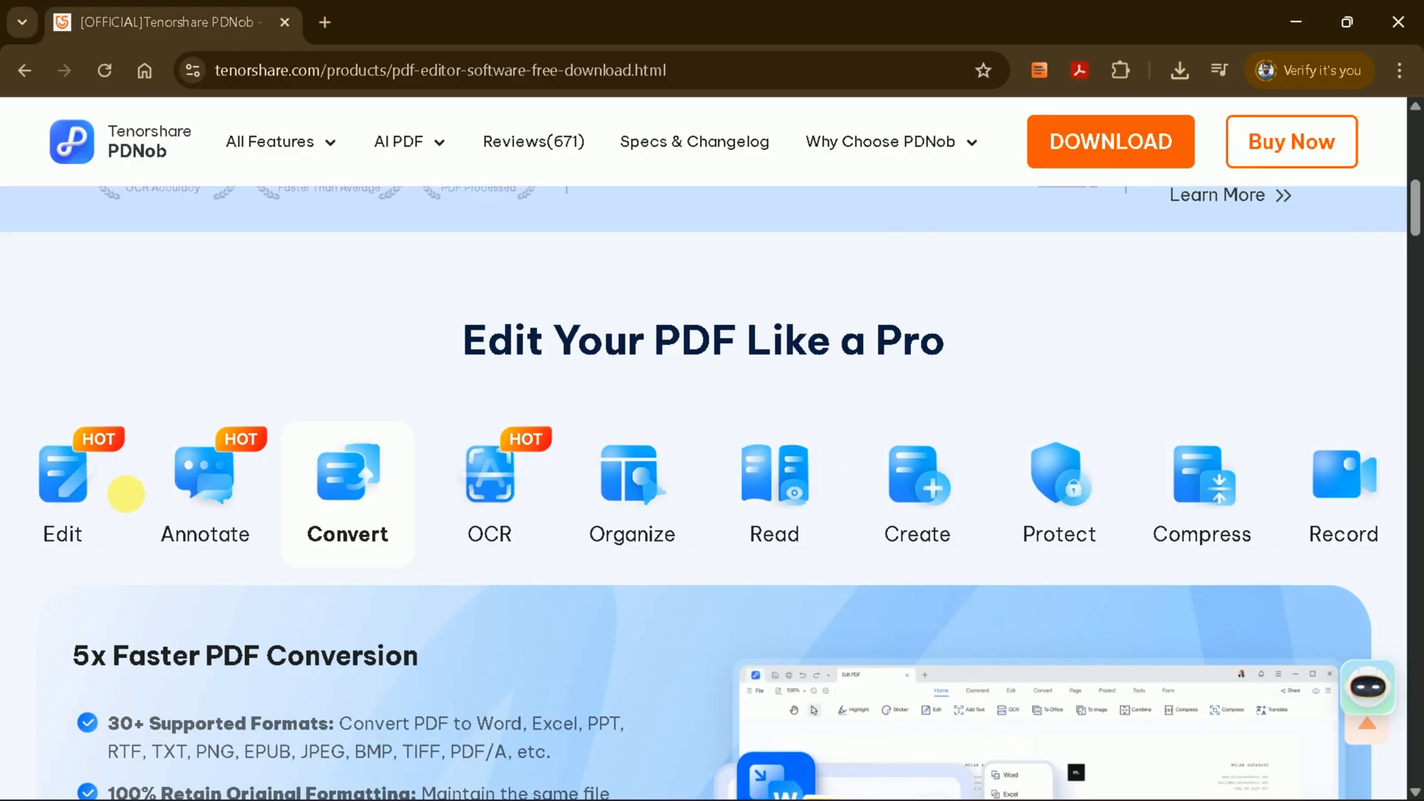
{"action": "scroll", "scroll_direction": "down", "scroll_amount": 3}
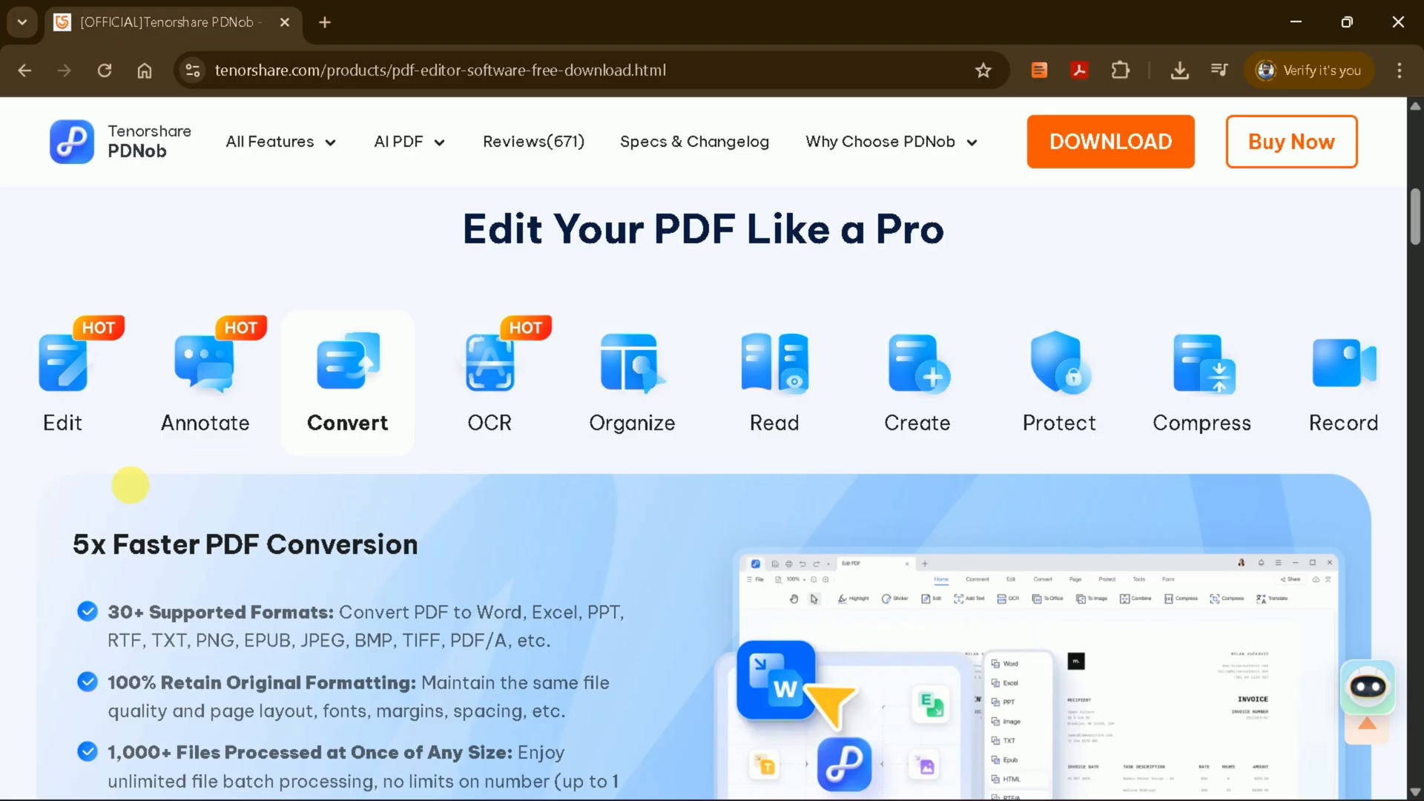
{"action": "mouse_move", "coordinate": [118, 372]}
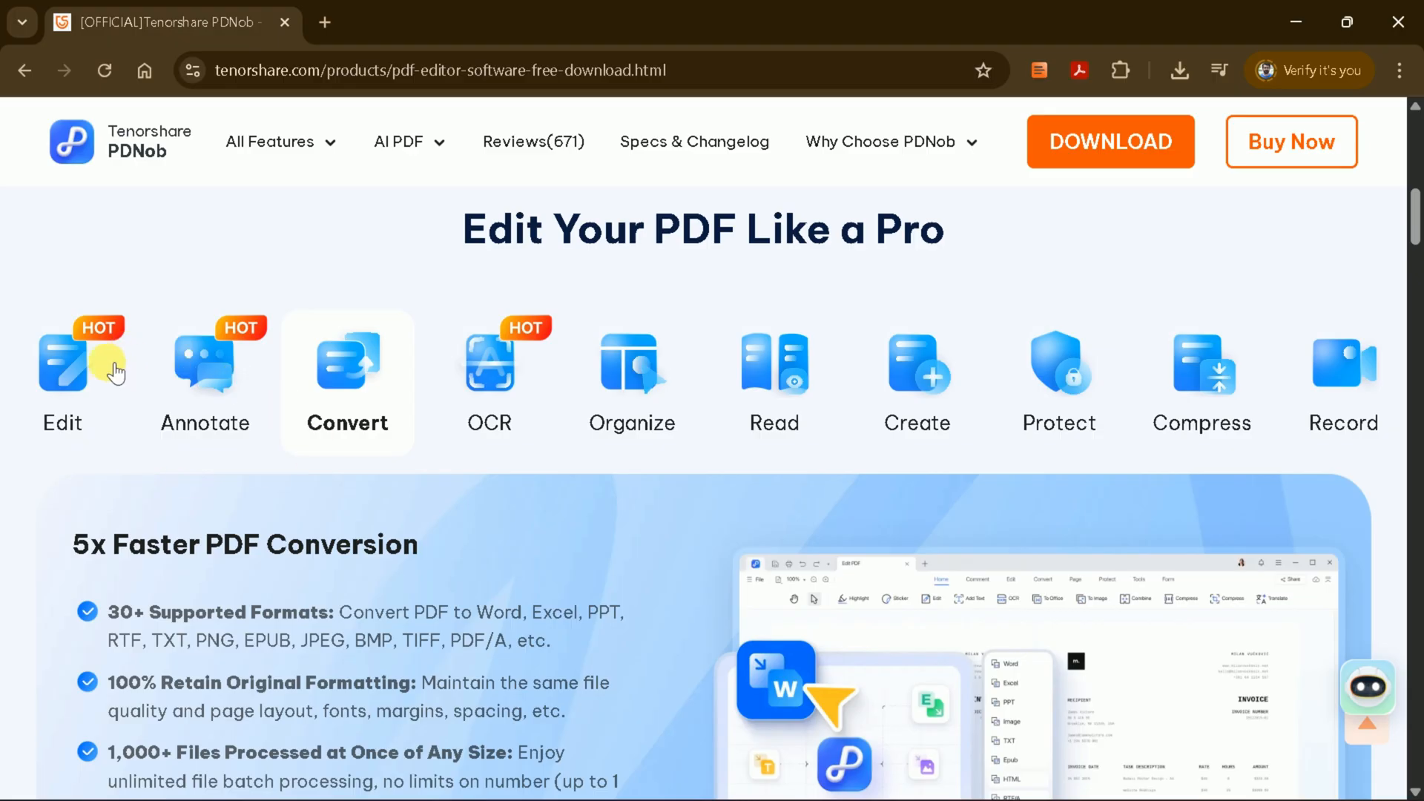
{"action": "mouse_move", "coordinate": [231, 415]}
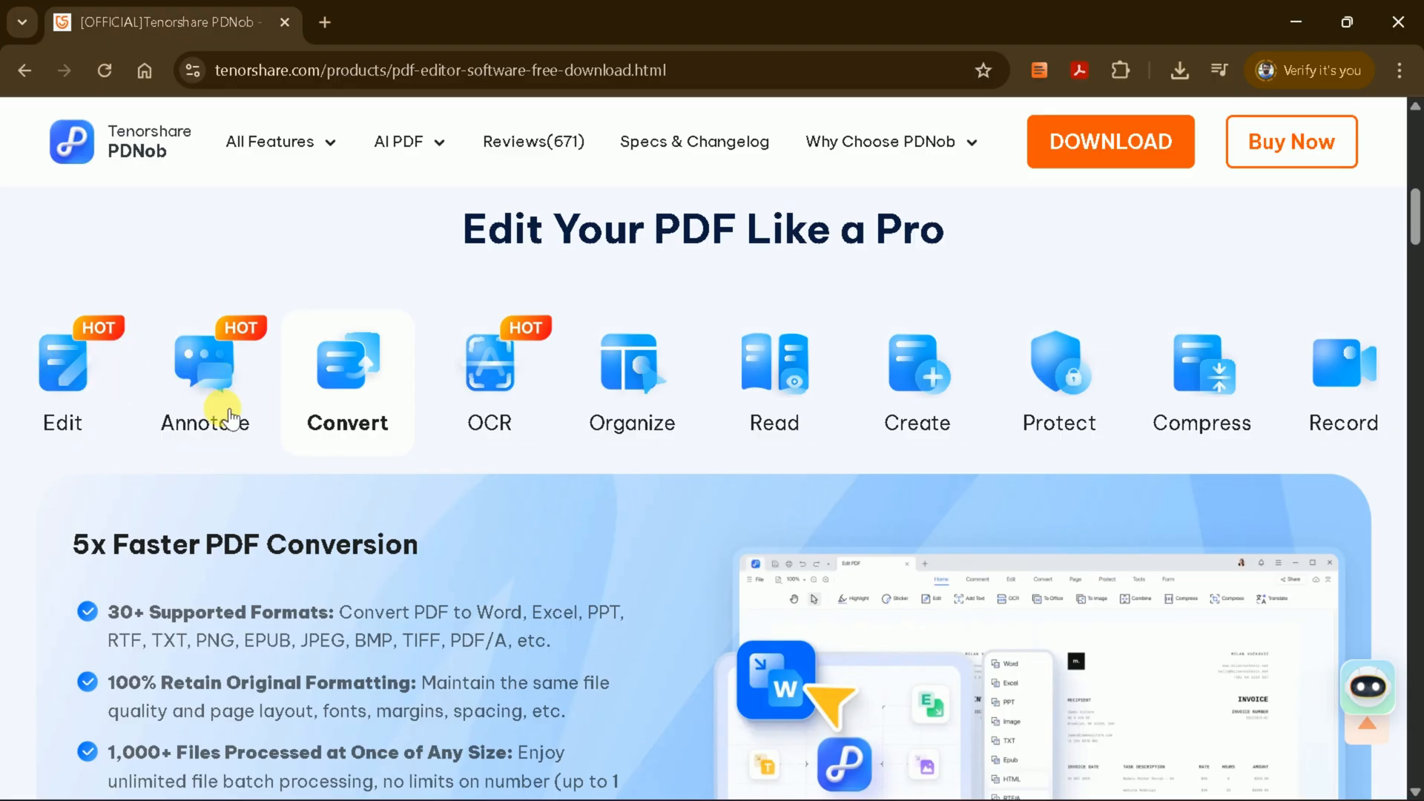
{"action": "mouse_move", "coordinate": [378, 414]}
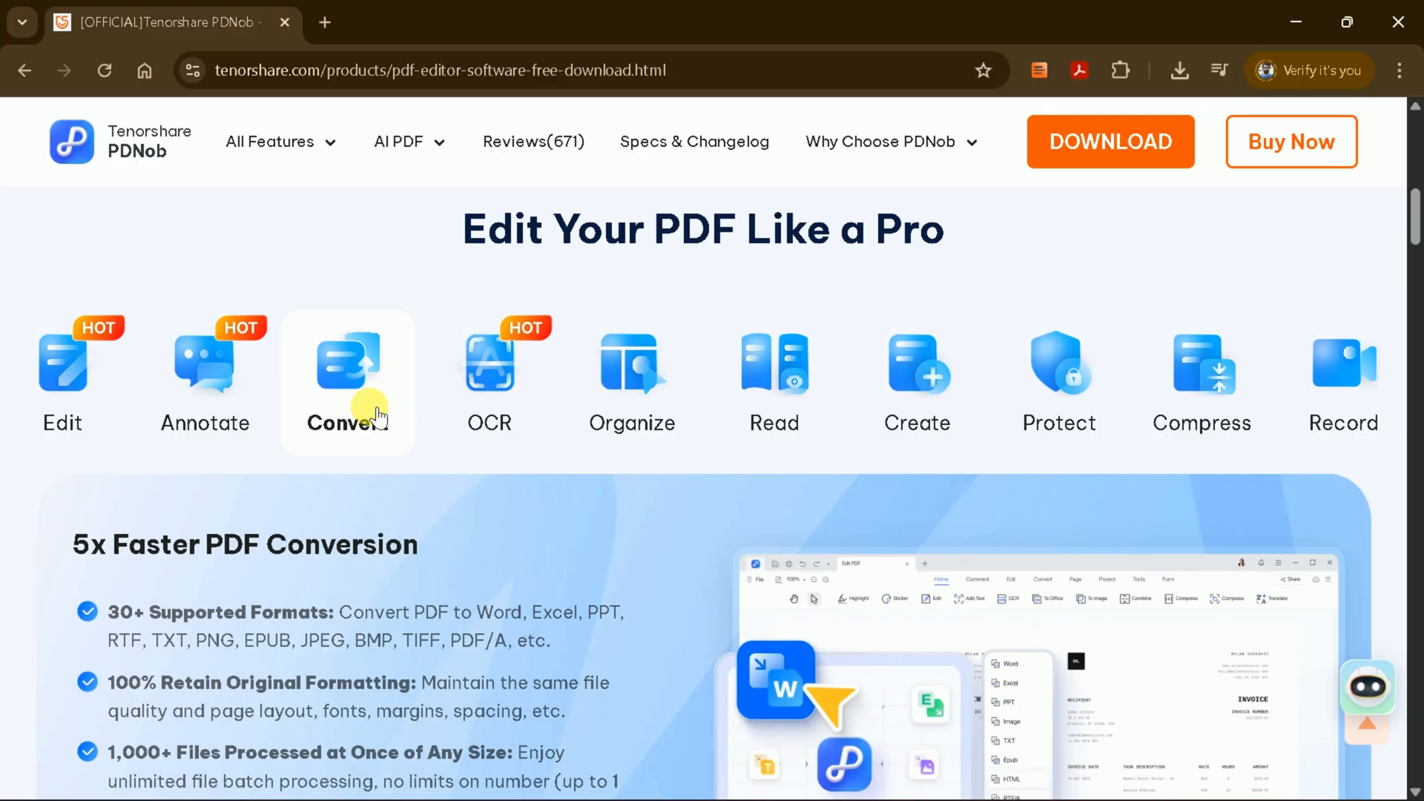
{"action": "left_click", "coordinate": [488, 376]}
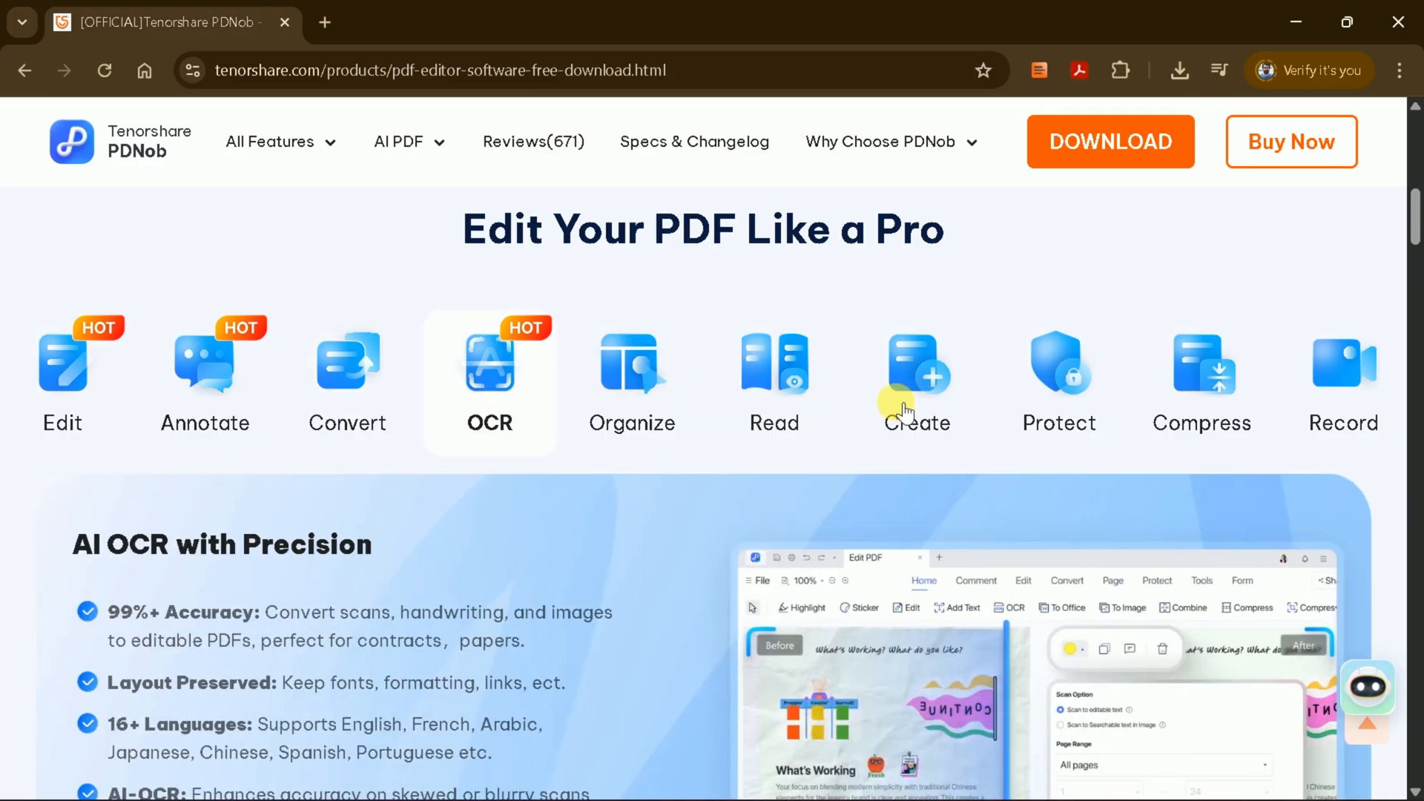
{"action": "mouse_move", "coordinate": [1317, 443]}
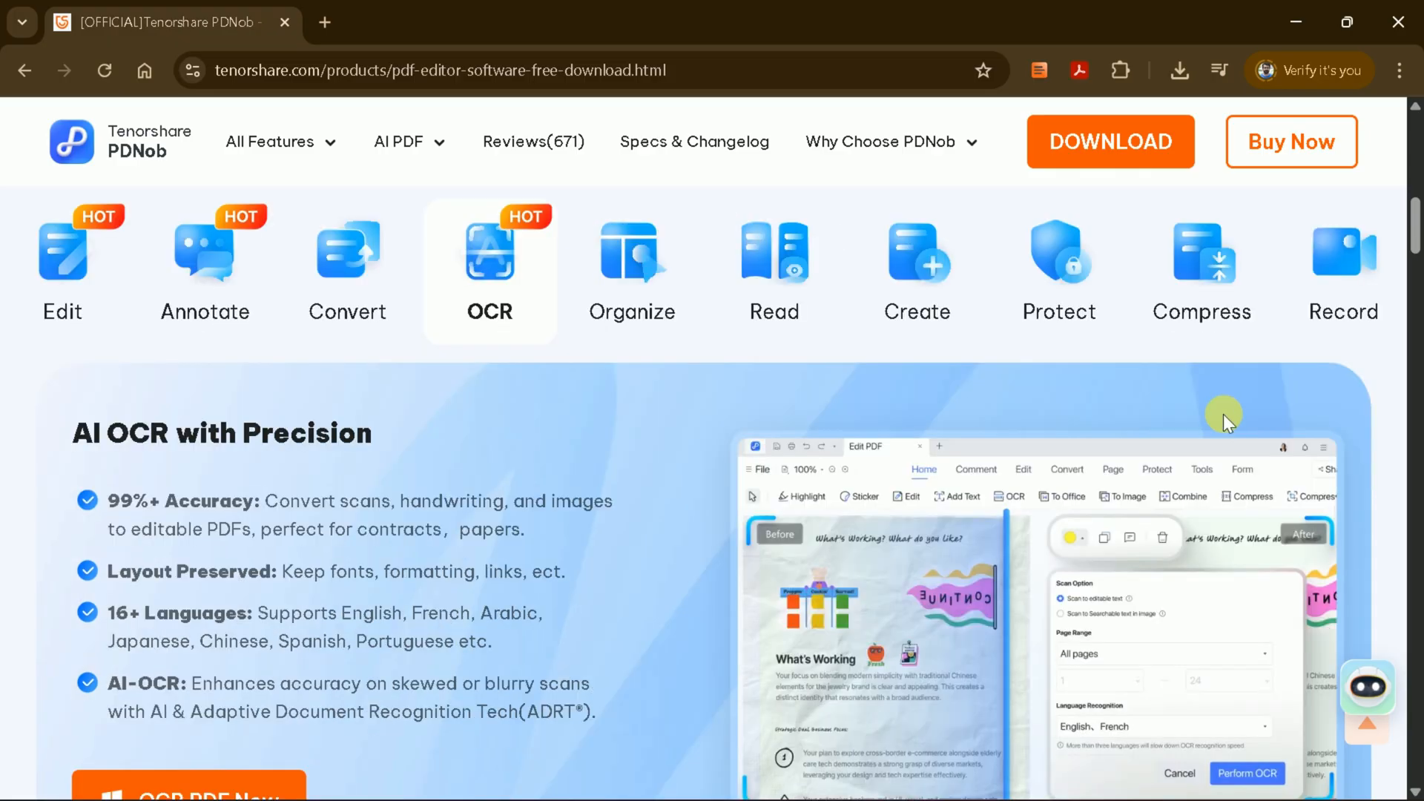
- Scroll through the AI PDF tools and desktop solution sections
{"action": "scroll", "scroll_direction": "down", "scroll_amount": 3}
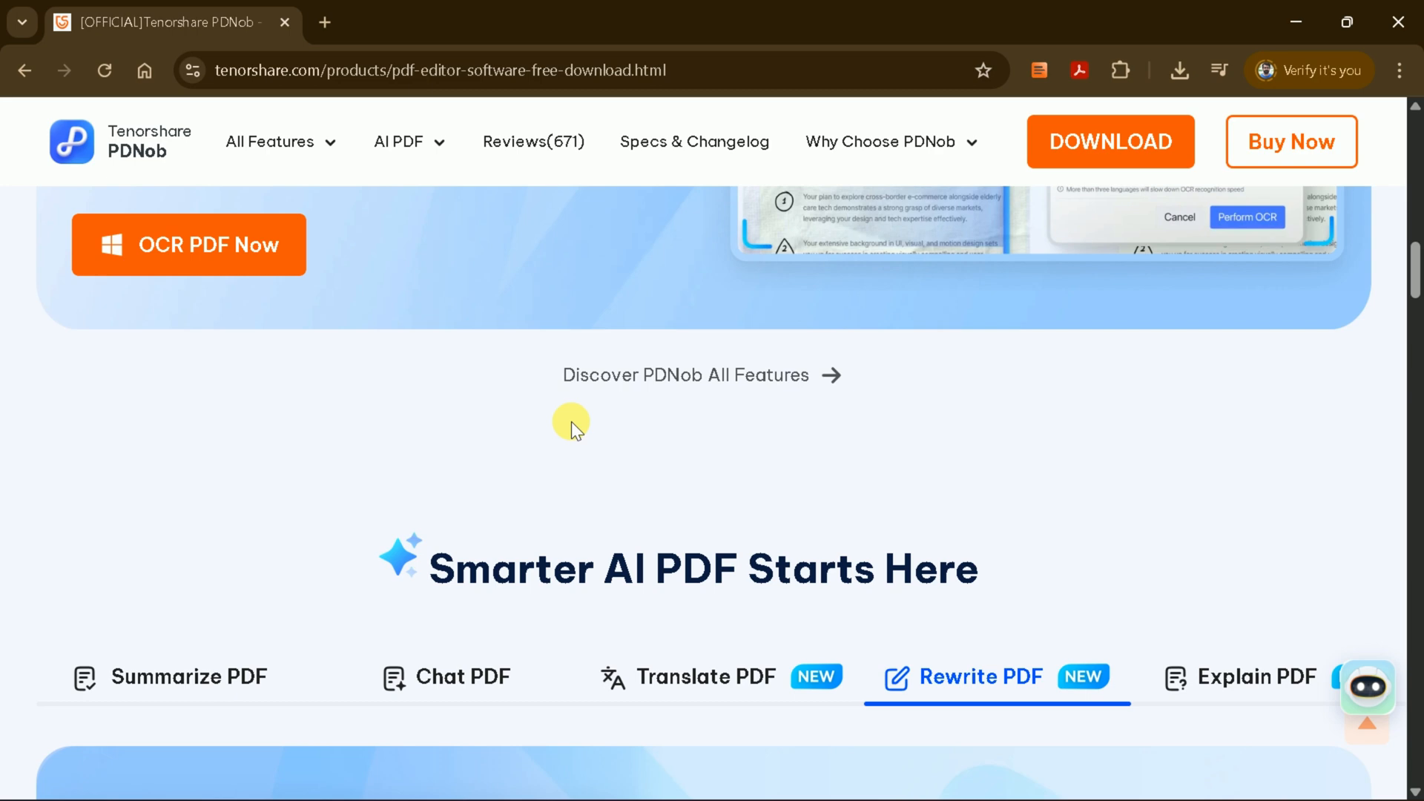
{"action": "scroll", "scroll_direction": "down", "scroll_amount": 3}
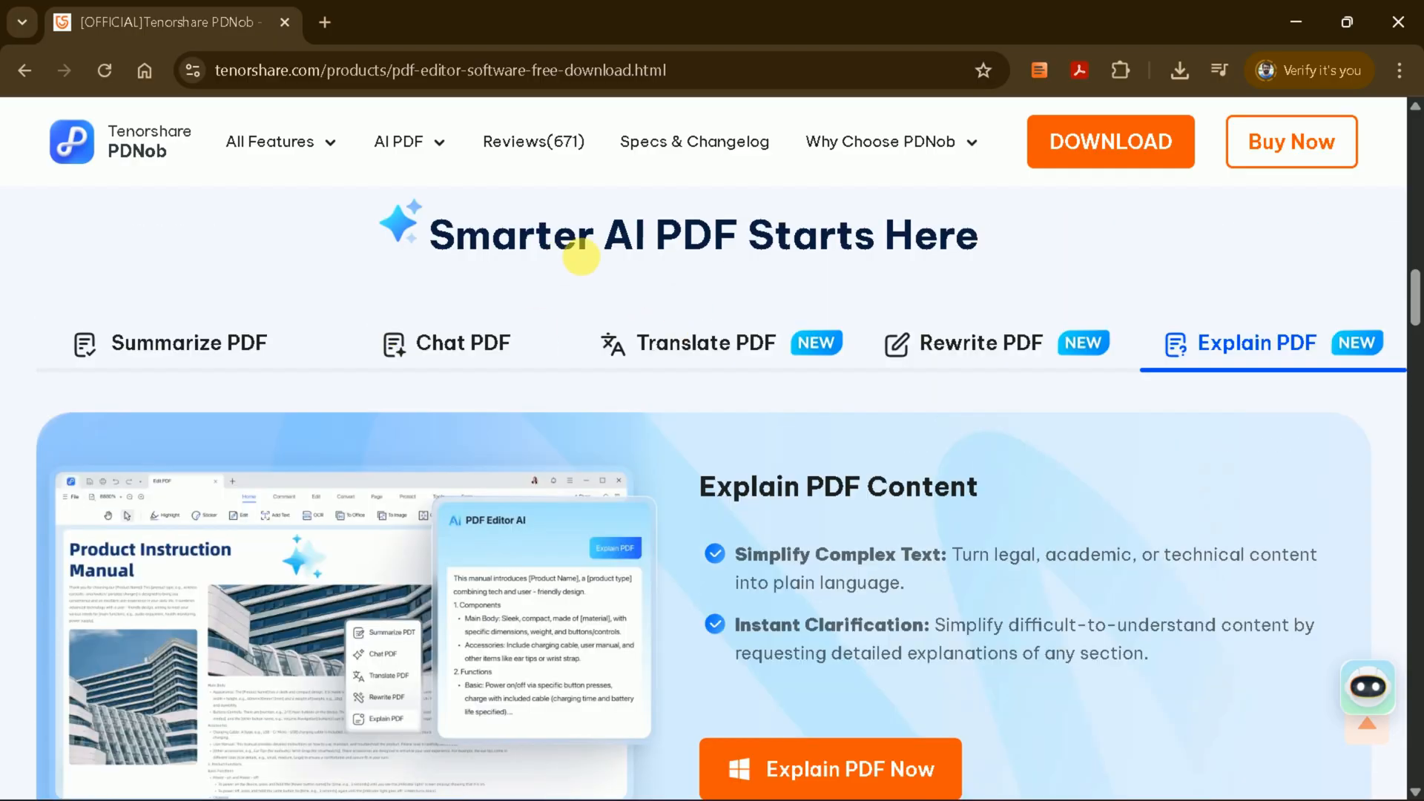
{"action": "mouse_move", "coordinate": [154, 362]}
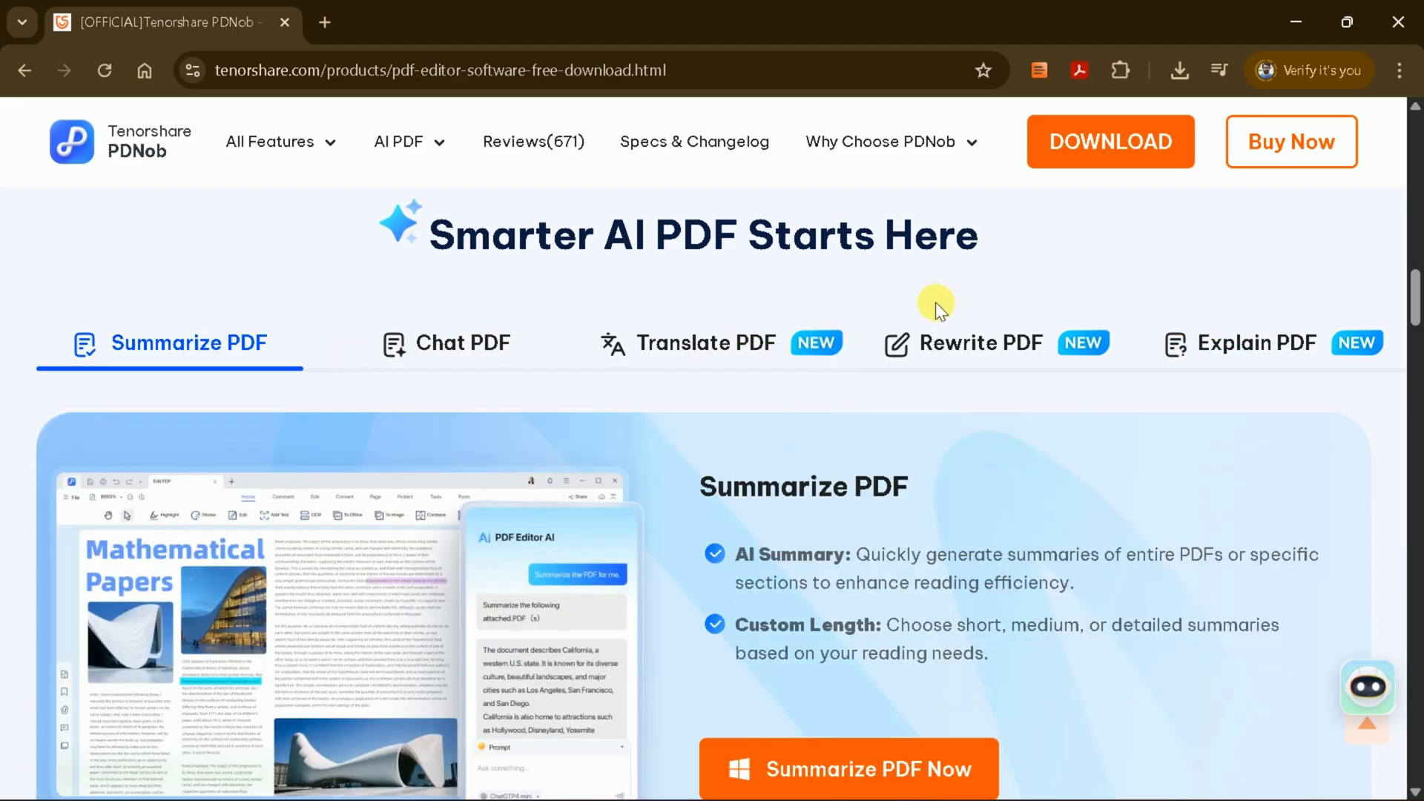
{"action": "scroll", "scroll_direction": "down", "scroll_amount": 3}
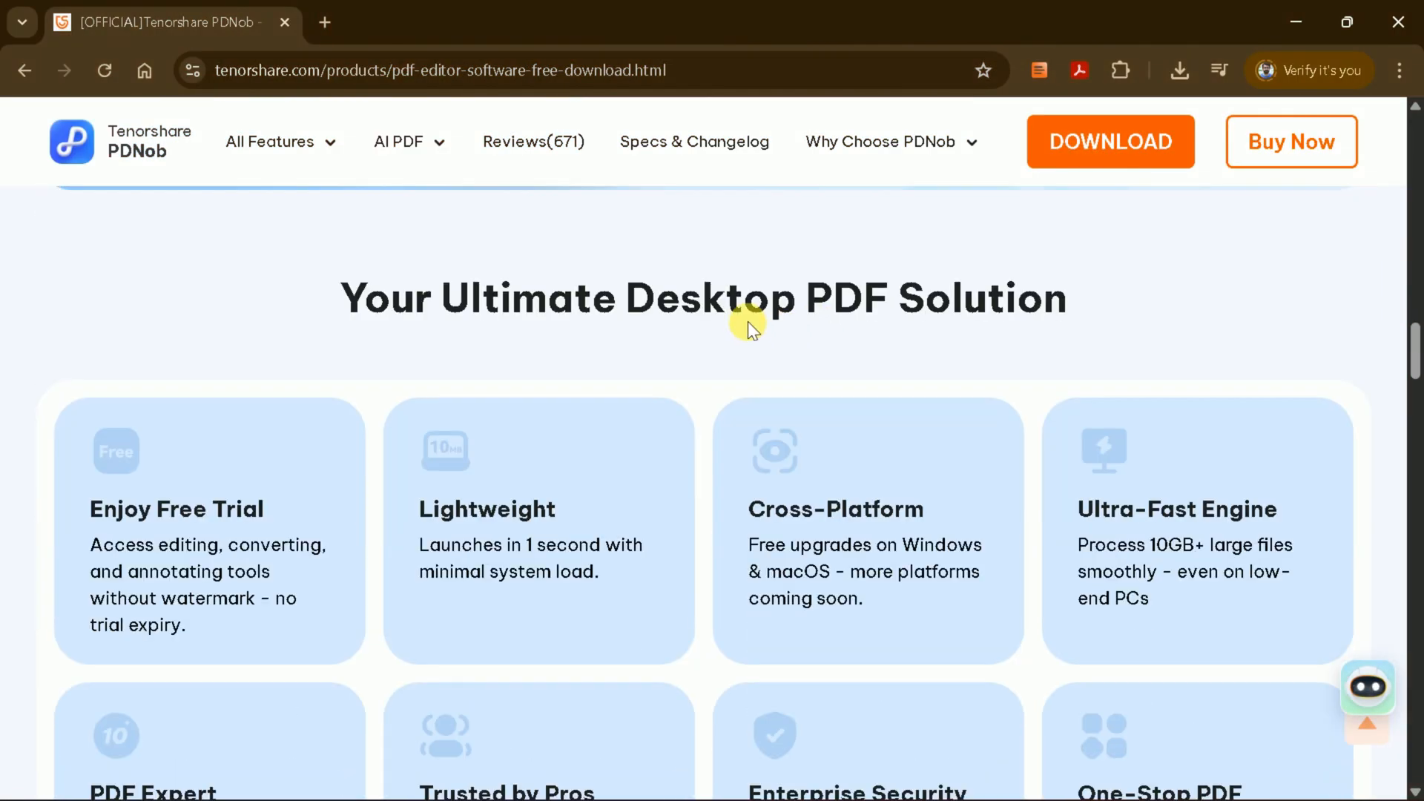
{"action": "mouse_move", "coordinate": [756, 333]}
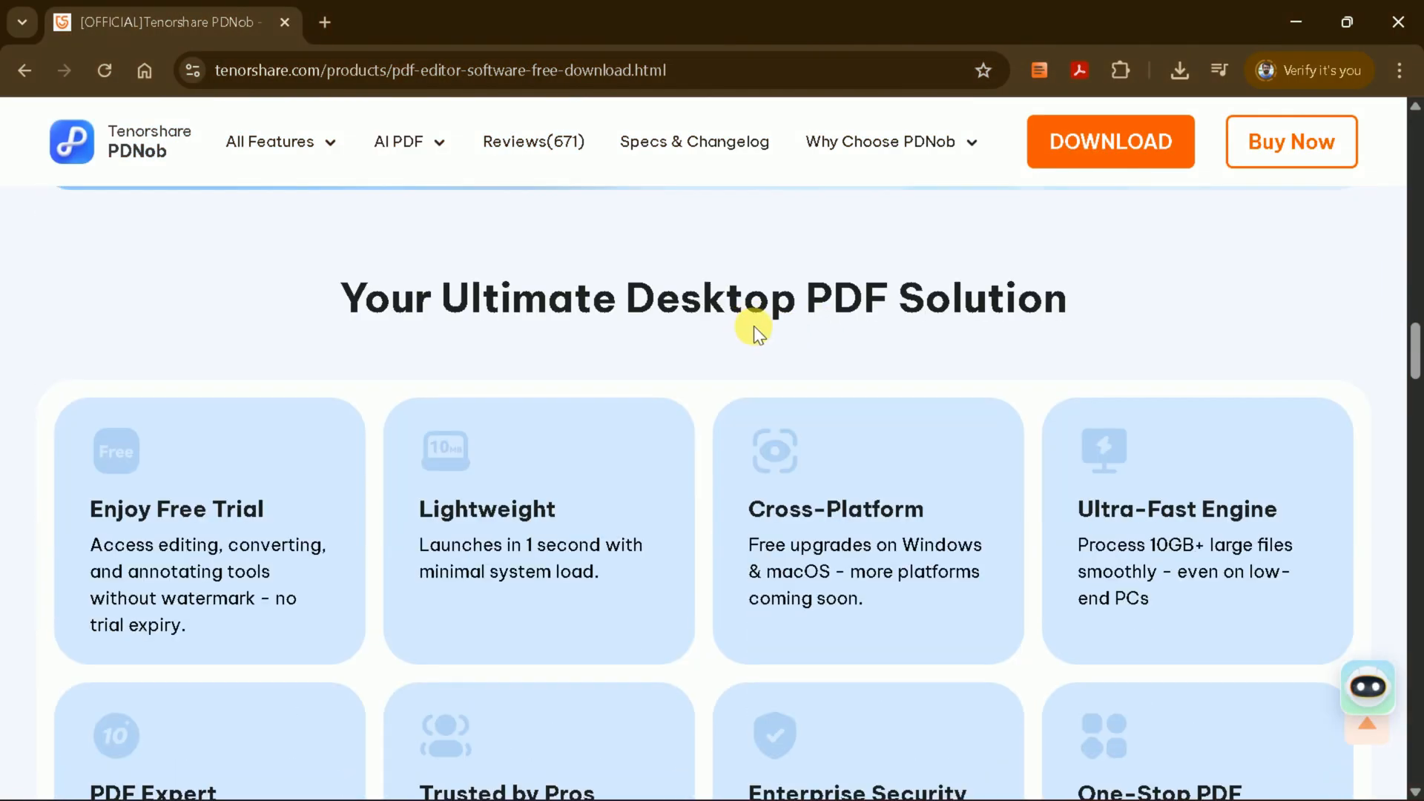
{"action": "mouse_move", "coordinate": [731, 375]}
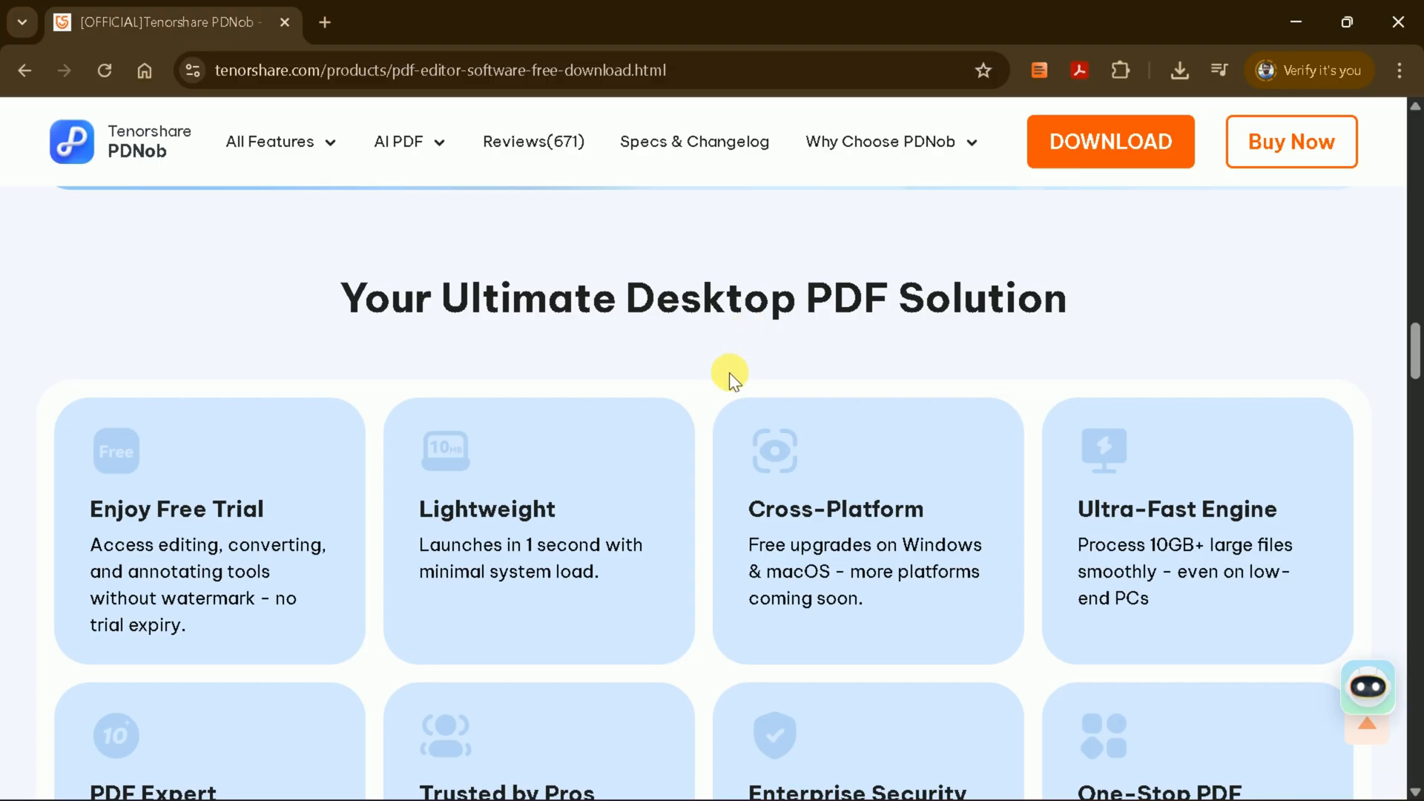
{"action": "mouse_move", "coordinate": [947, 459]}
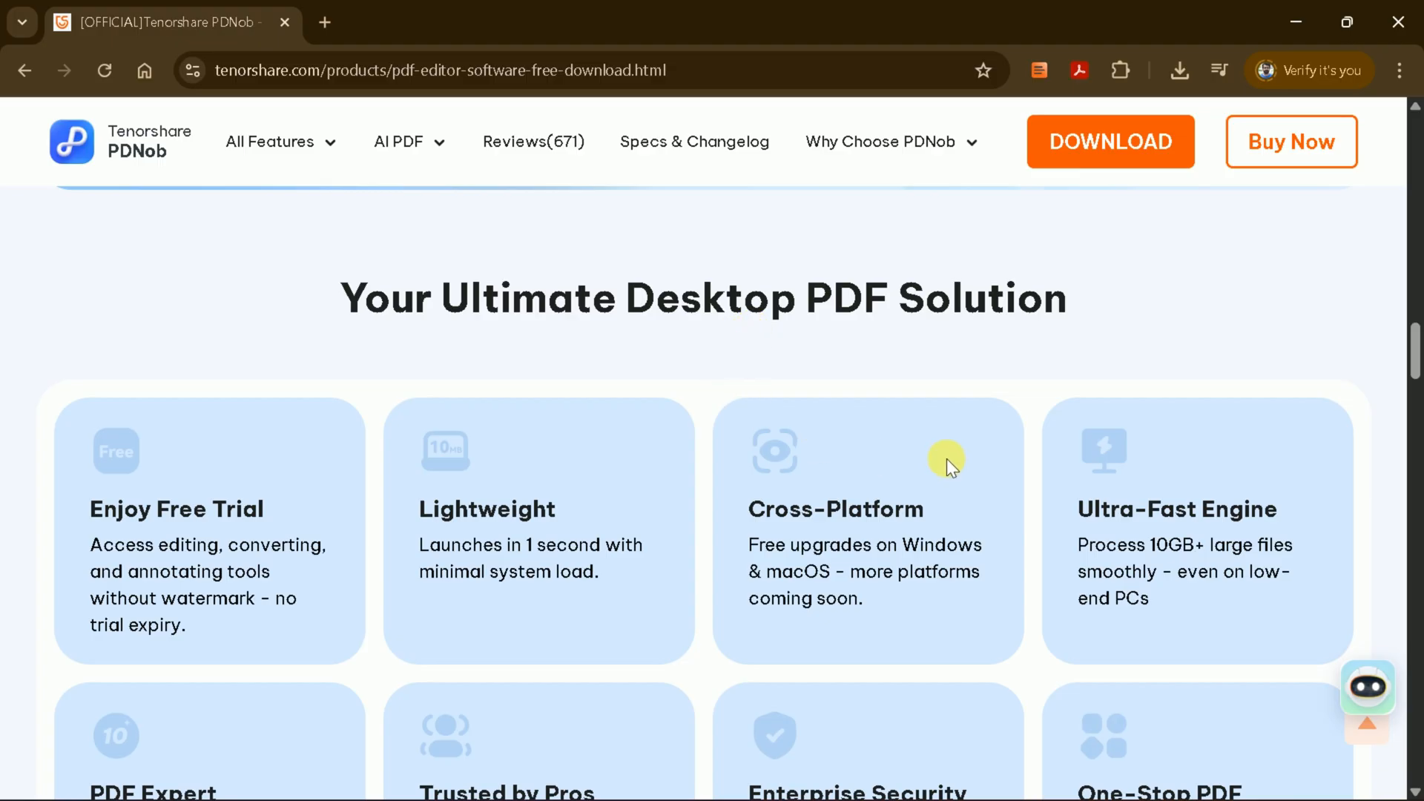
{"action": "scroll", "scroll_direction": "down", "scroll_amount": 3}
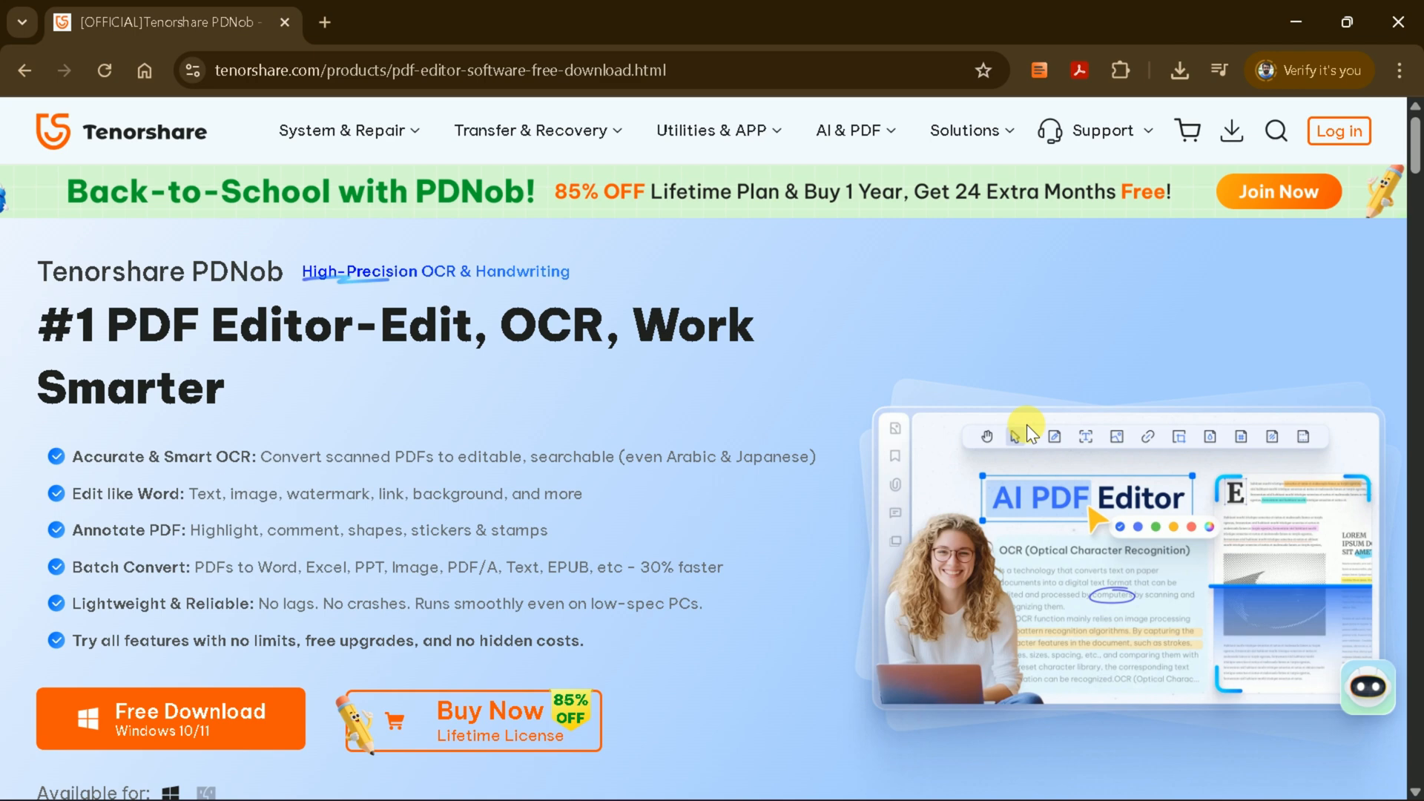
- Download the free Windows PDNob installer and open it from Chrome's downloads list
{"action": "scroll", "scroll_direction": "down", "scroll_amount": 3}
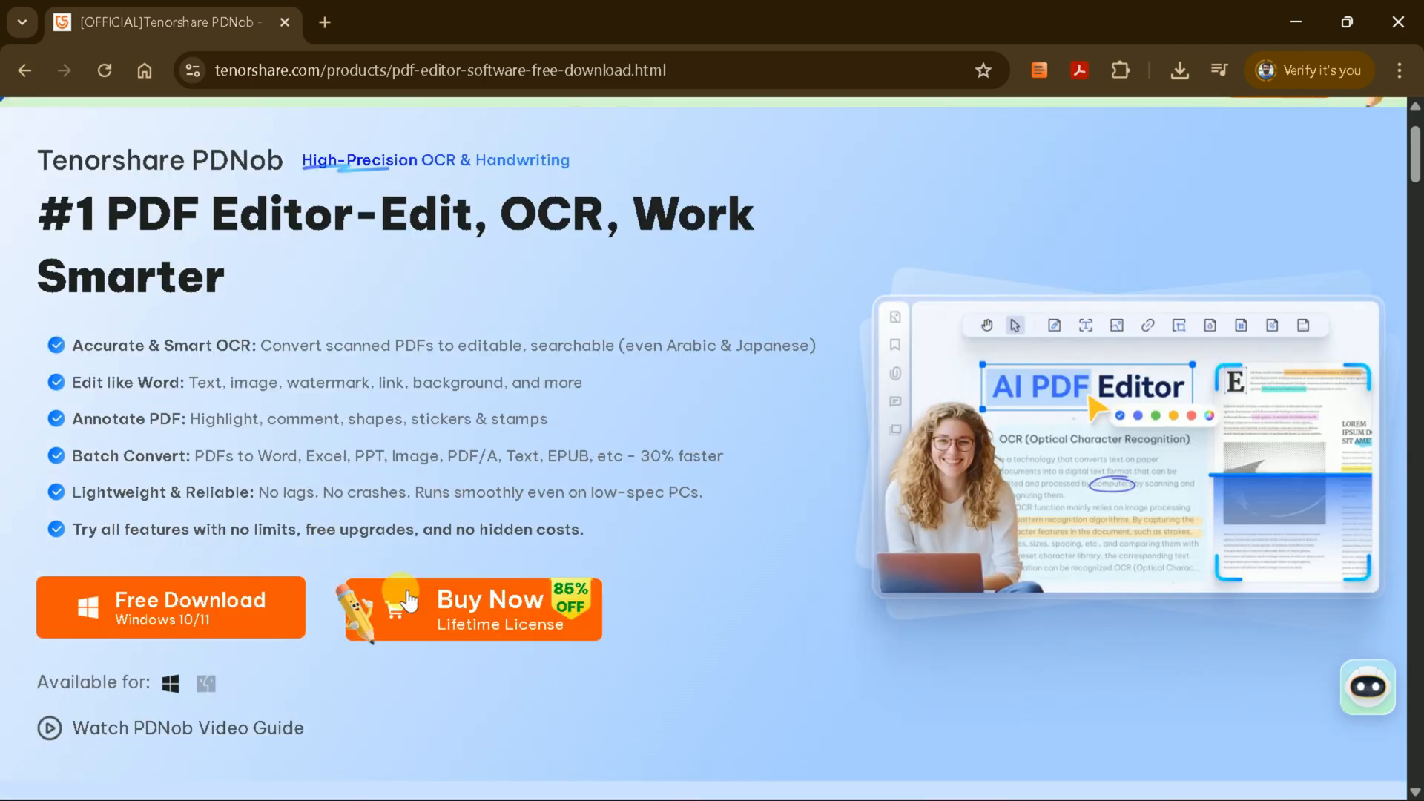
{"action": "mouse_move", "coordinate": [154, 617]}
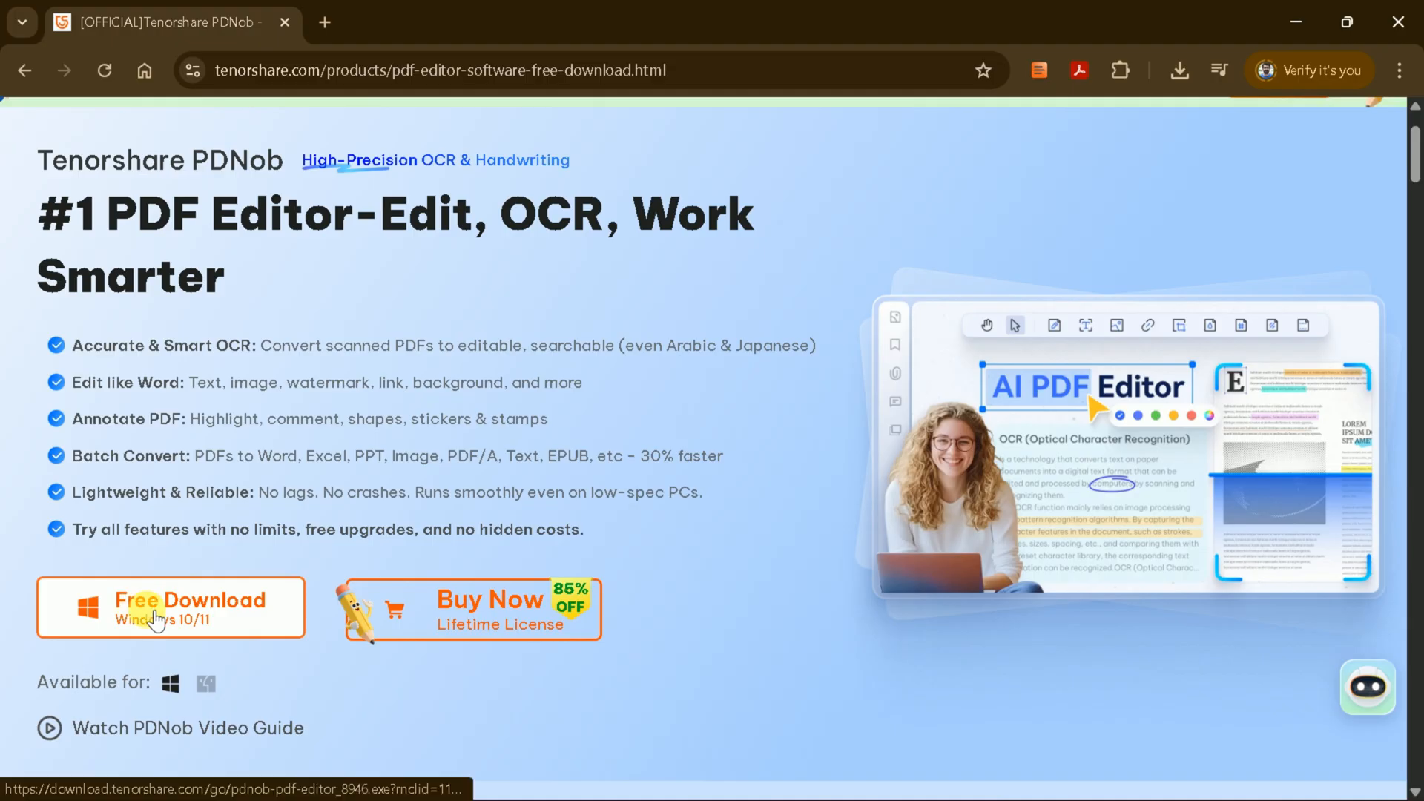
{"action": "left_click", "coordinate": [170, 607]}
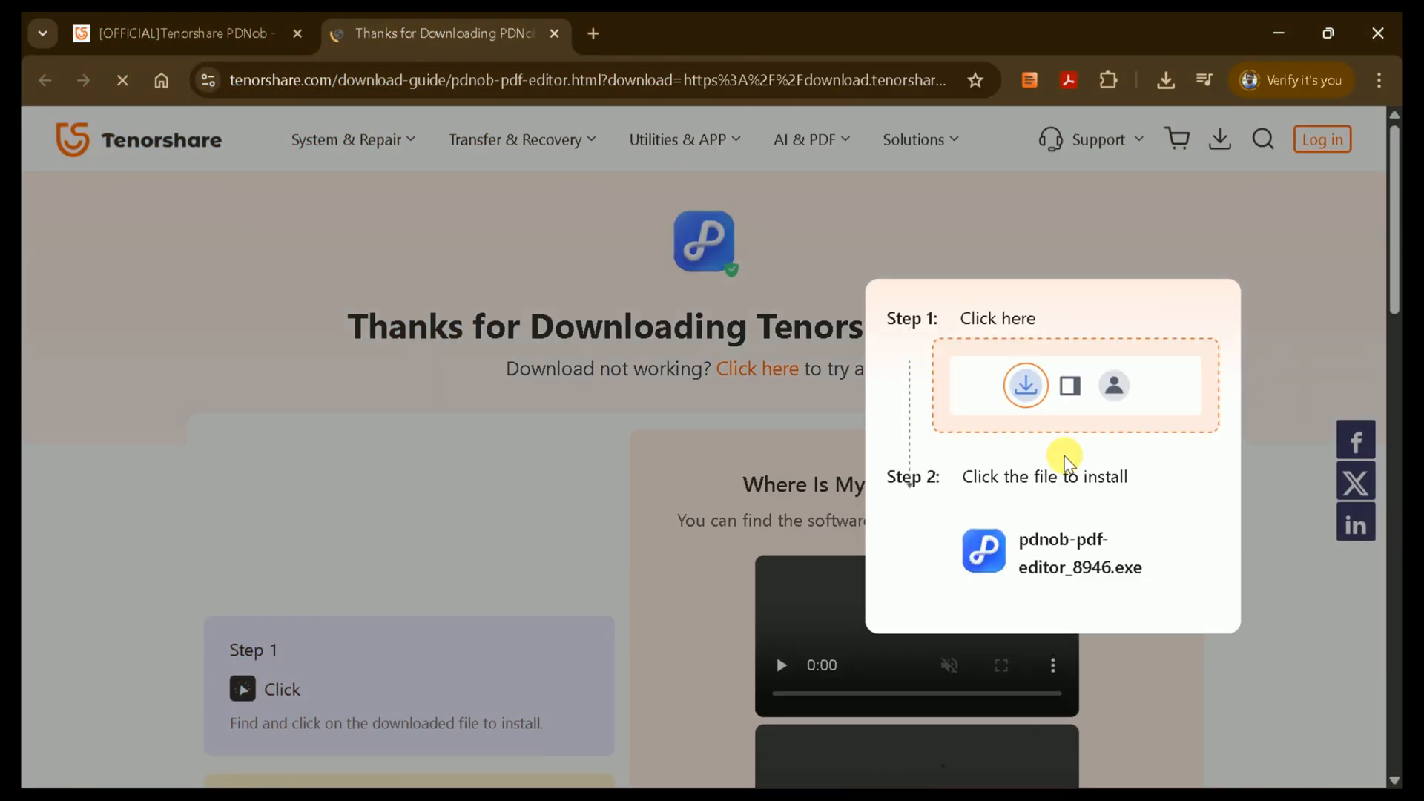
{"action": "left_click", "coordinate": [1180, 80]}
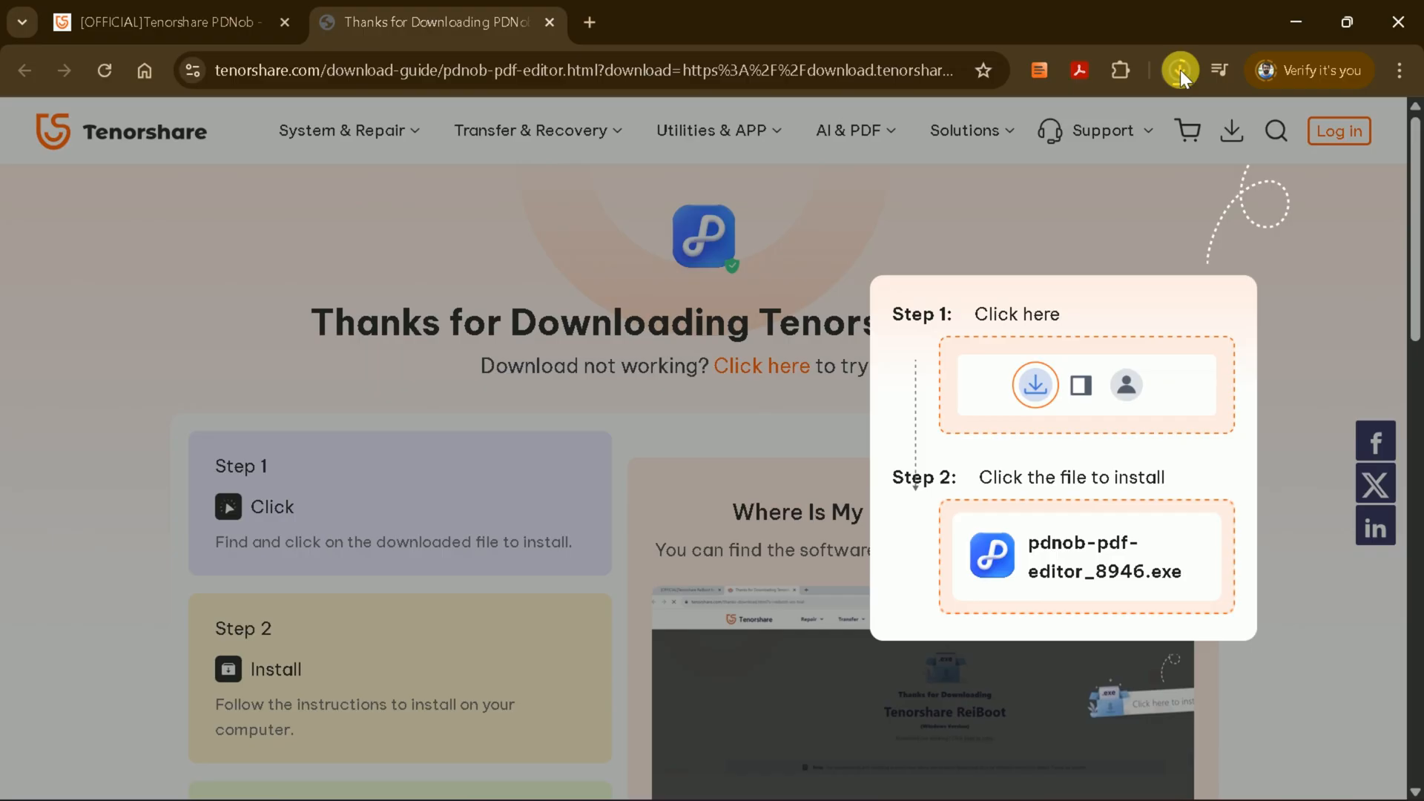
{"action": "left_click", "coordinate": [1179, 70]}
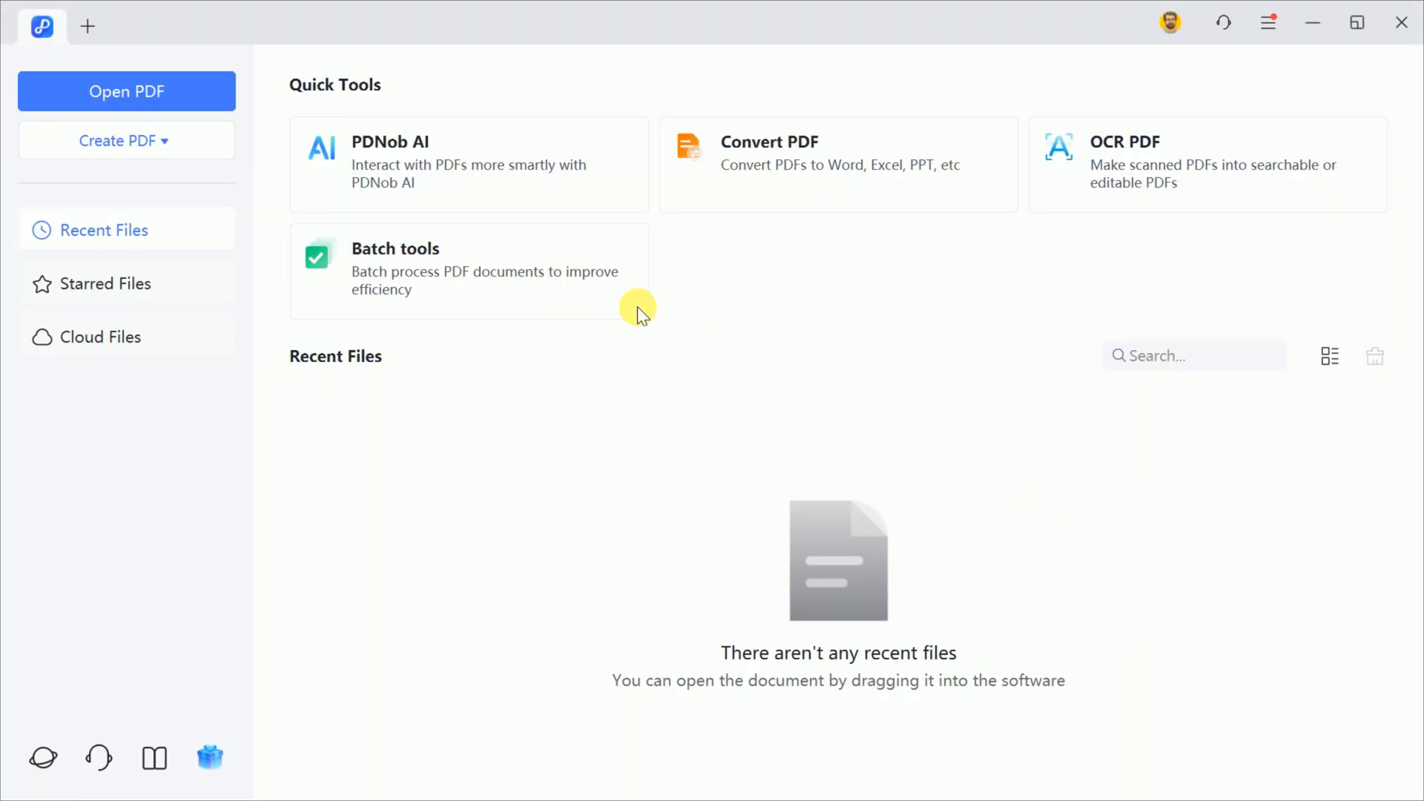
{"action": "mouse_move", "coordinate": [695, 397]}
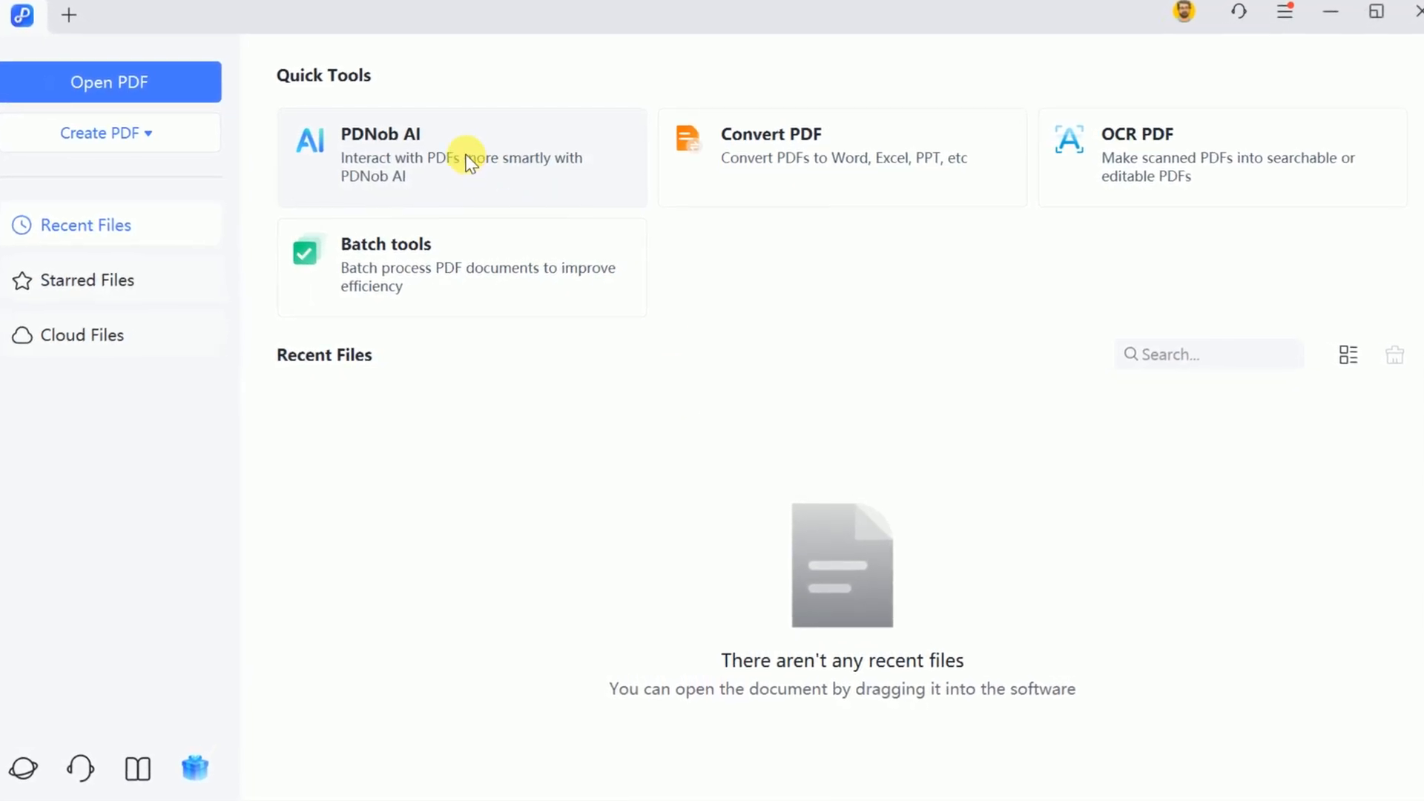
{"action": "mouse_move", "coordinate": [859, 178]}
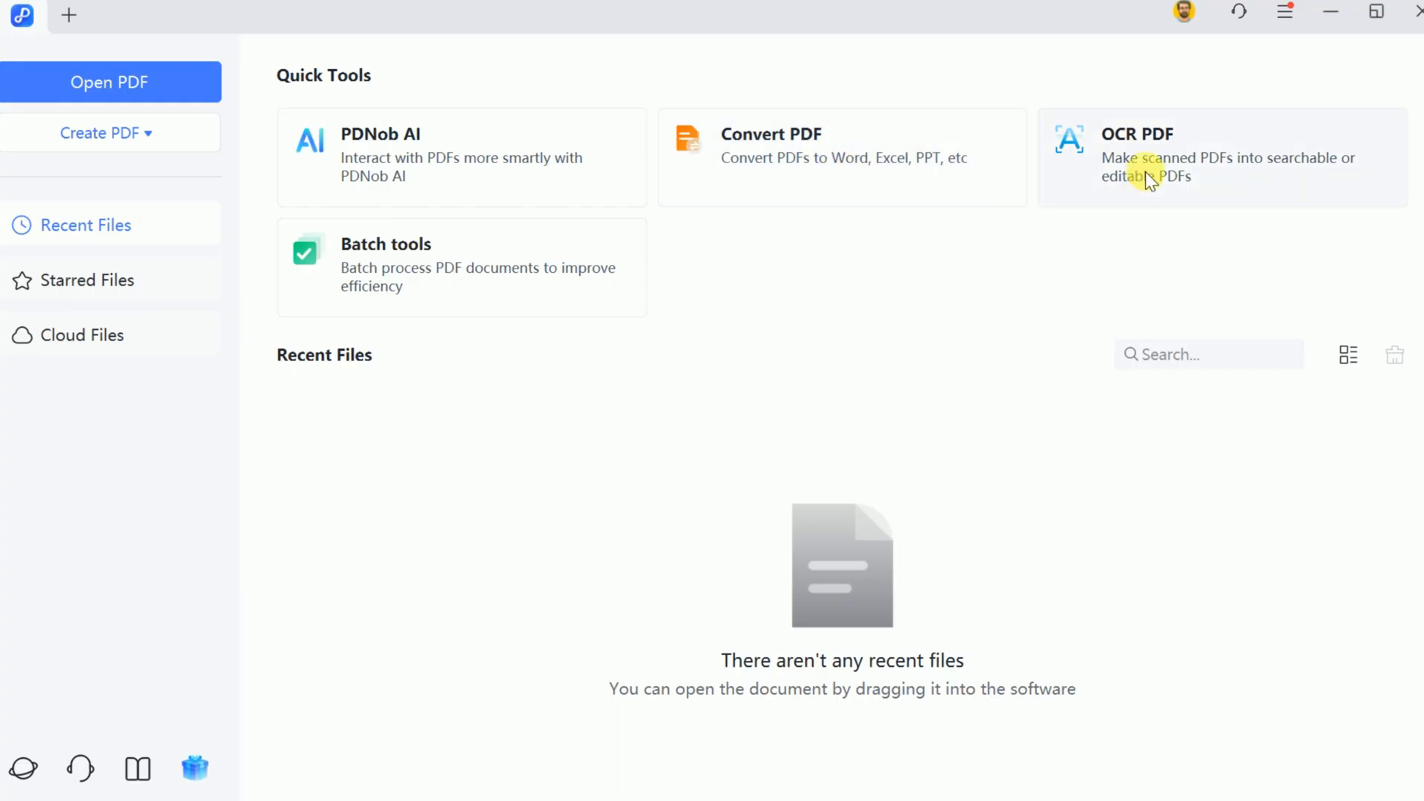
{"action": "mouse_move", "coordinate": [355, 277]}
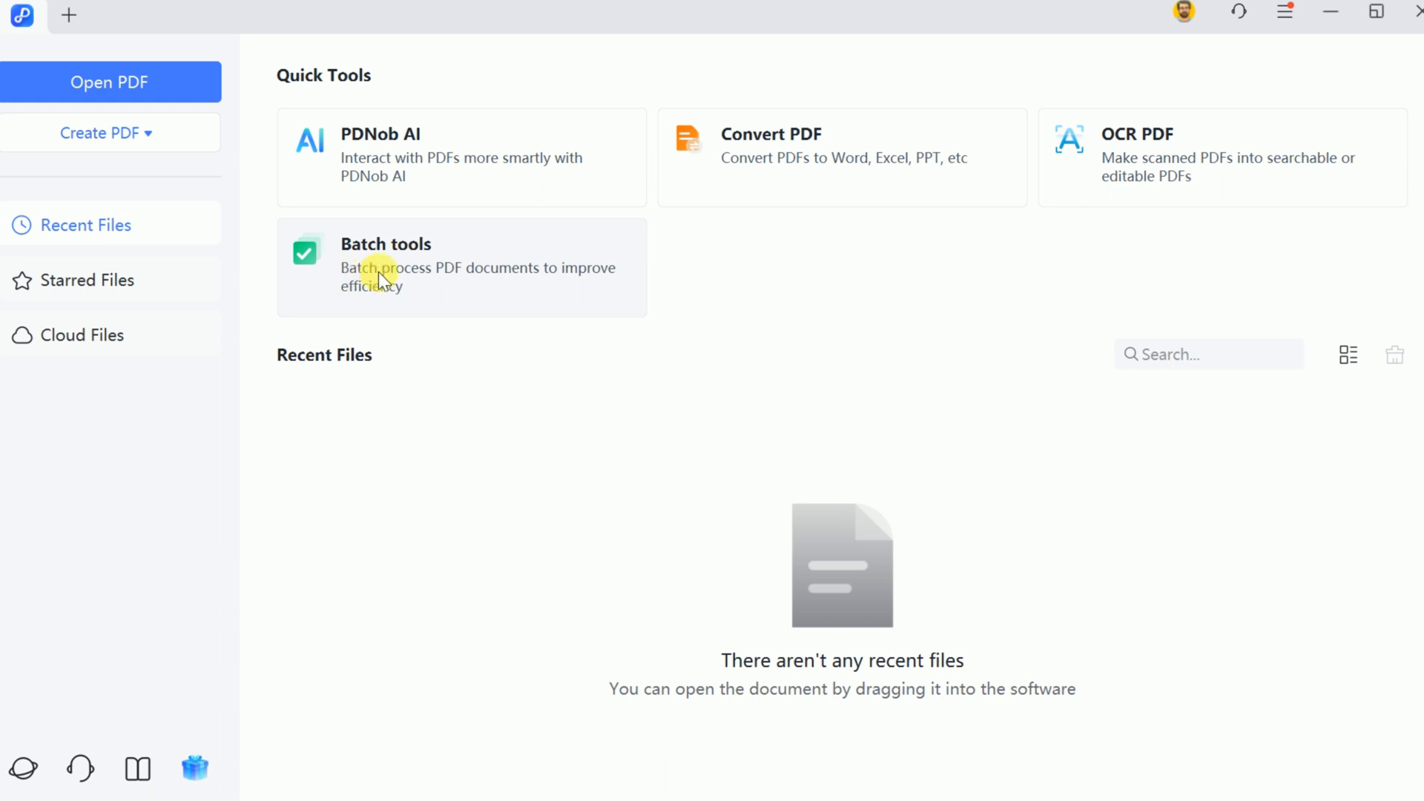
{"action": "mouse_move", "coordinate": [664, 221]}
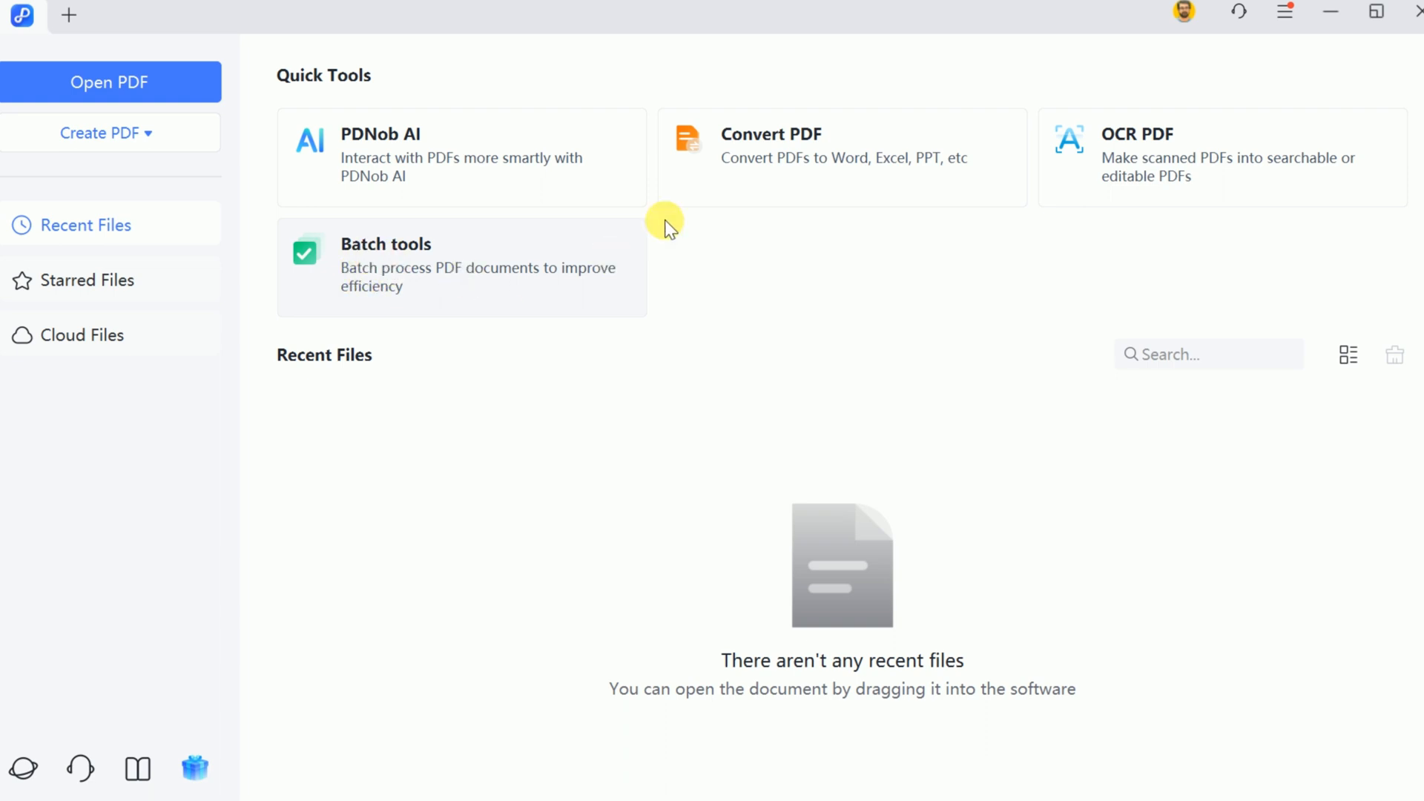
{"action": "mouse_move", "coordinate": [470, 172]}
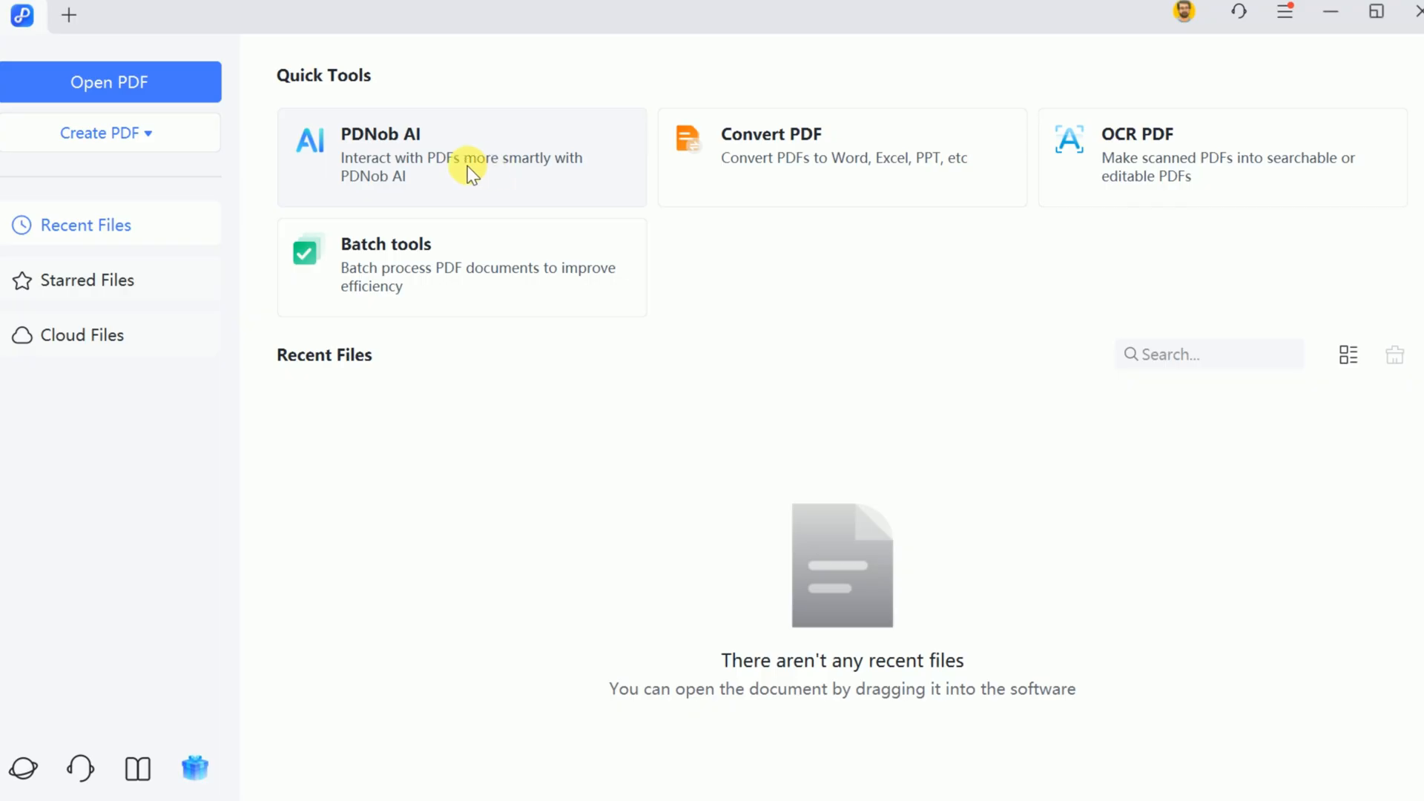
{"action": "mouse_move", "coordinate": [430, 181]}
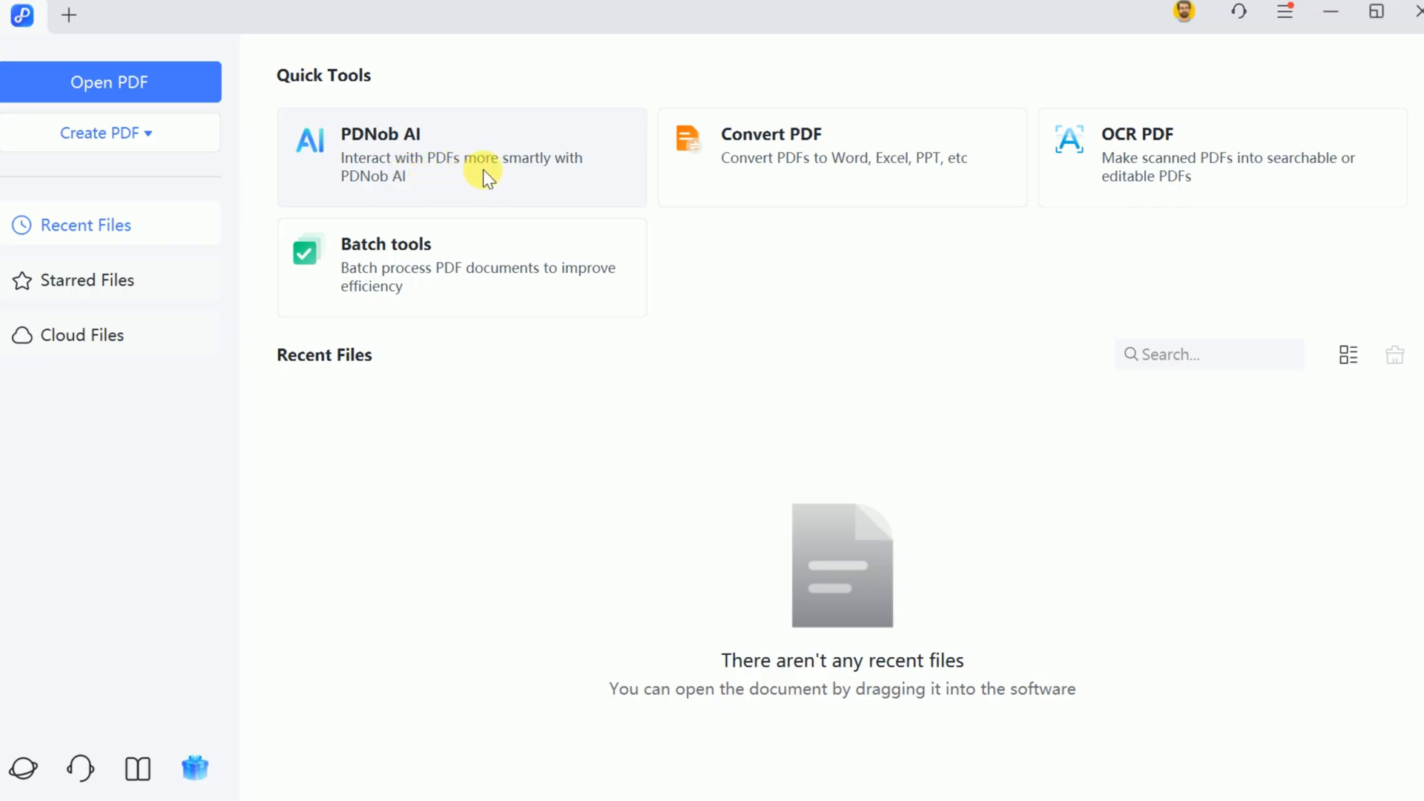
- Start the PDNob AI tool from the home screen's Quick Tools
{"action": "left_click", "coordinate": [108, 81]}
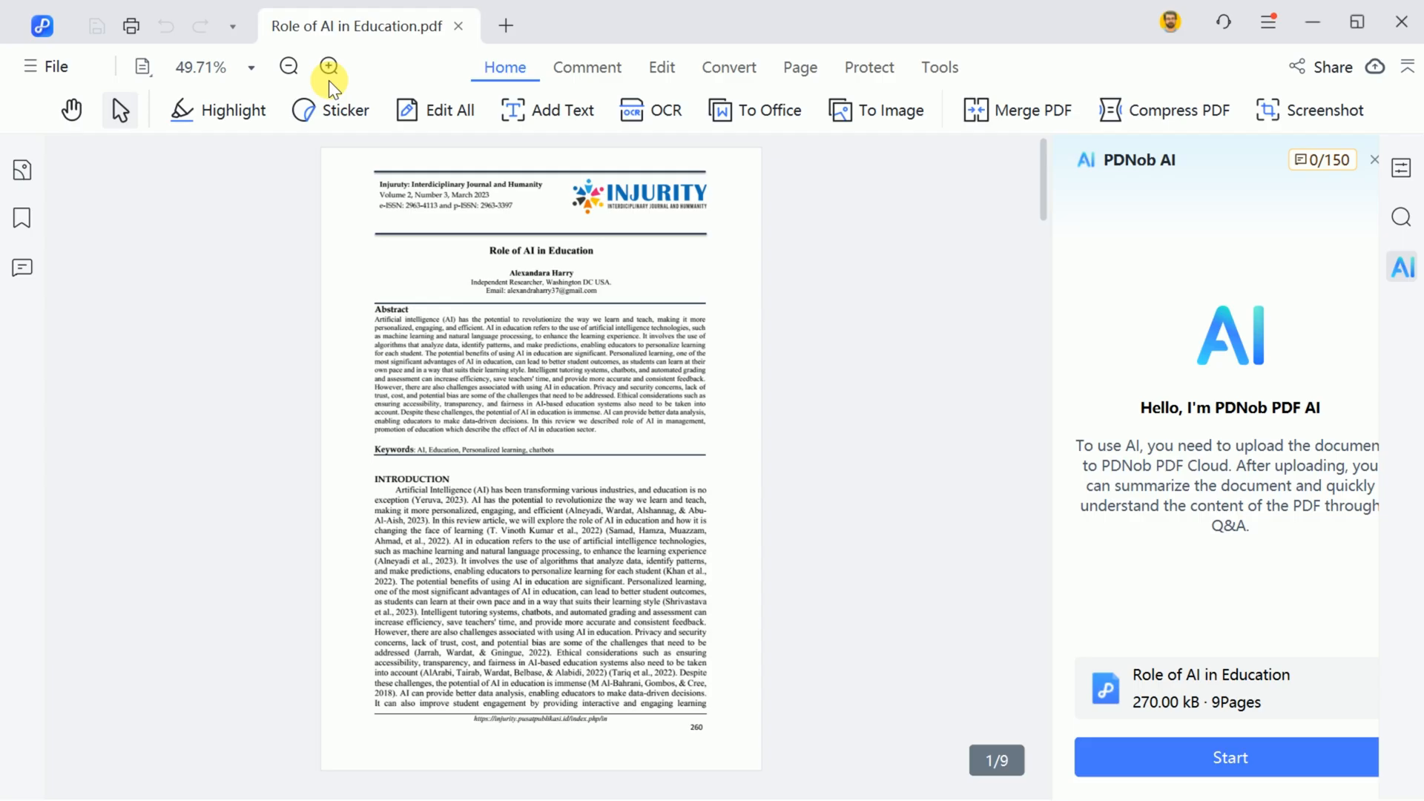
- Zoom the Role of AI in Education paper to 100% beside the AI panel
{"action": "left_click", "coordinate": [326, 67]}
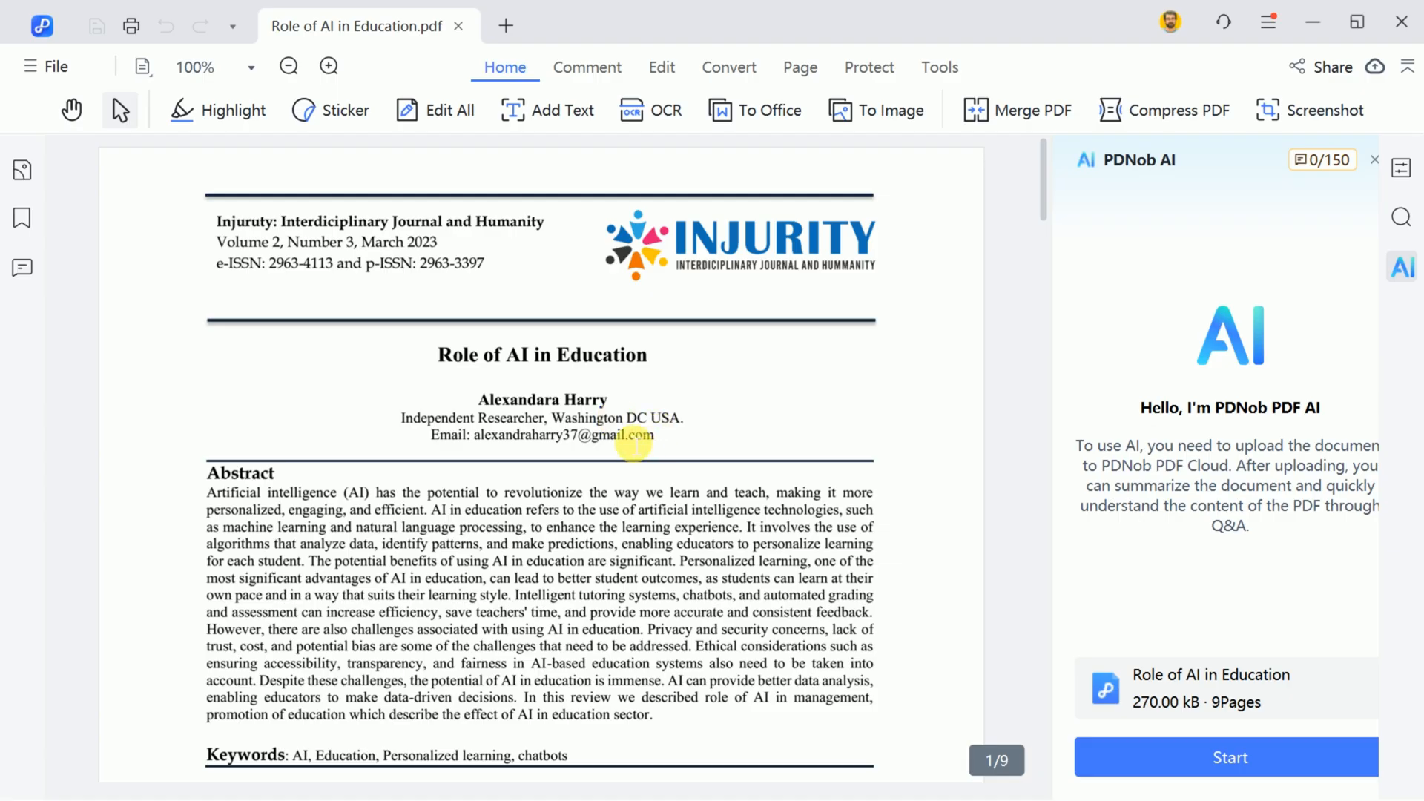
{"action": "scroll", "scroll_direction": "down", "scroll_amount": 3}
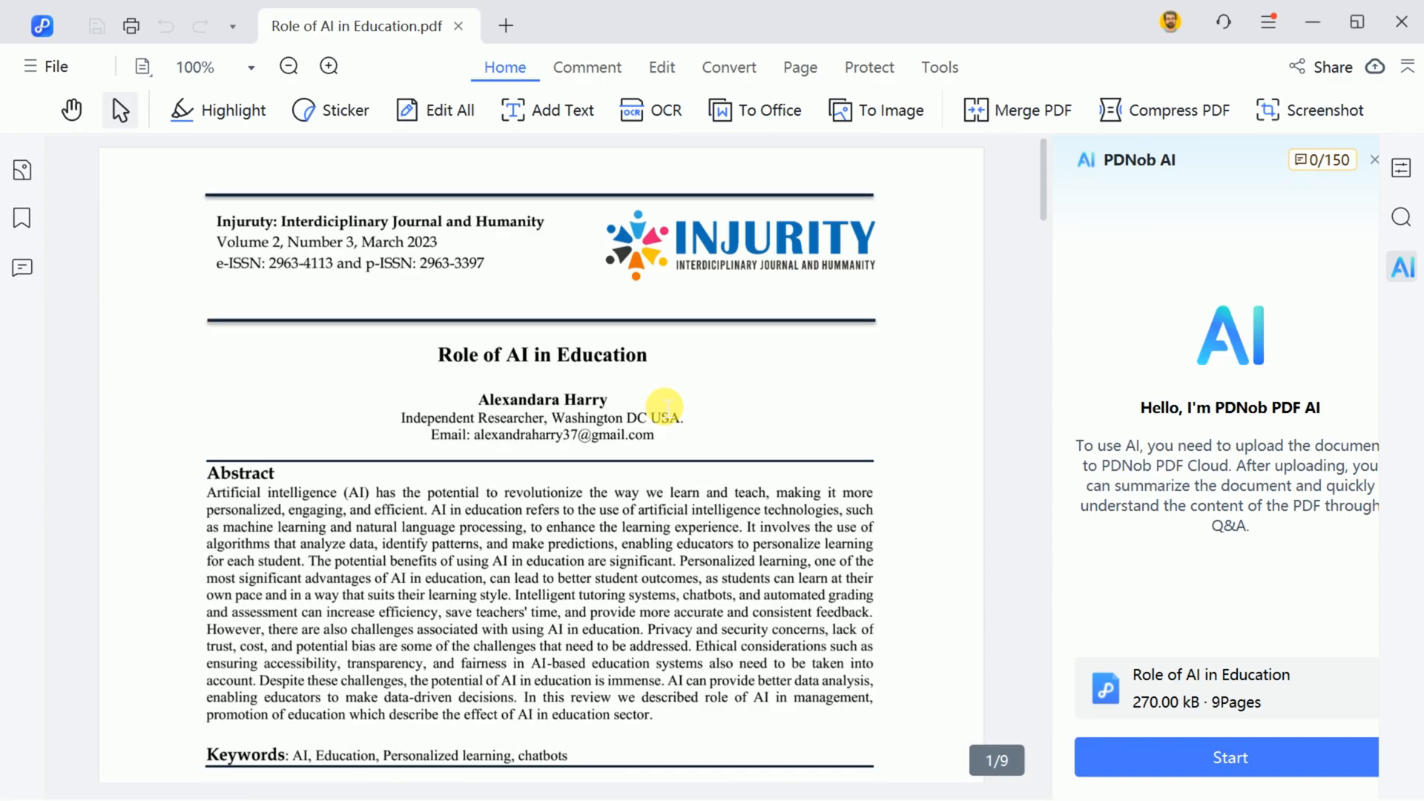
{"action": "mouse_move", "coordinate": [786, 356]}
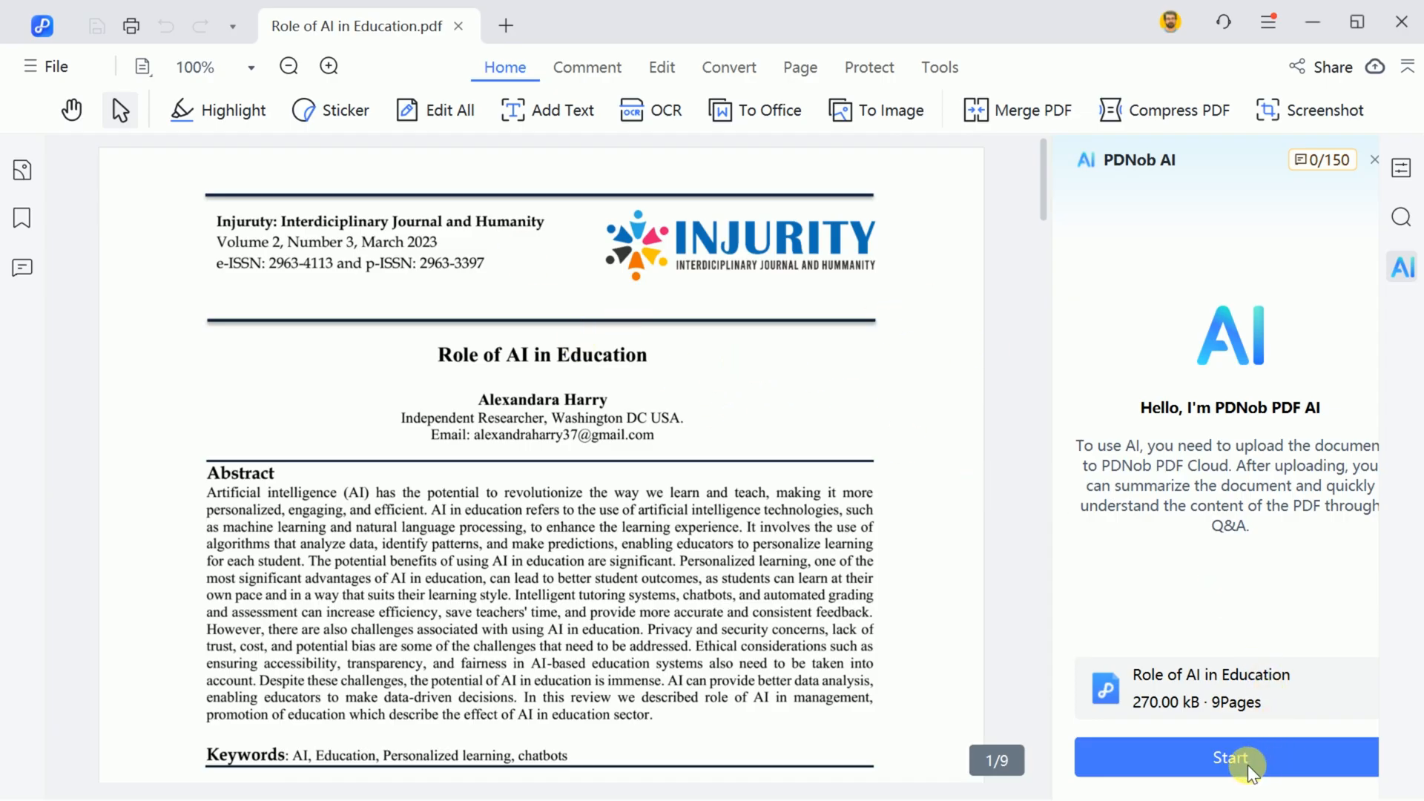
- Start the upload, tick 'I agree to the above terms' and confirm so the paper is analysed
{"action": "left_click", "coordinate": [1225, 758]}
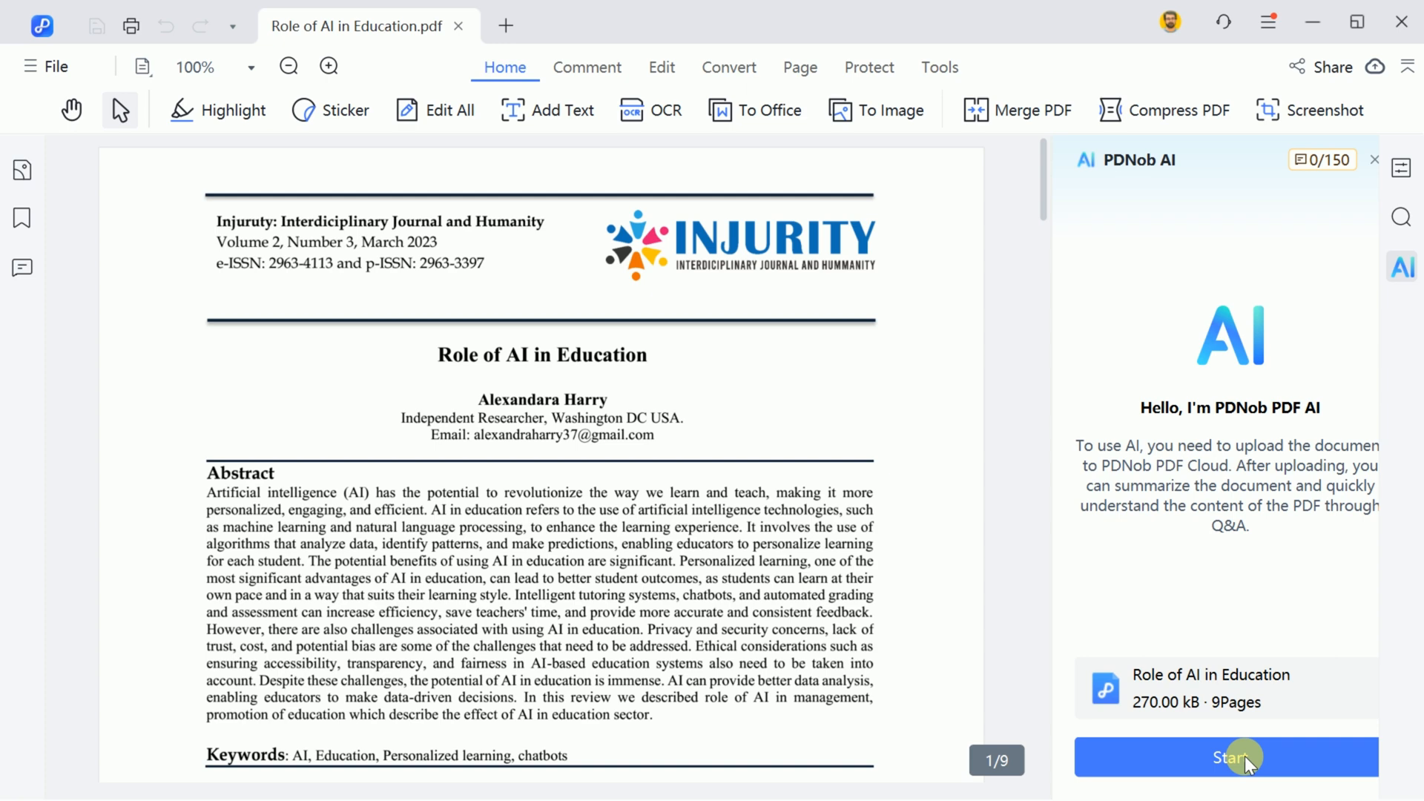
{"action": "left_click", "coordinate": [1229, 758]}
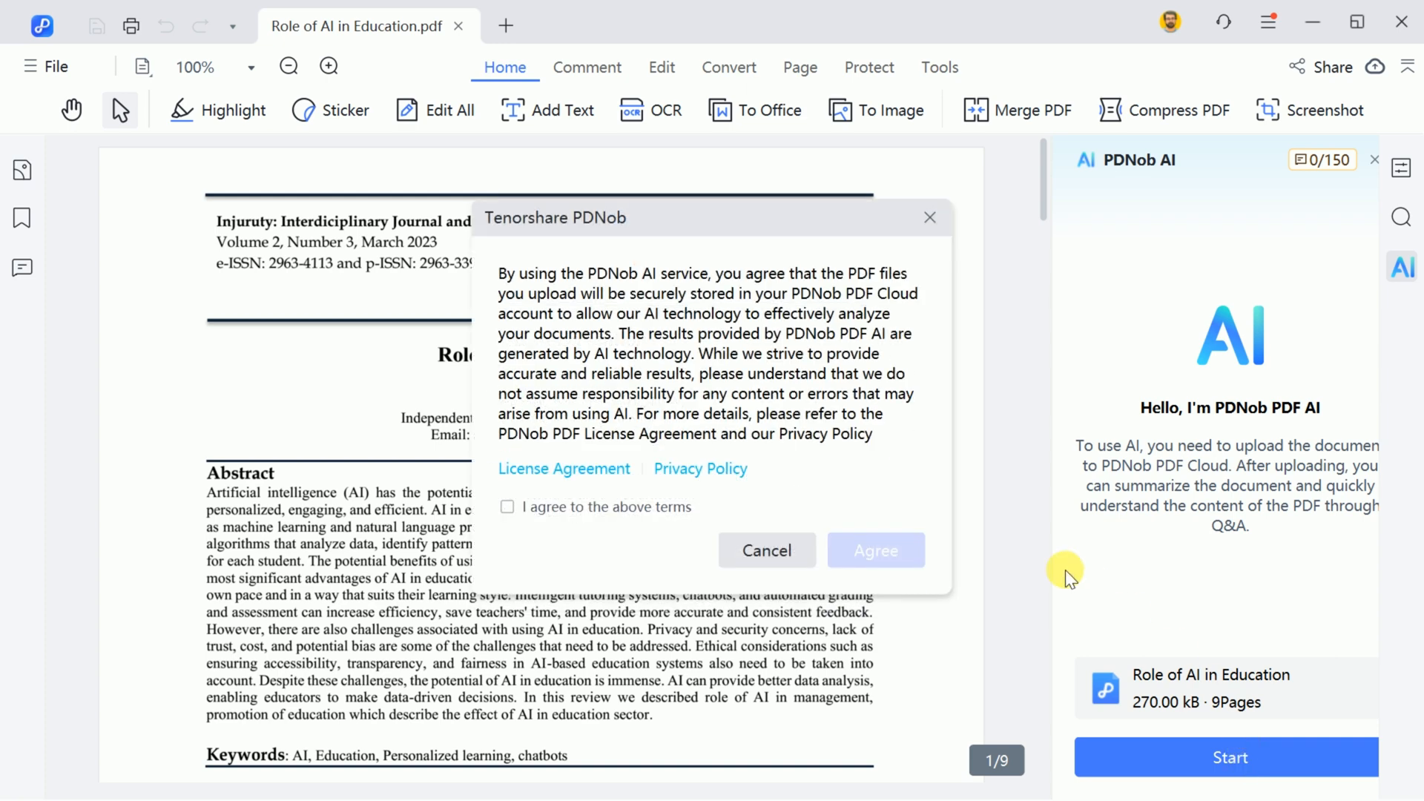
{"action": "left_click", "coordinate": [508, 506]}
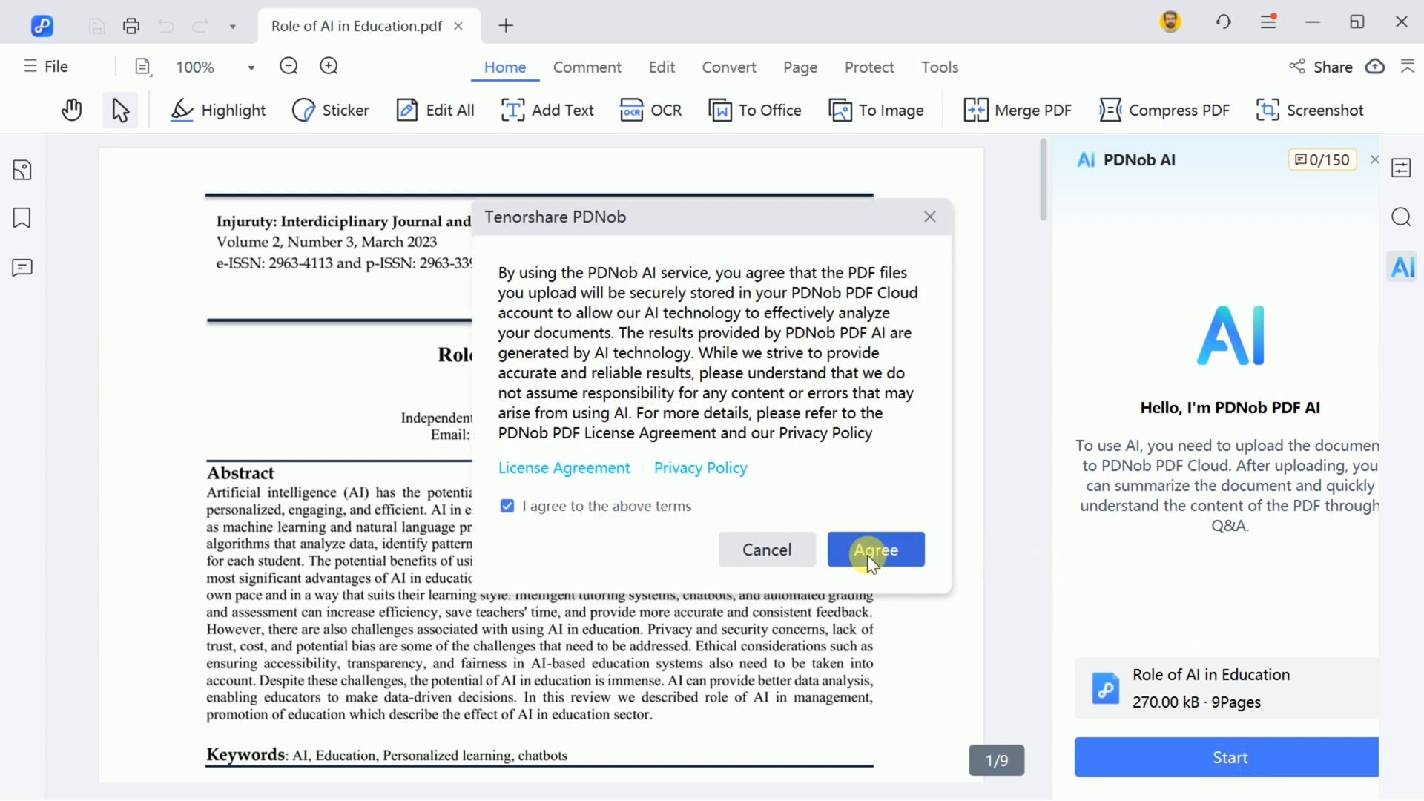
{"action": "left_click", "coordinate": [875, 549]}
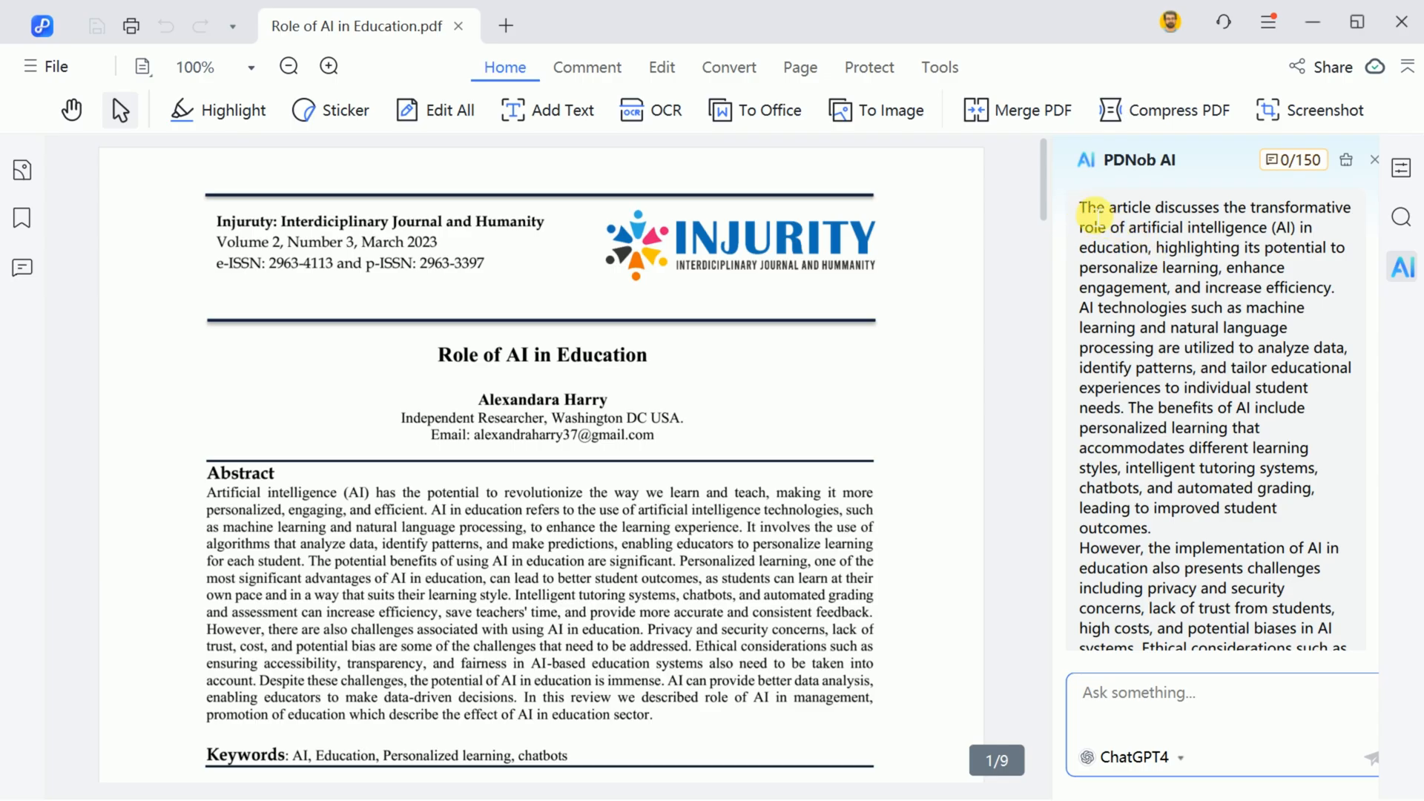
- Review the AI summary and try the Deepseek - R1 model before returning to ChatGPT4
{"action": "left_click_drag", "start_coordinate": [1083, 208], "coordinate": [1331, 245]}
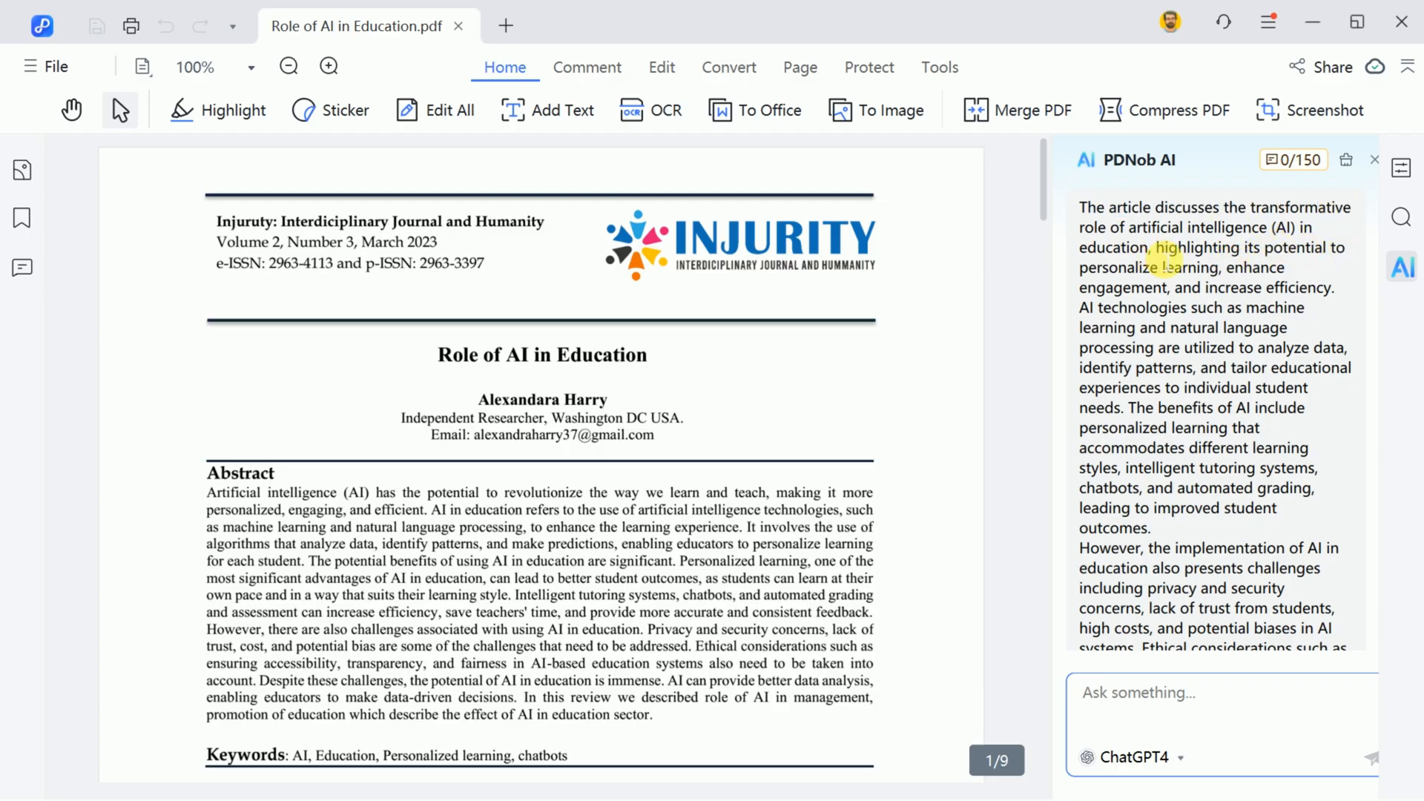
{"action": "scroll", "scroll_direction": "down", "scroll_amount": 3}
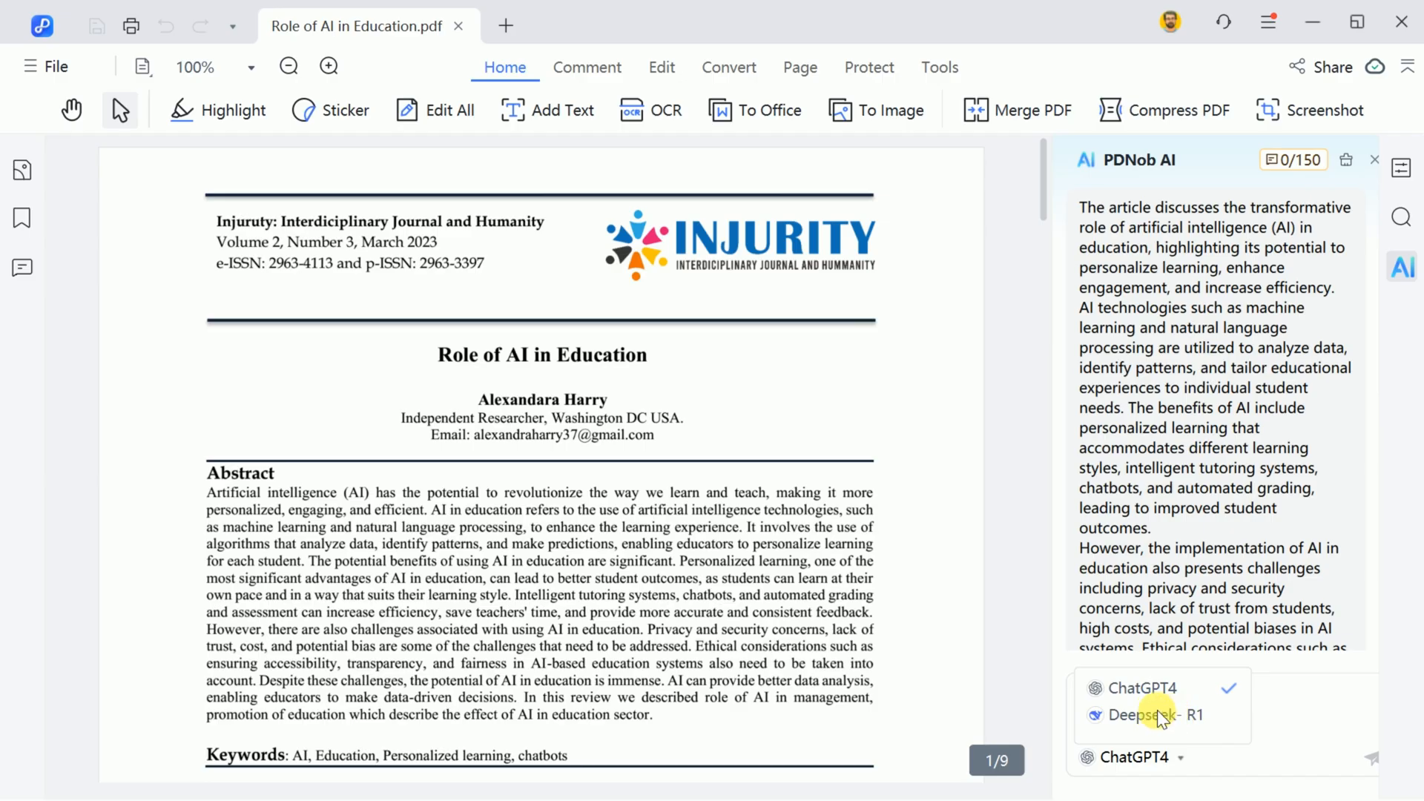
{"action": "left_click", "coordinate": [1151, 715]}
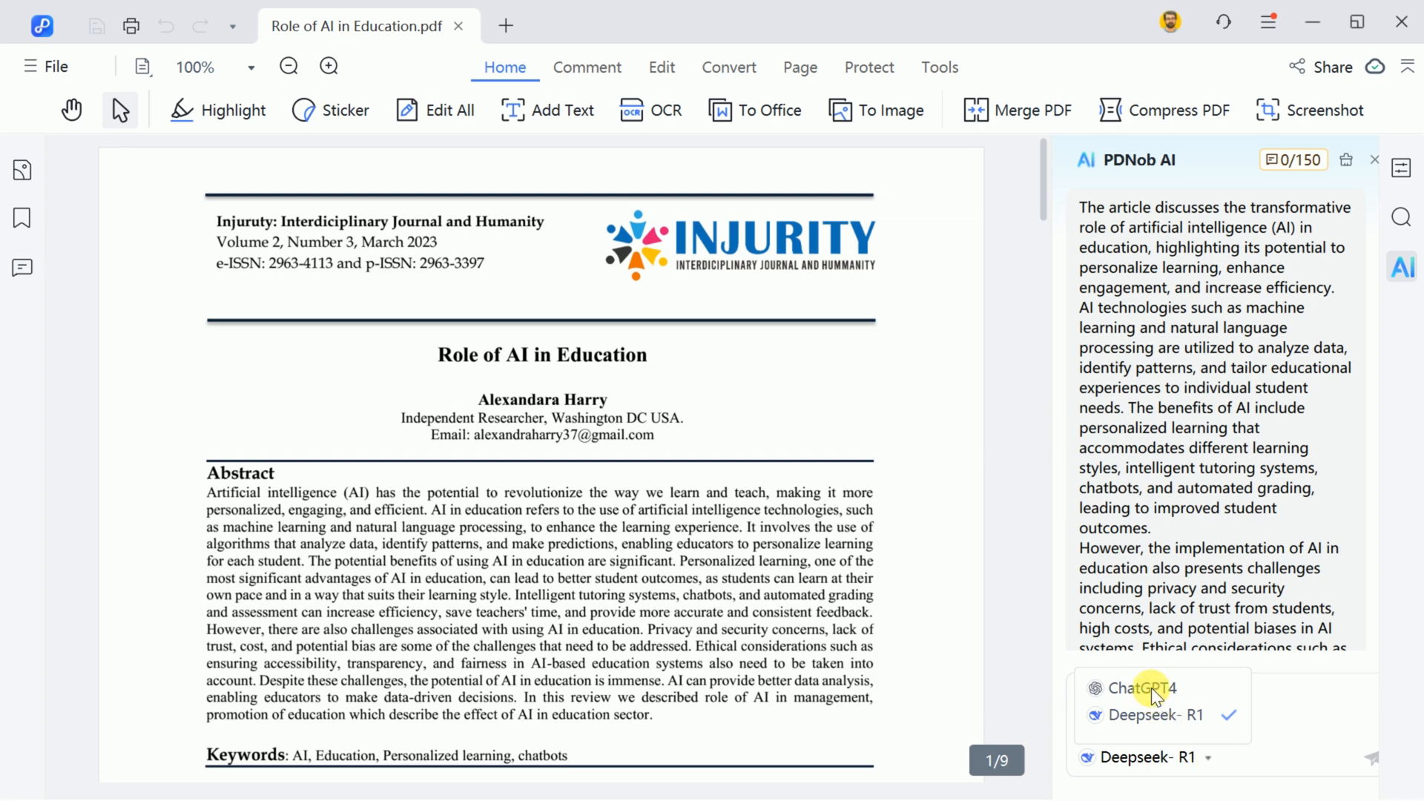
{"action": "left_click", "coordinate": [1130, 687]}
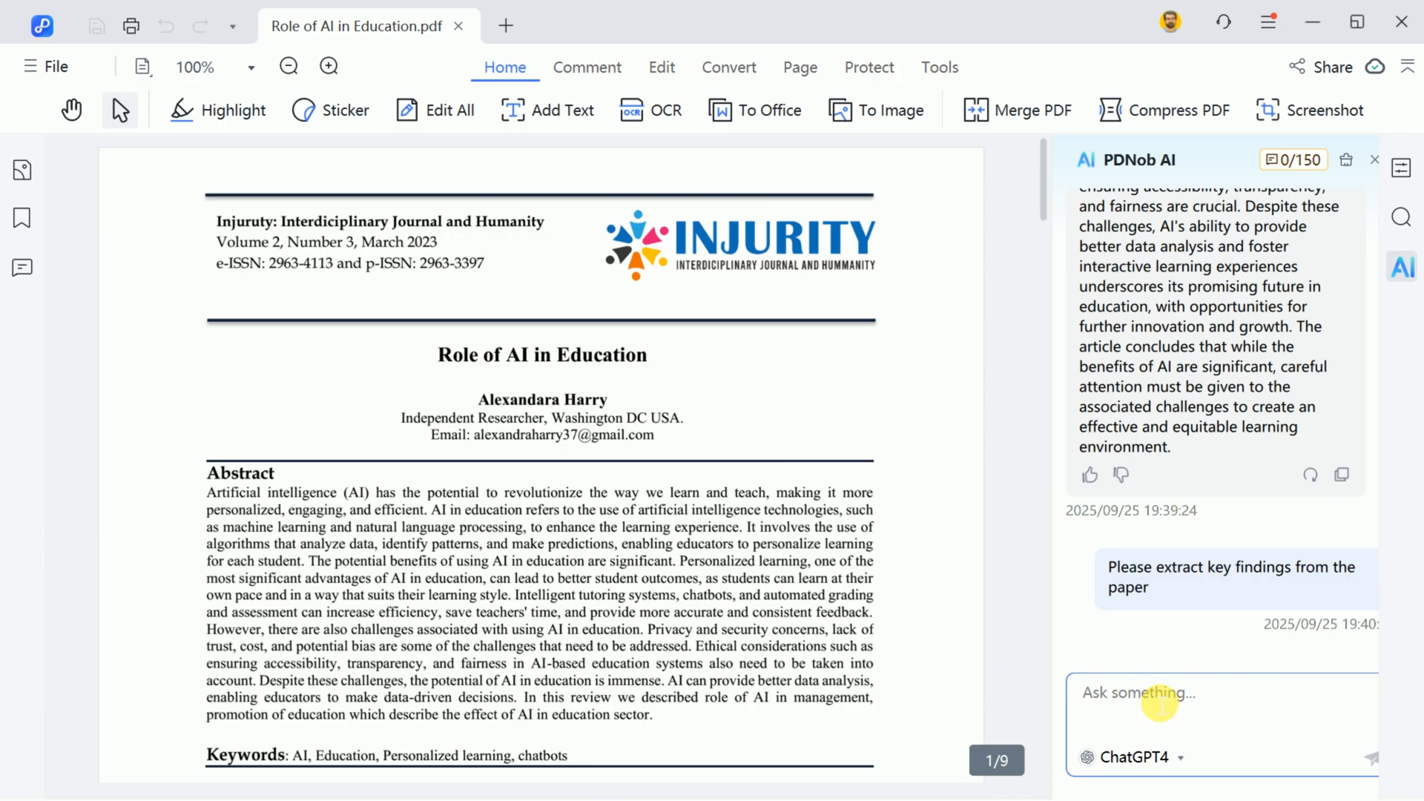
- Ask 'Please extract key findings from the paper' and read the numbered answer
{"action": "type", "text": "Please extract key findings from the paper"}
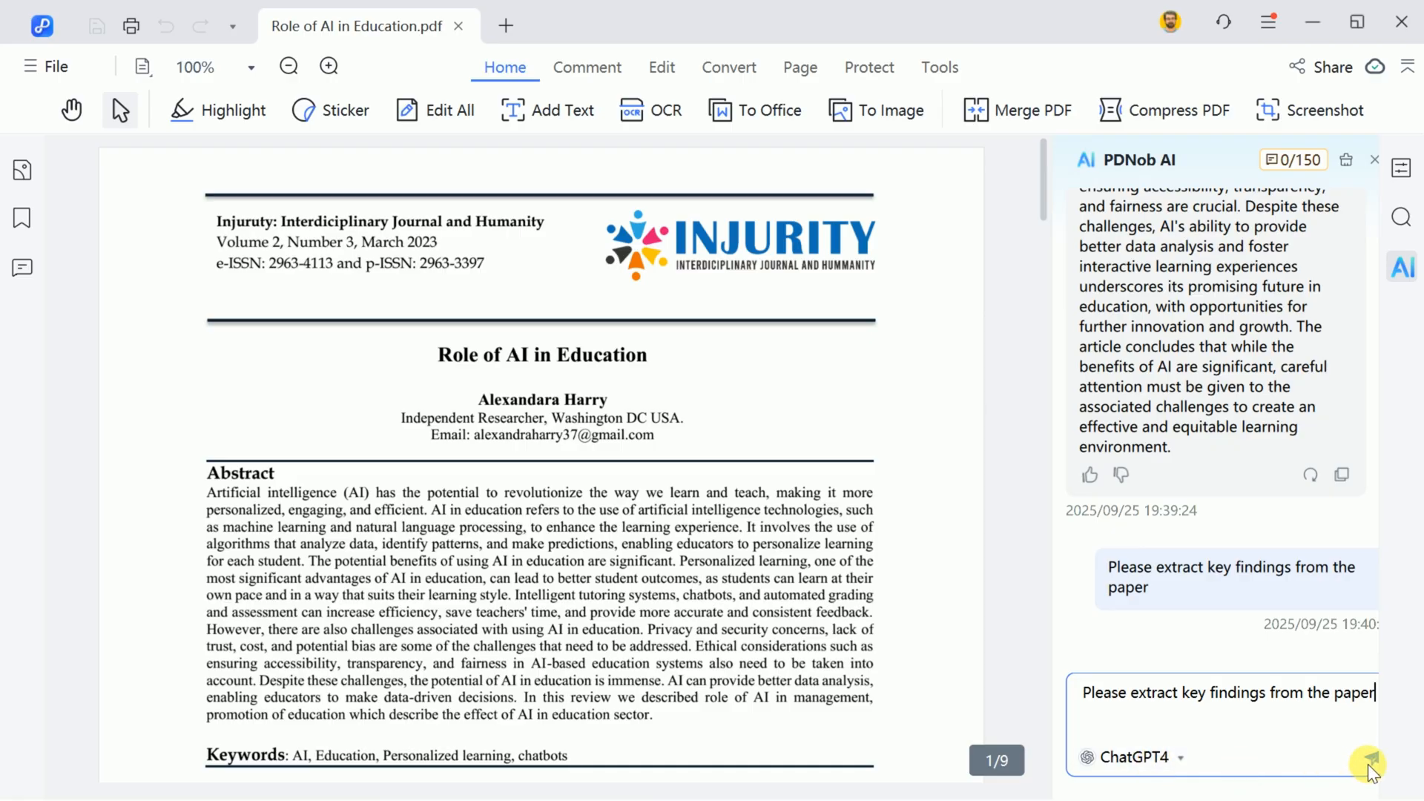
{"action": "left_click", "coordinate": [1370, 758]}
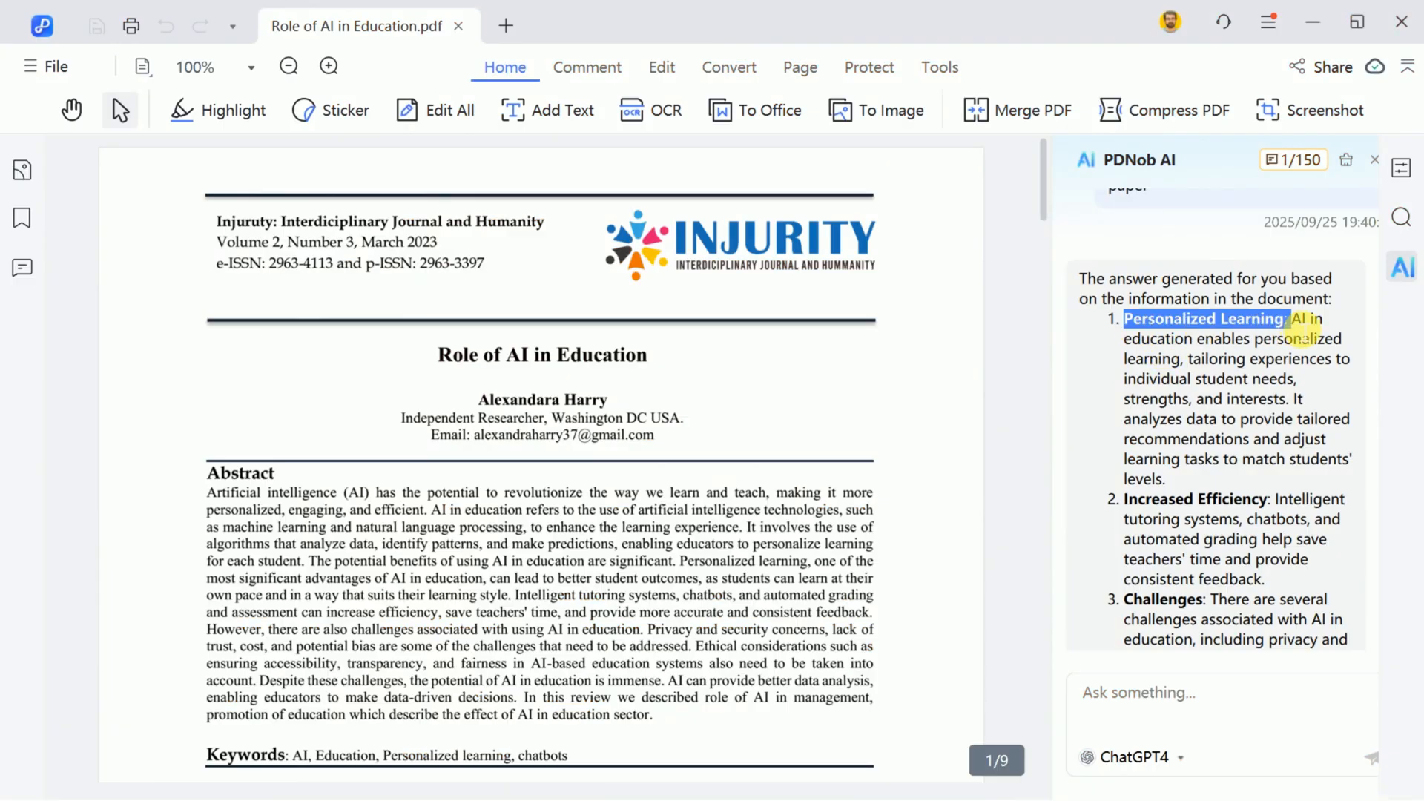
{"action": "scroll", "scroll_direction": "down", "scroll_amount": 3}
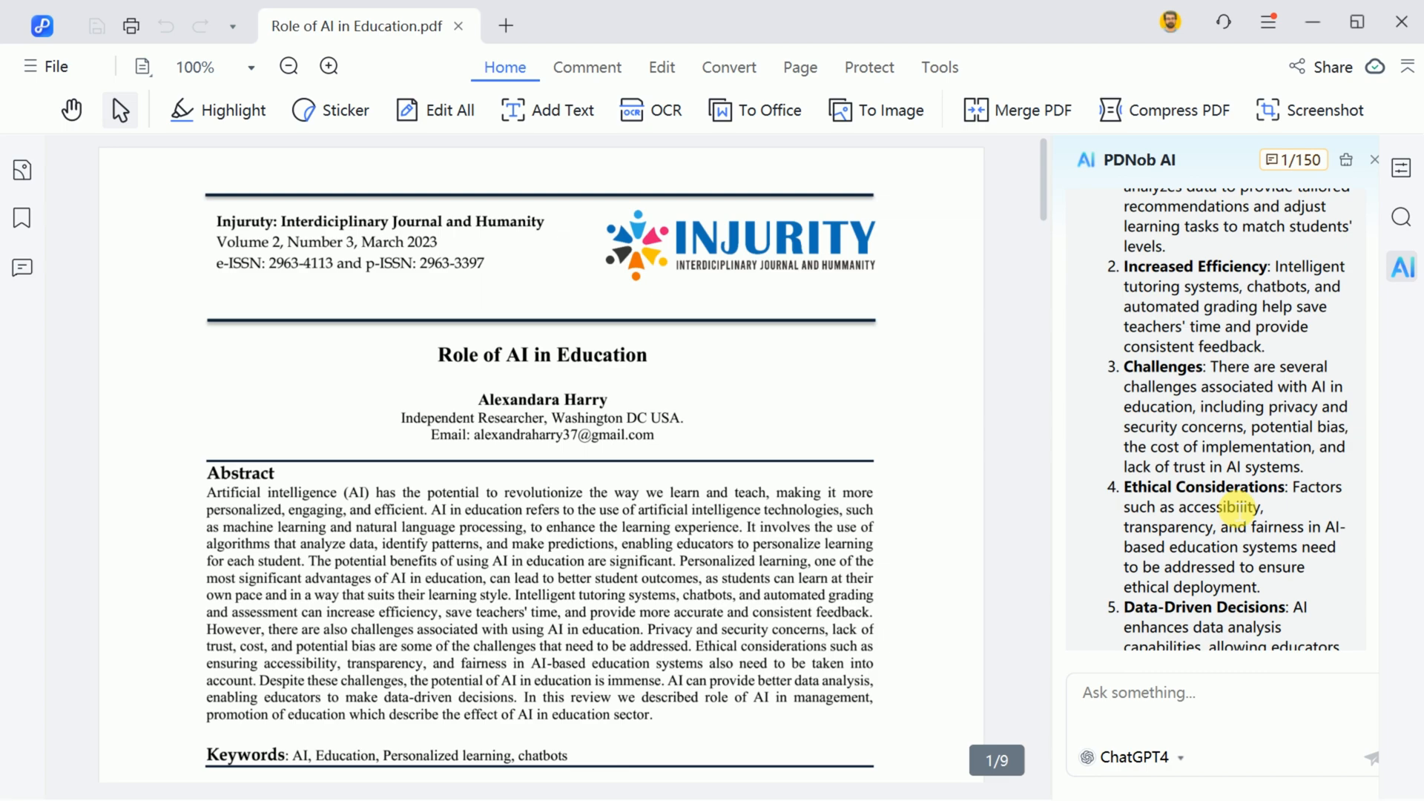
{"action": "scroll", "scroll_direction": "down", "scroll_amount": 3}
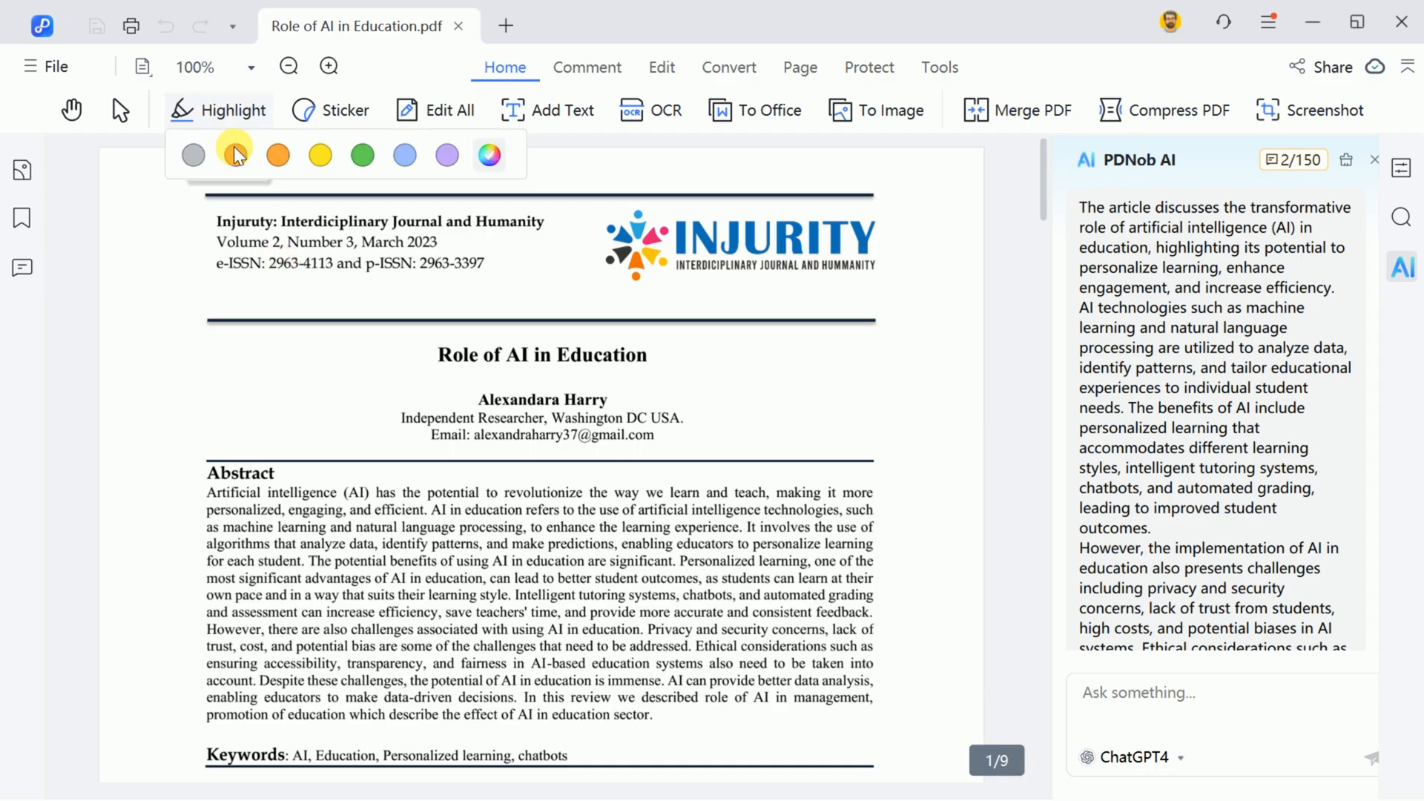
- Highlight the title Role of AI in Education in green, then browse the School sticker collection
{"action": "left_click", "coordinate": [234, 154]}
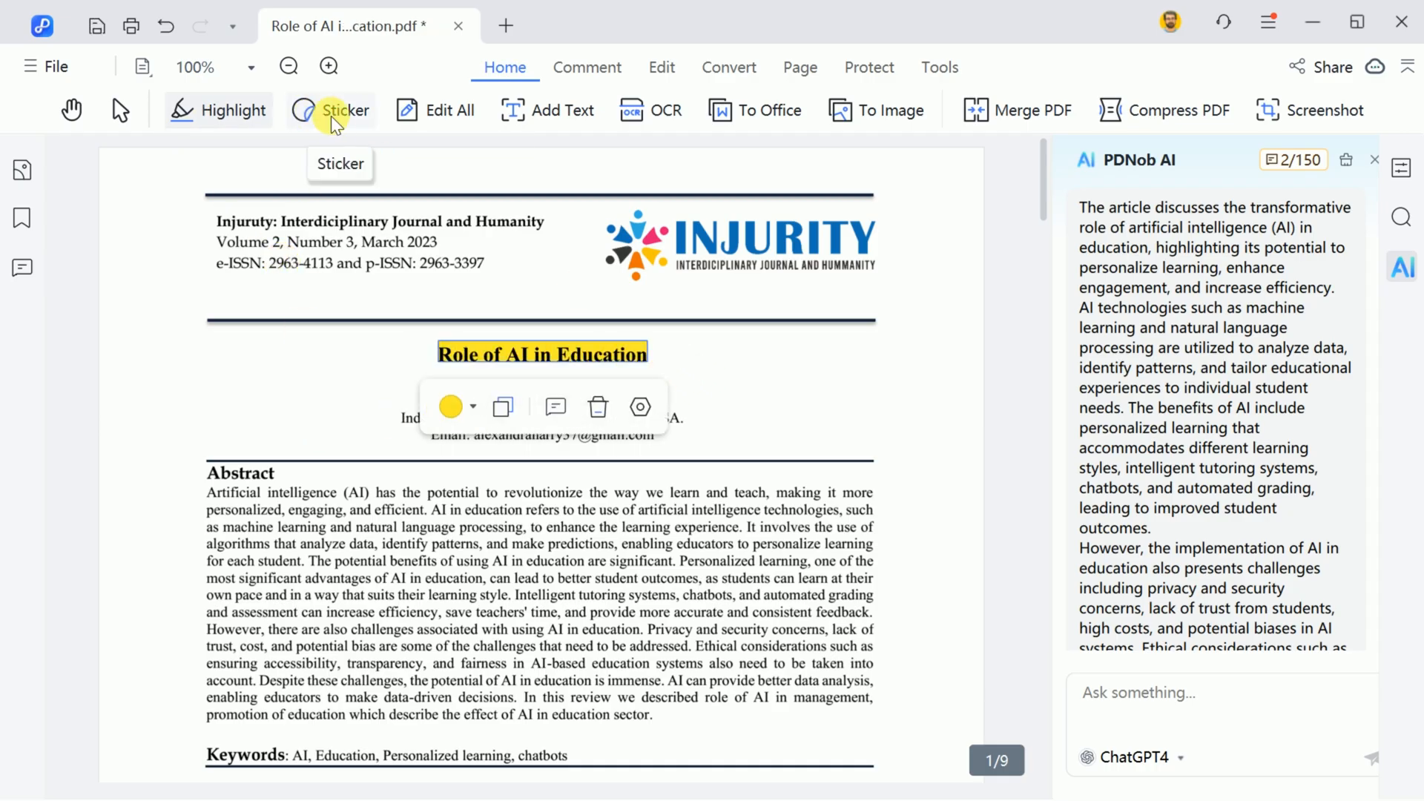
{"action": "left_click", "coordinate": [451, 406]}
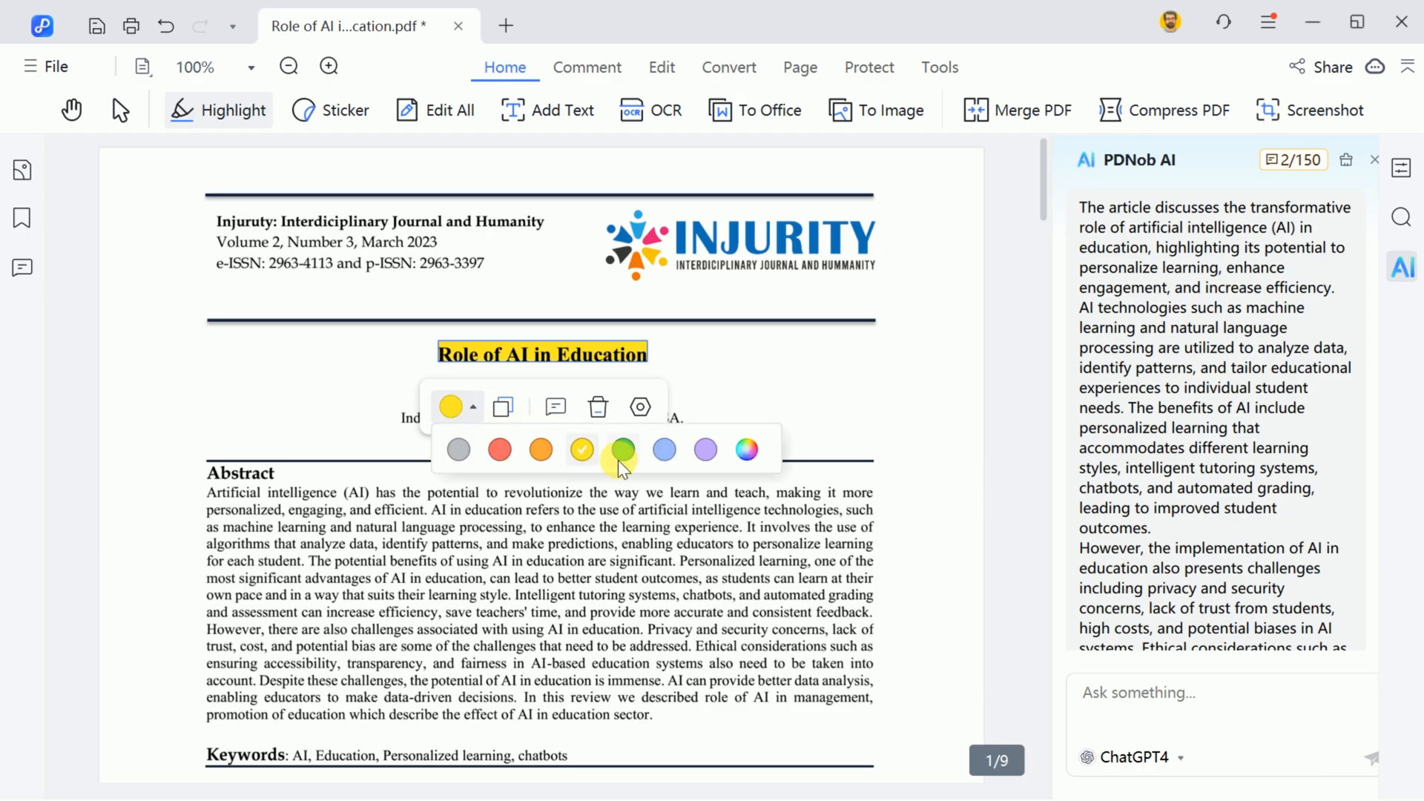
{"action": "left_click", "coordinate": [345, 110]}
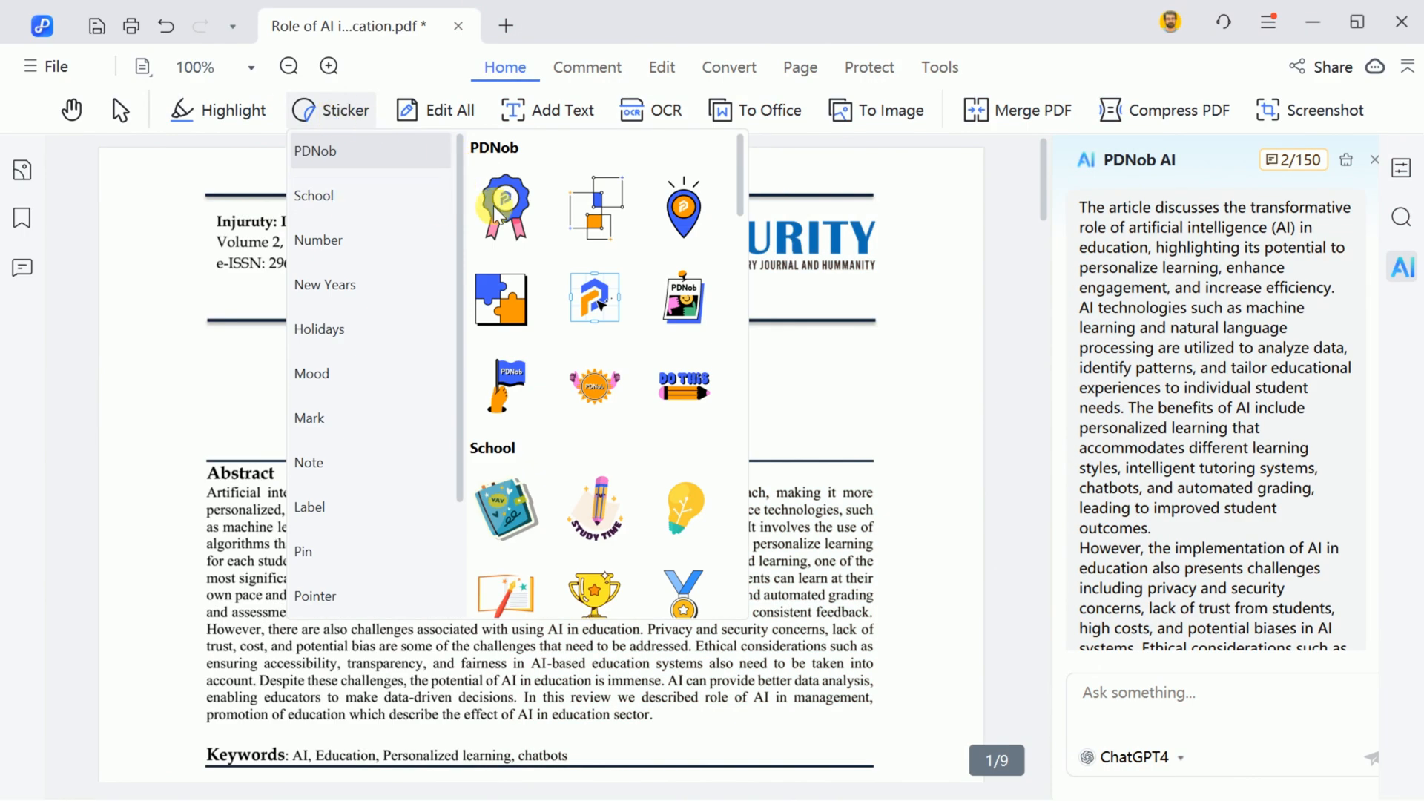
{"action": "left_click", "coordinate": [315, 196]}
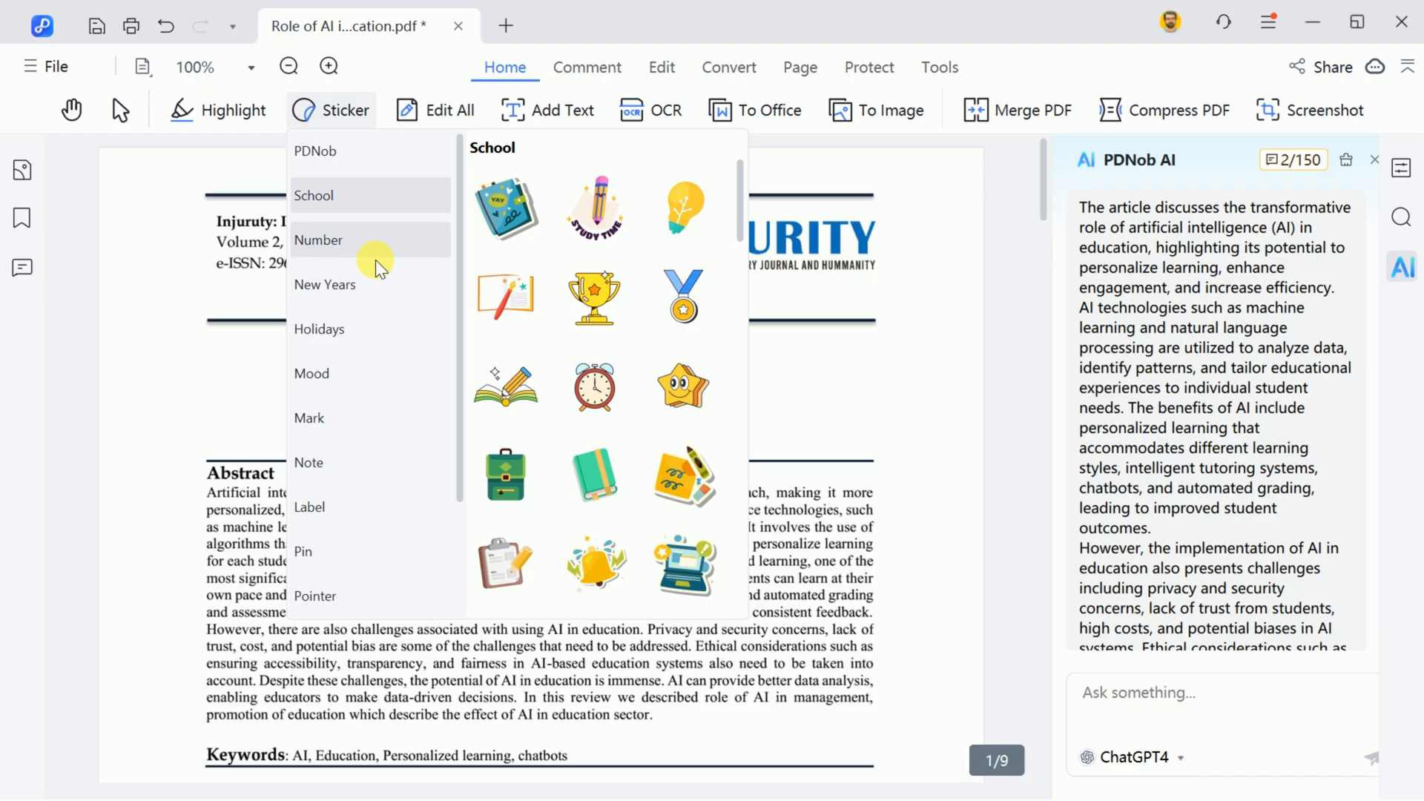
{"action": "left_click", "coordinate": [446, 109]}
{"action": "type", "text": " You can"}
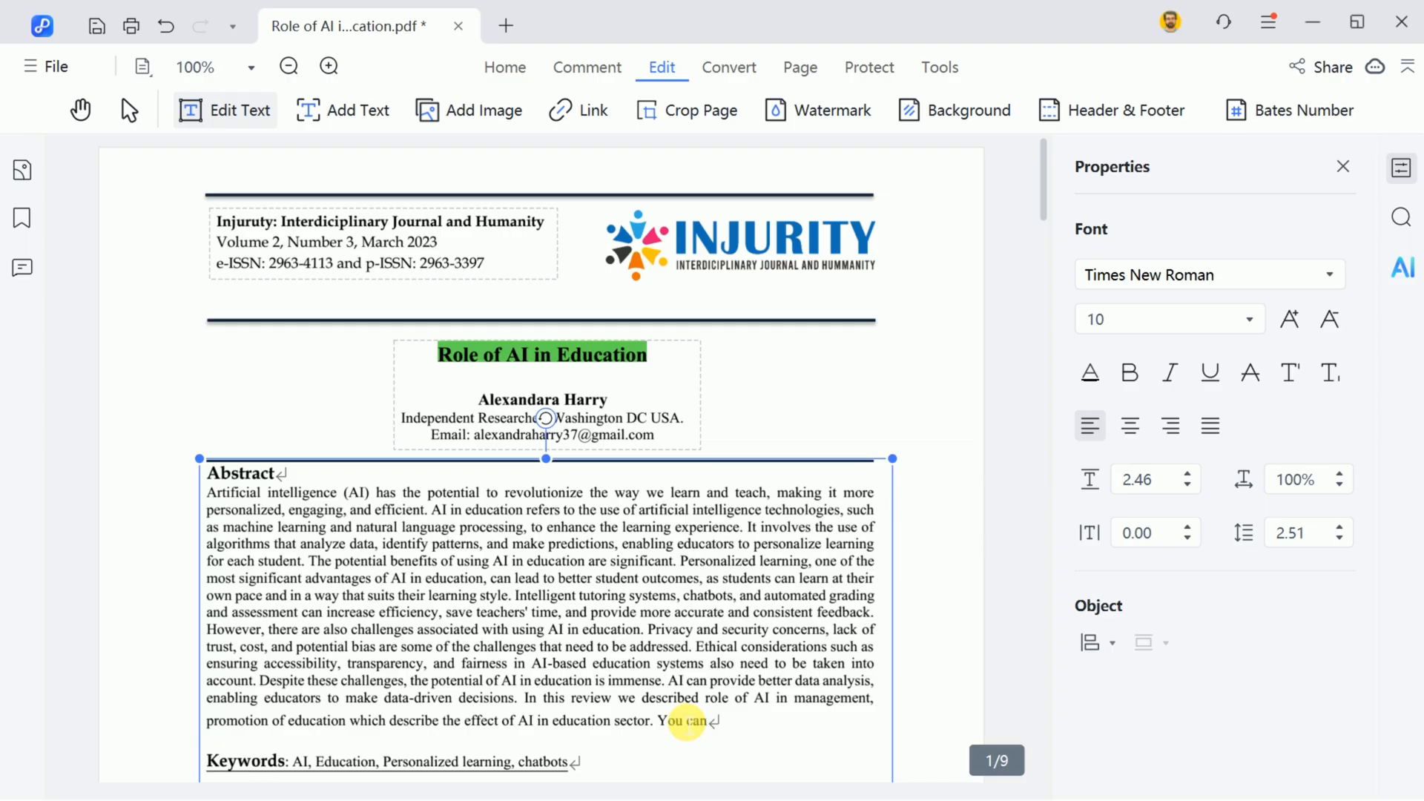
- Add 'add sections' at the end of the abstract and bring up the watermark settings
{"action": "type", "text": "add sections"}
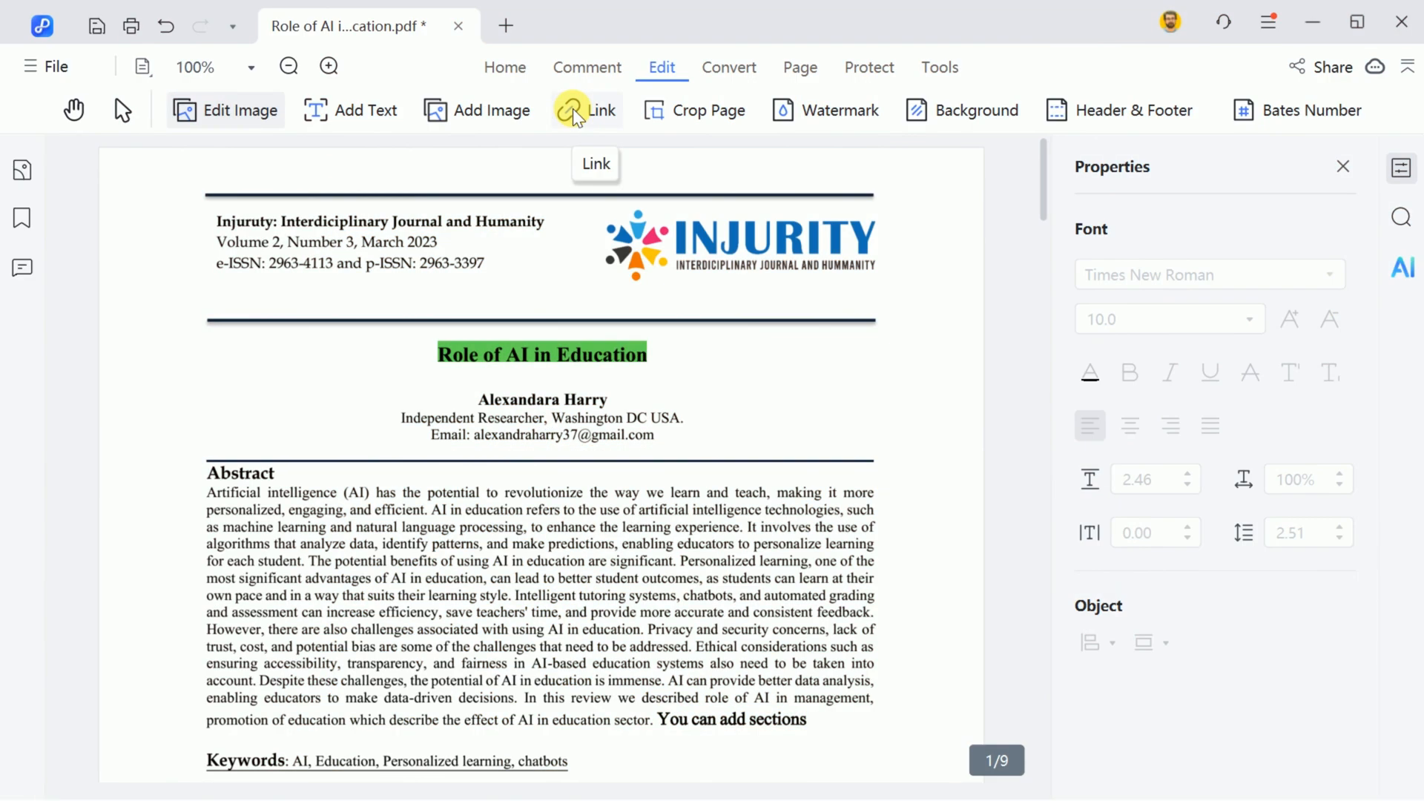
{"action": "mouse_move", "coordinate": [693, 110]}
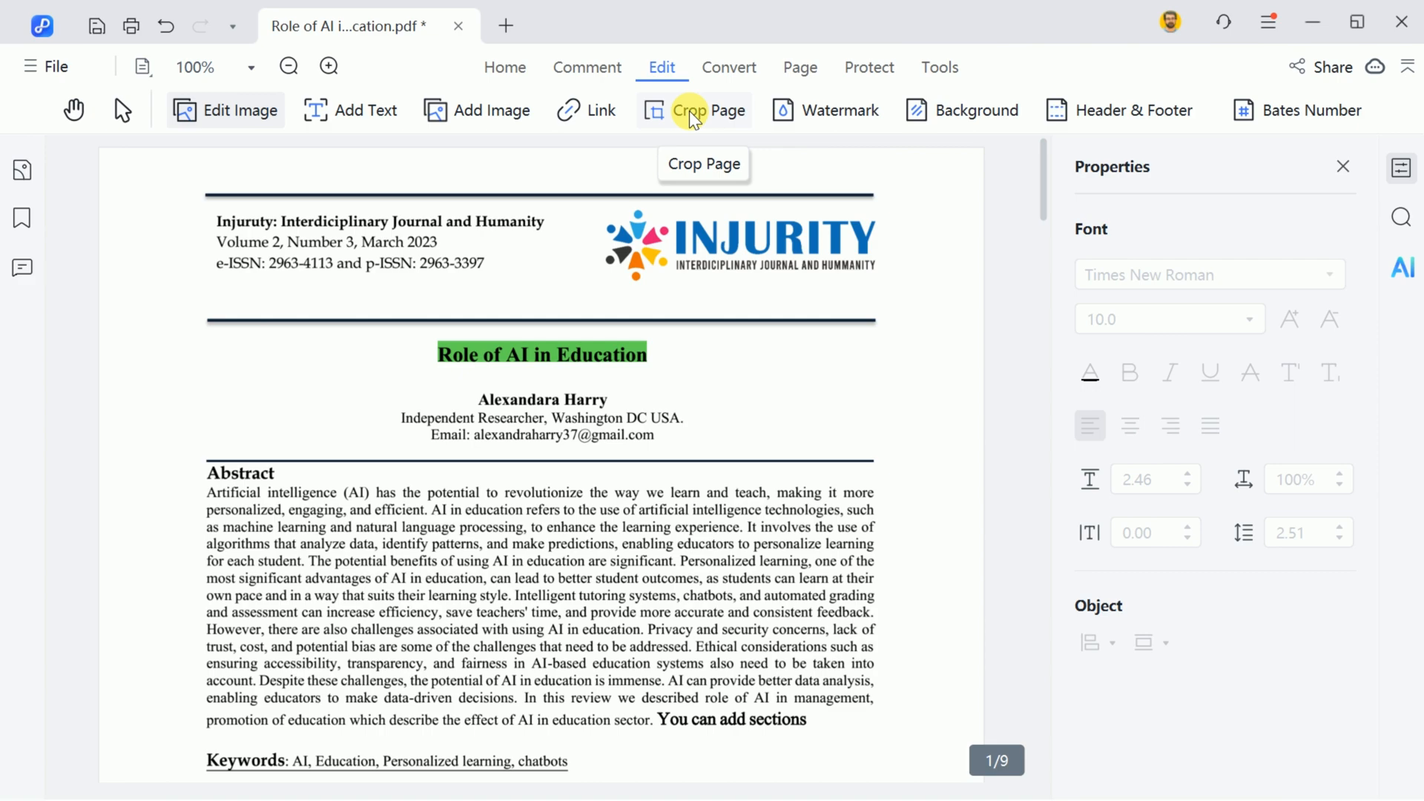
{"action": "mouse_move", "coordinate": [822, 110]}
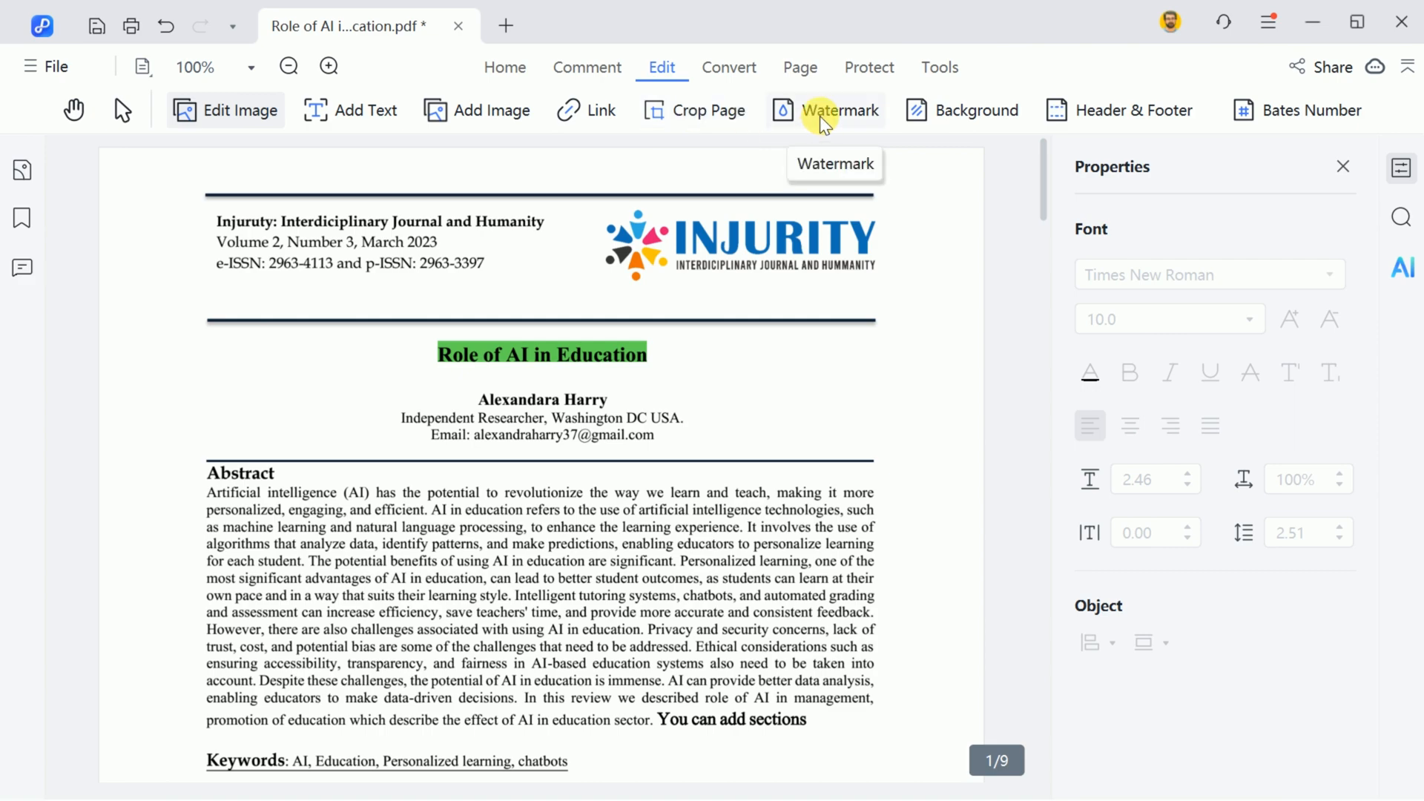
{"action": "left_click", "coordinate": [840, 109]}
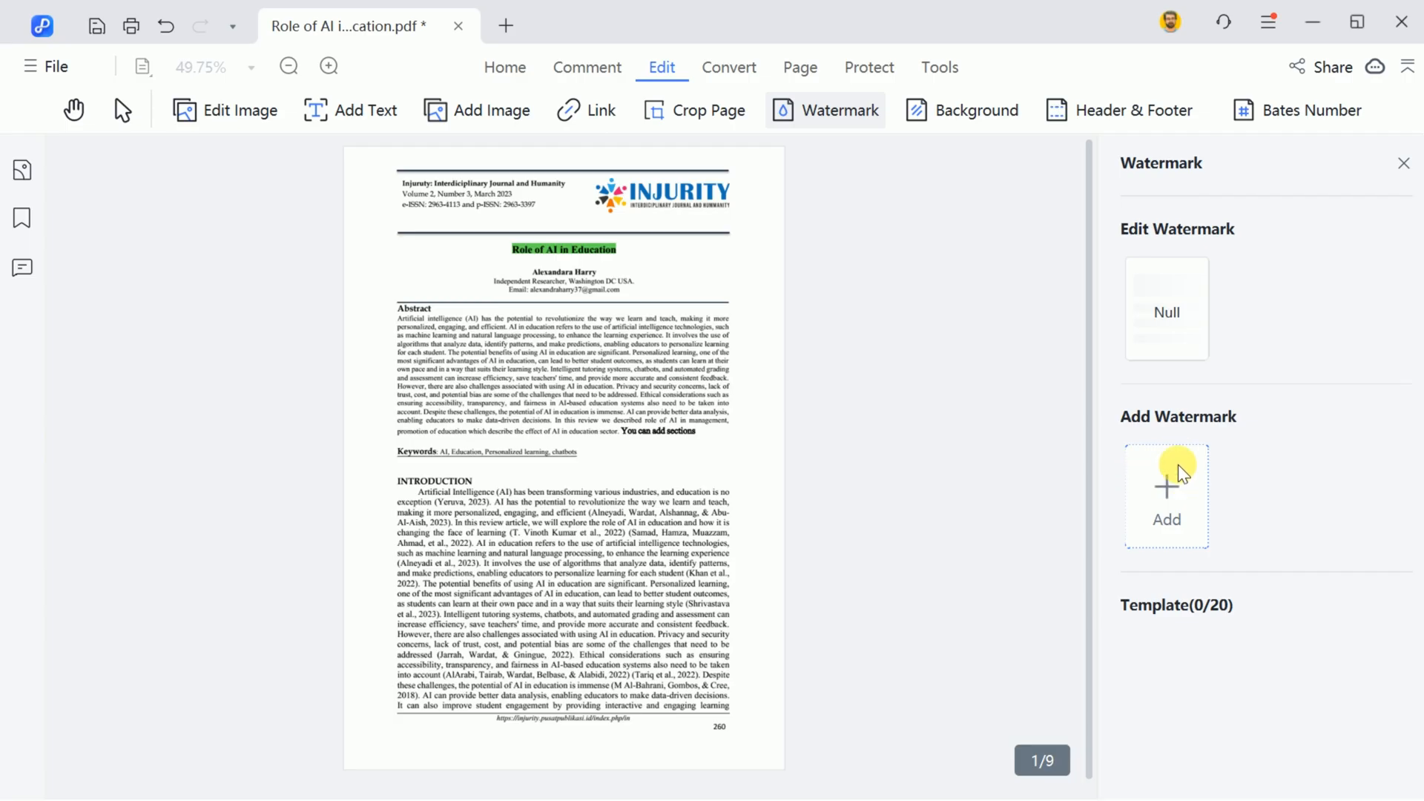
- Add a GTS text watermark at about 17% opacity and apply it to the document
{"action": "left_click", "coordinate": [1166, 495]}
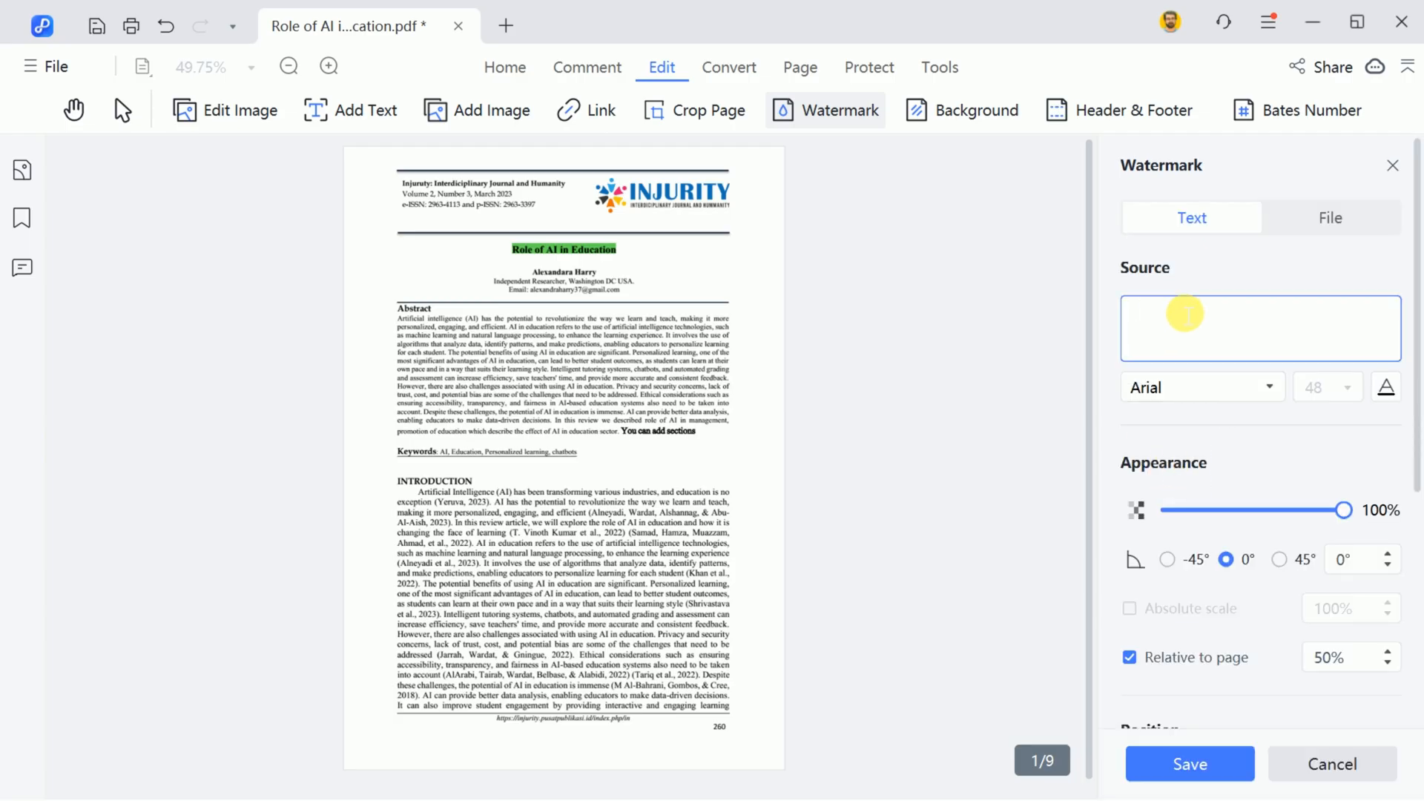
{"action": "type", "text": "GTS"}
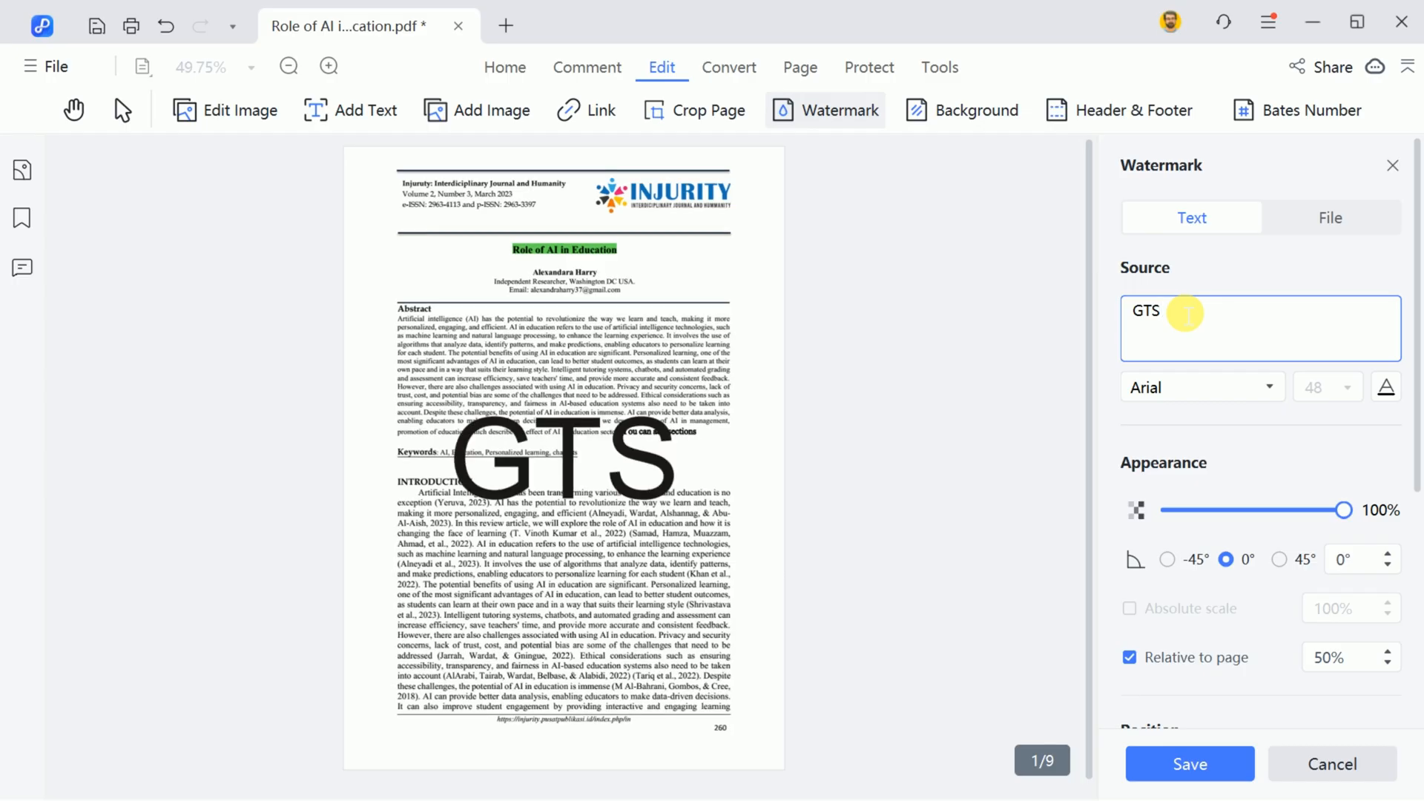
{"action": "left_click_drag", "start_coordinate": [1345, 509], "coordinate": [1170, 509]}
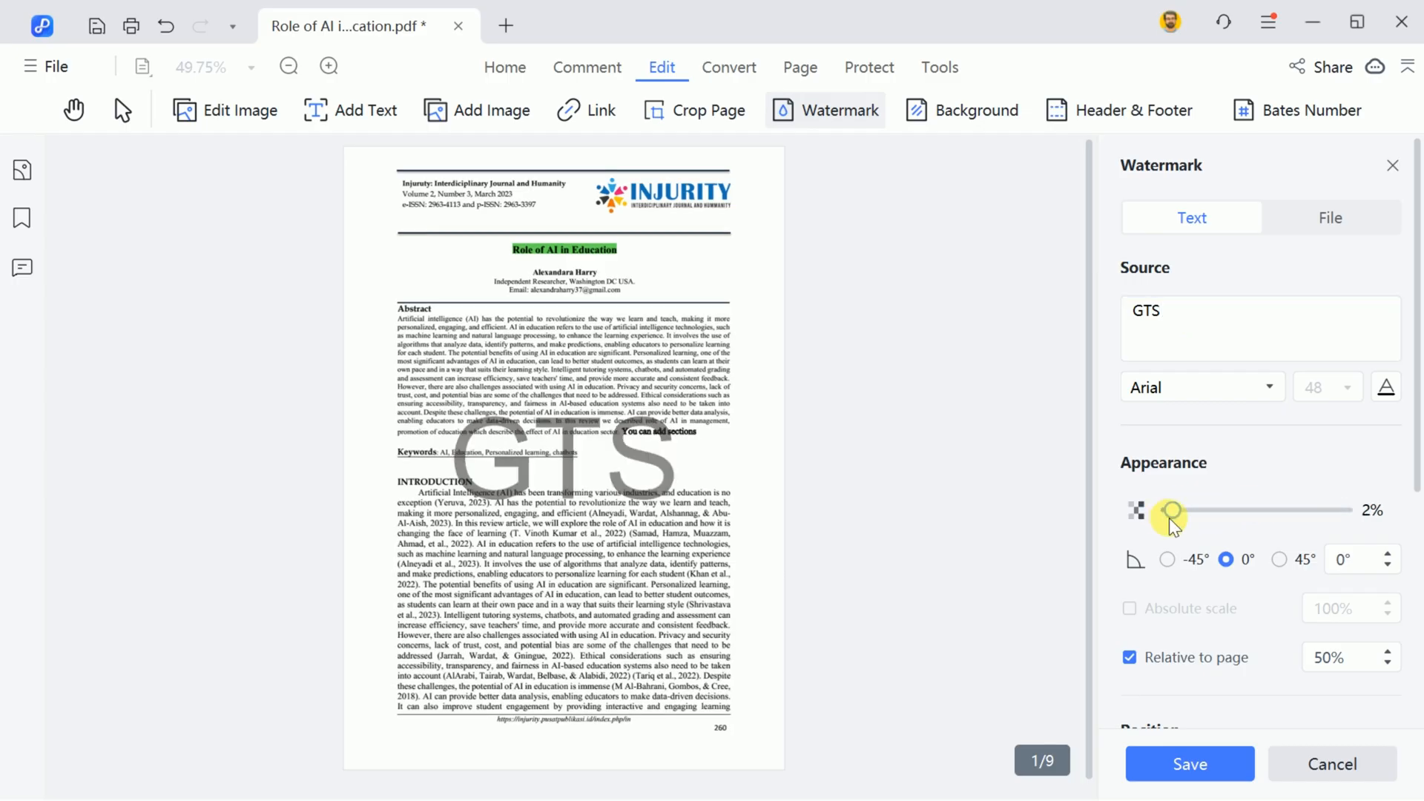
{"action": "left_click_drag", "start_coordinate": [1172, 509], "coordinate": [1202, 509]}
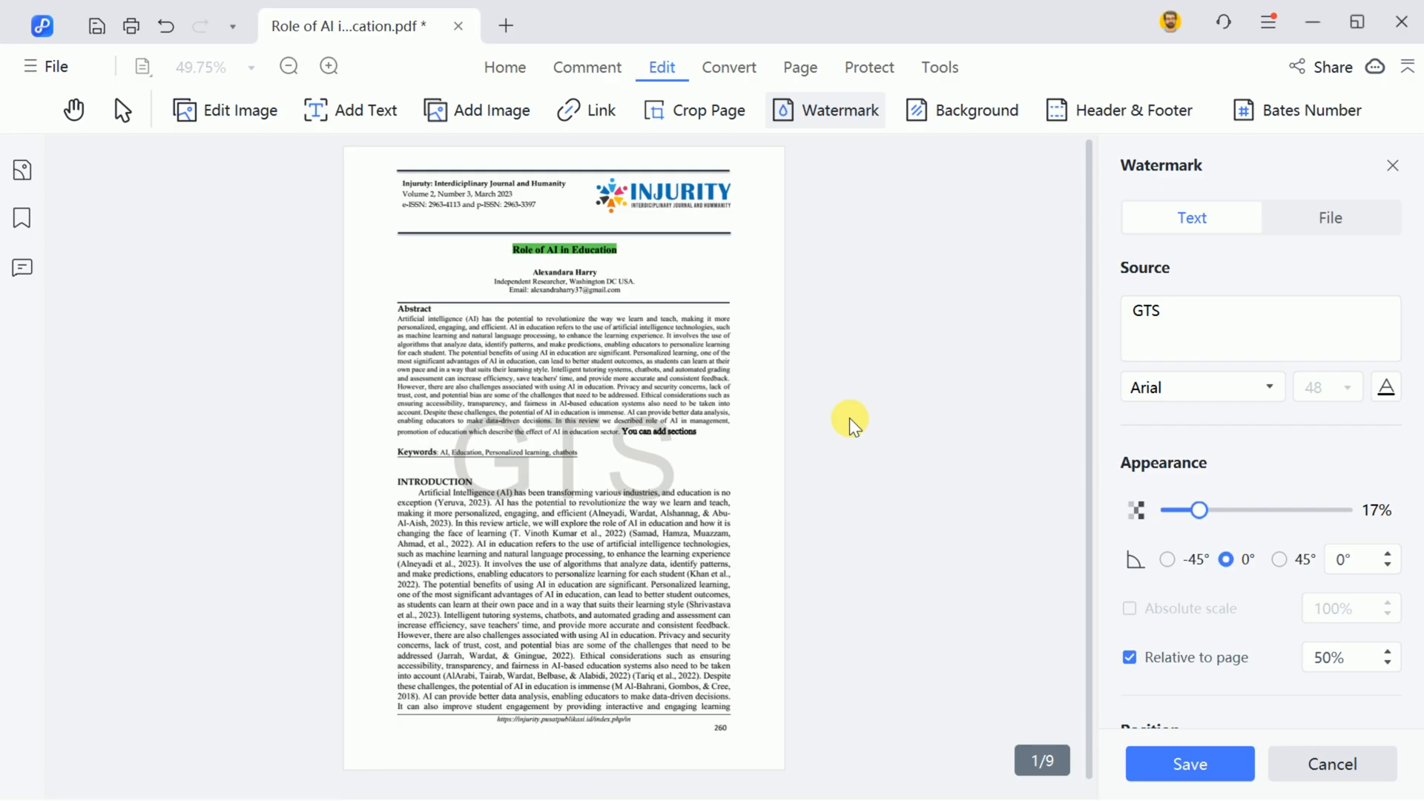
{"action": "left_click", "coordinate": [458, 25]}
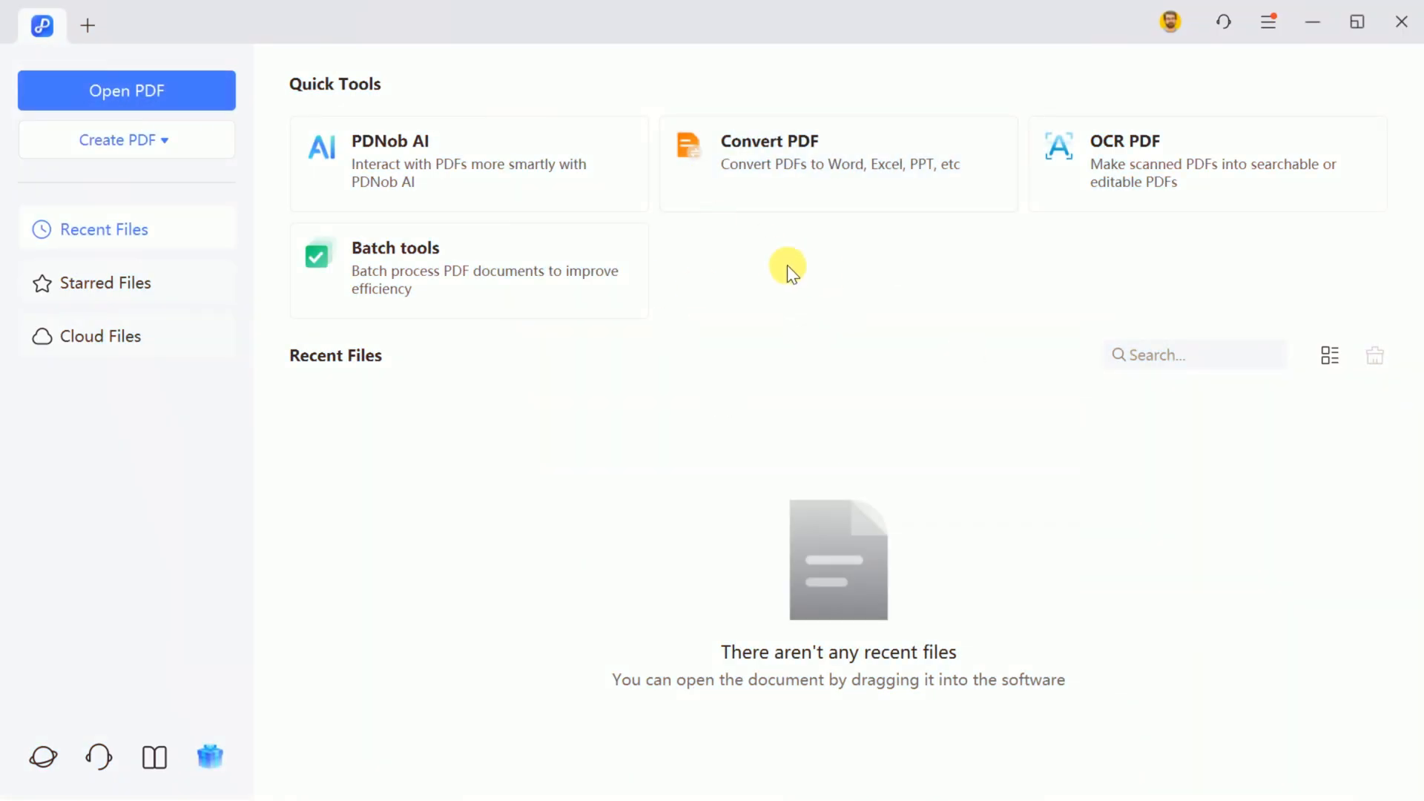
- Load the Role of AI in Education PDF for conversion with Word (*.docx) as output format
{"action": "left_click", "coordinate": [126, 90]}
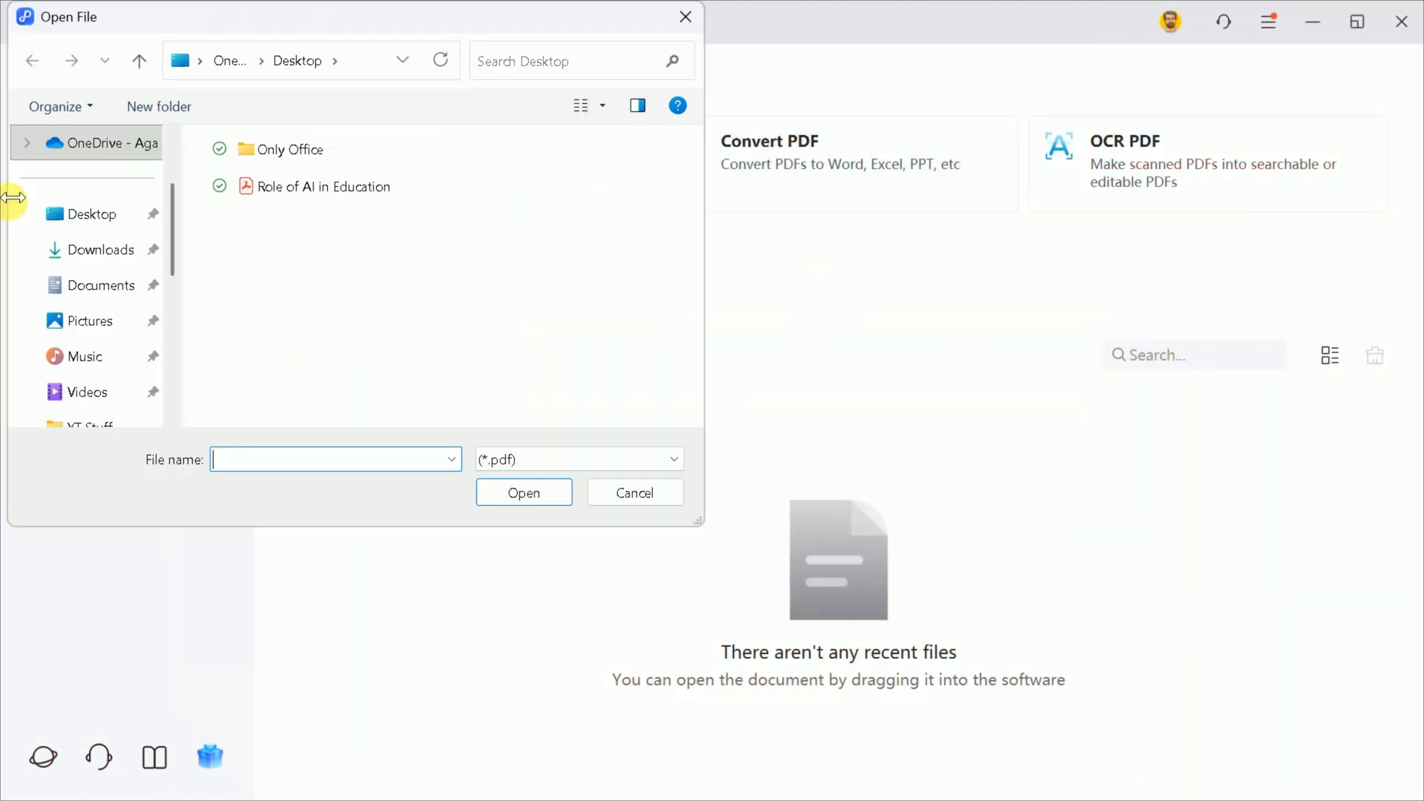
{"action": "left_click", "coordinate": [324, 187]}
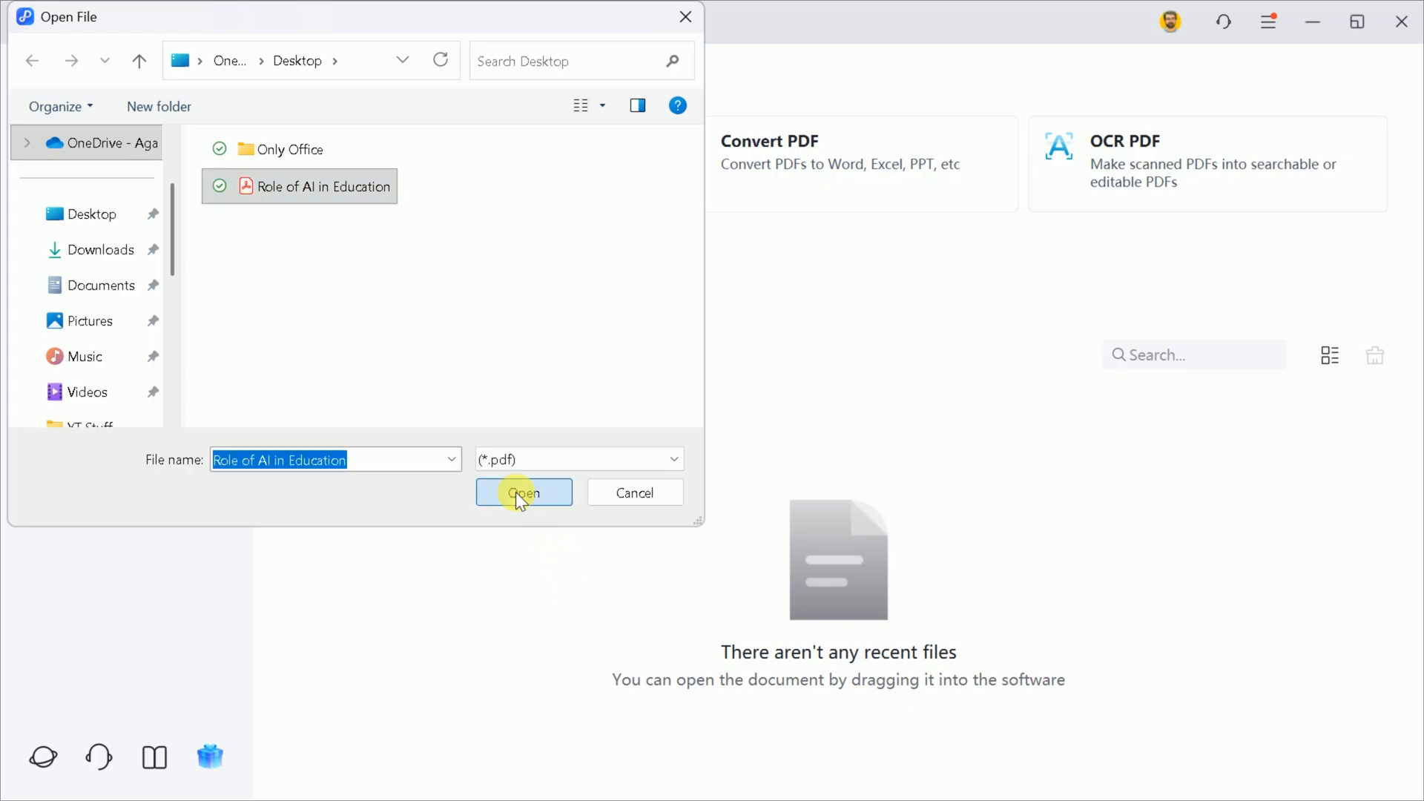
{"action": "left_click", "coordinate": [524, 492]}
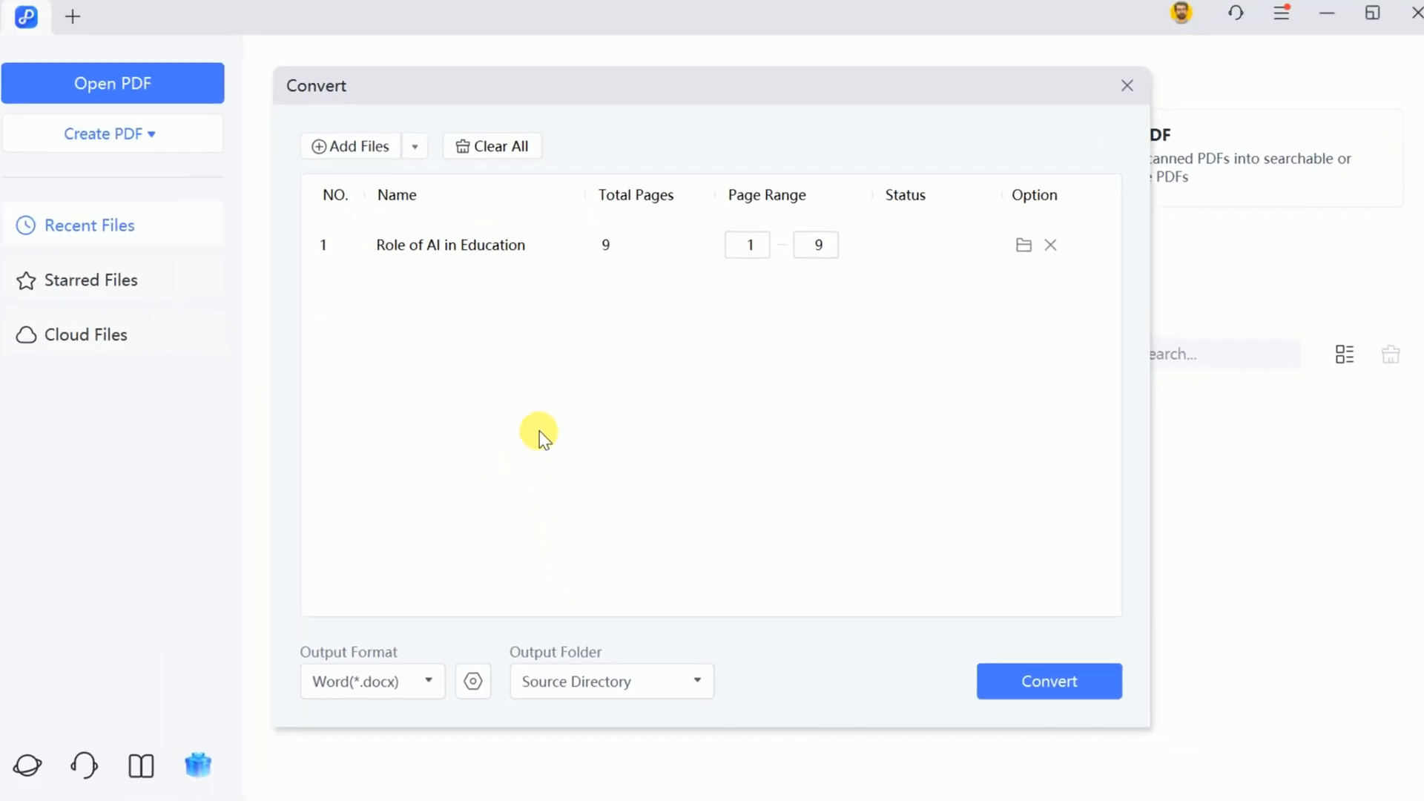
{"action": "left_click", "coordinate": [371, 680]}
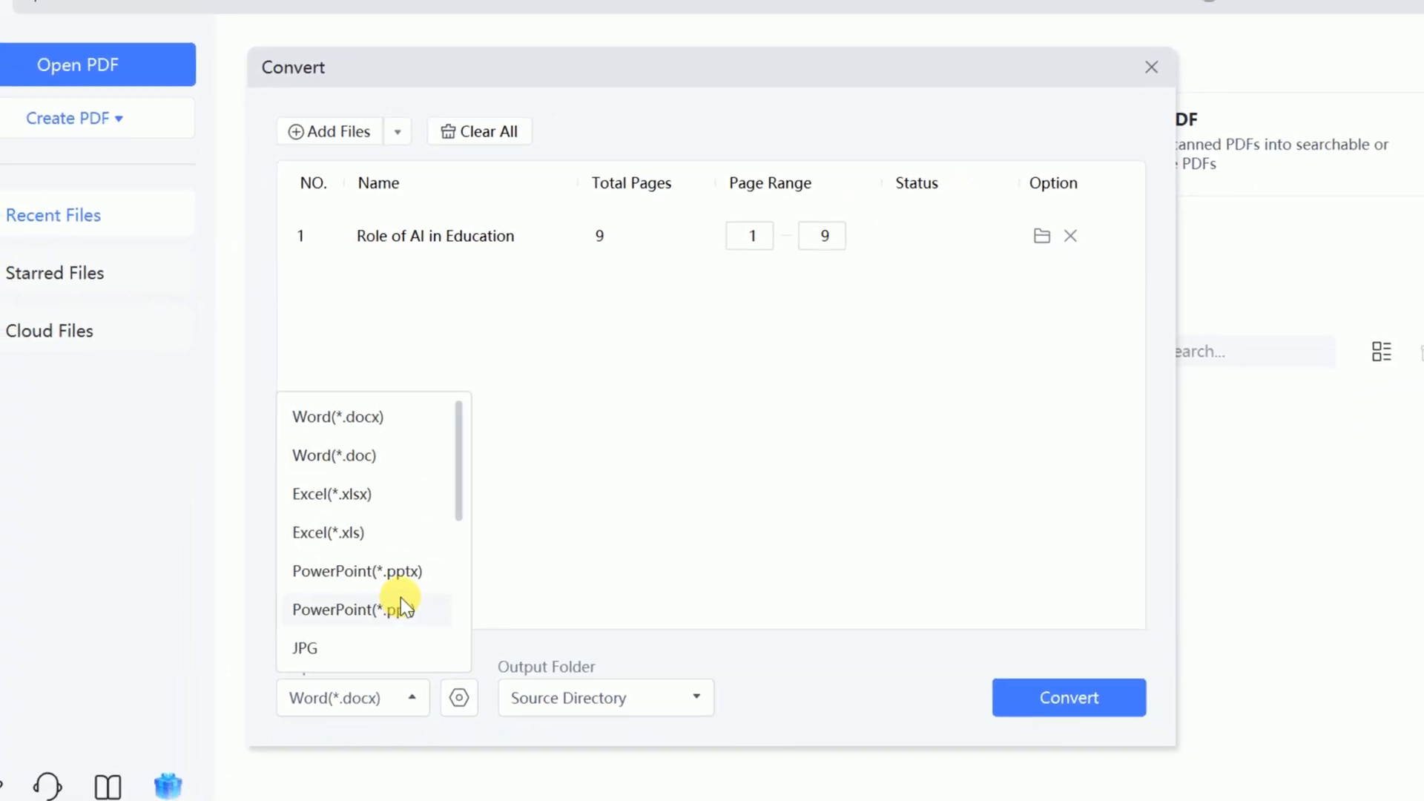
{"action": "left_click", "coordinate": [675, 607]}
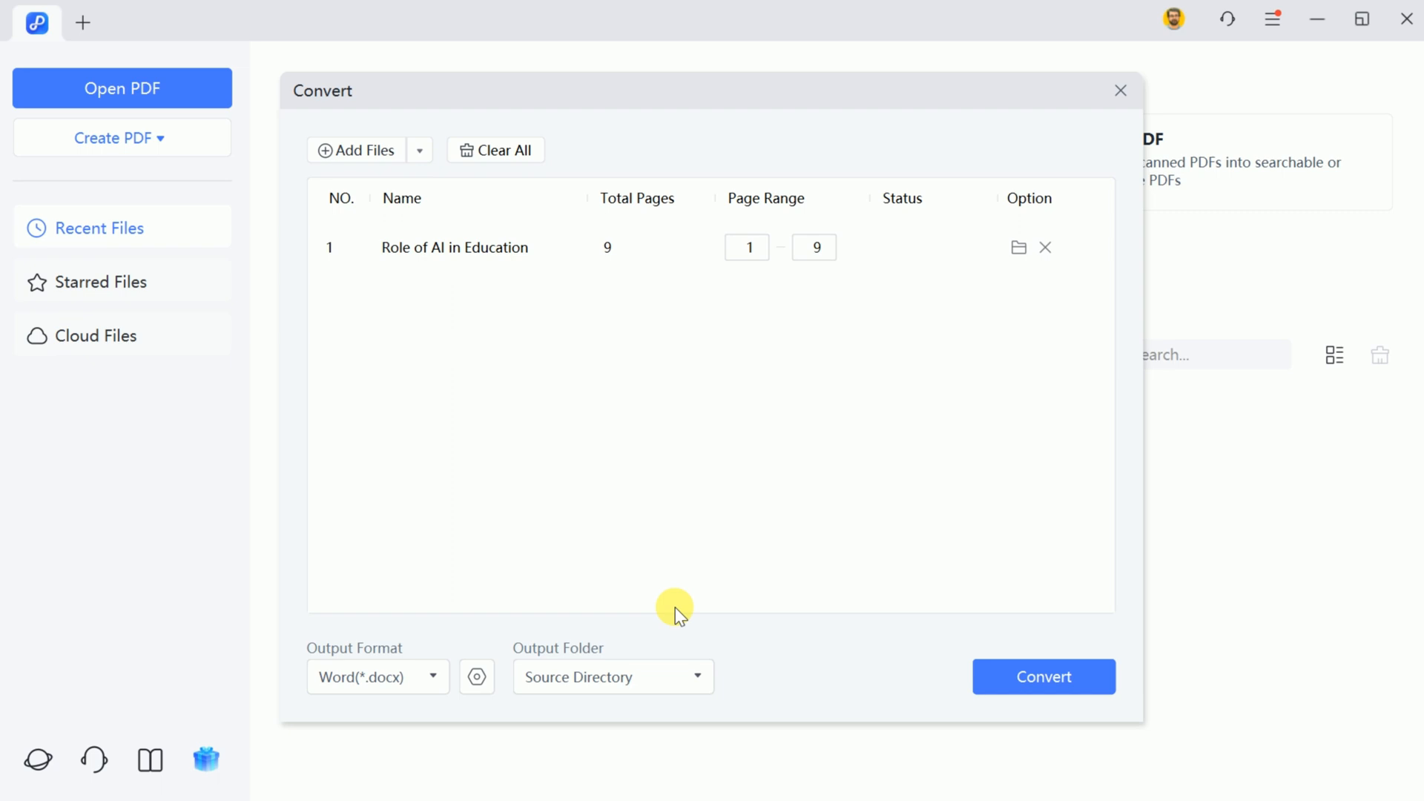
- Convert the paper to Word and view the resulting .docx in Microsoft Word
{"action": "left_click", "coordinate": [1042, 677]}
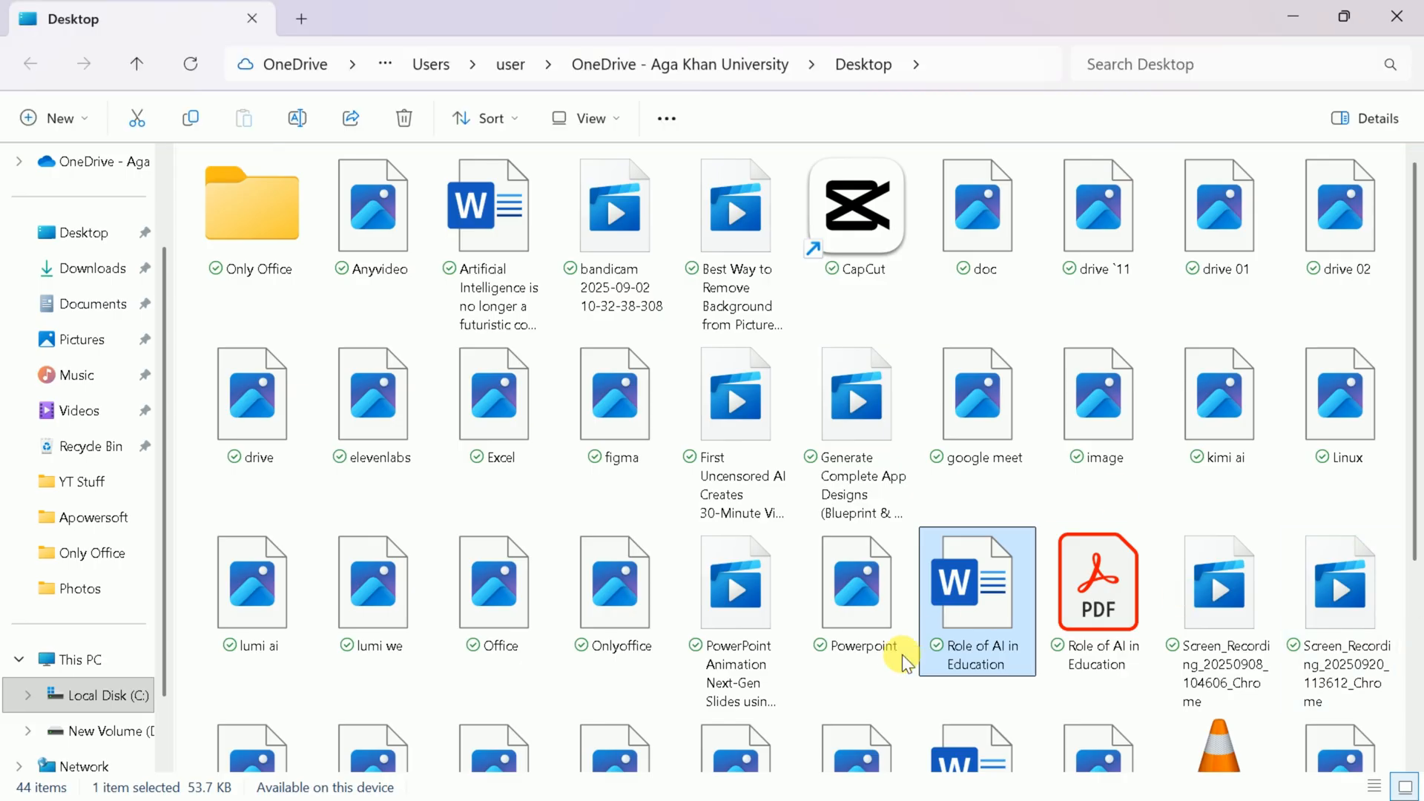
{"action": "mouse_move", "coordinate": [970, 582]}
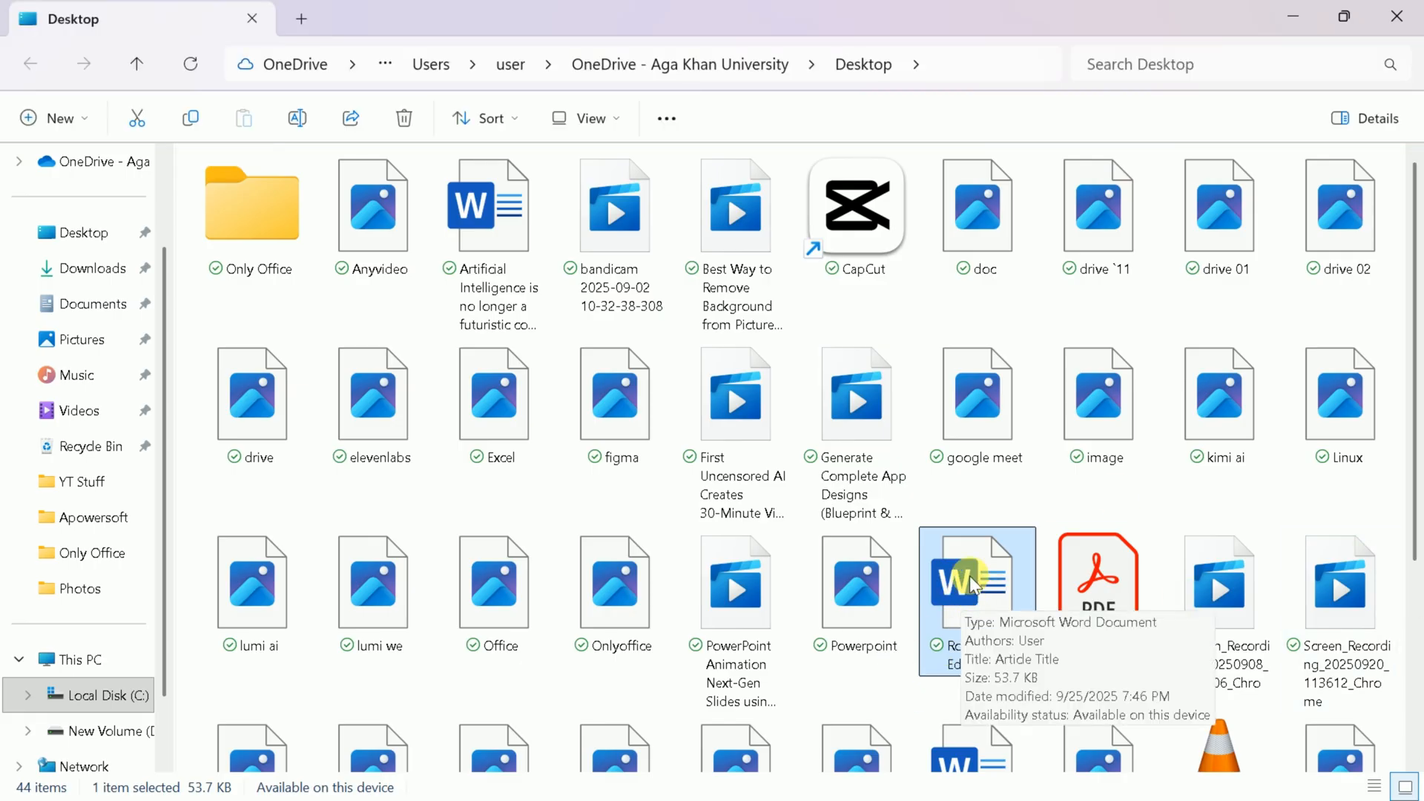
{"action": "double_click", "coordinate": [976, 582]}
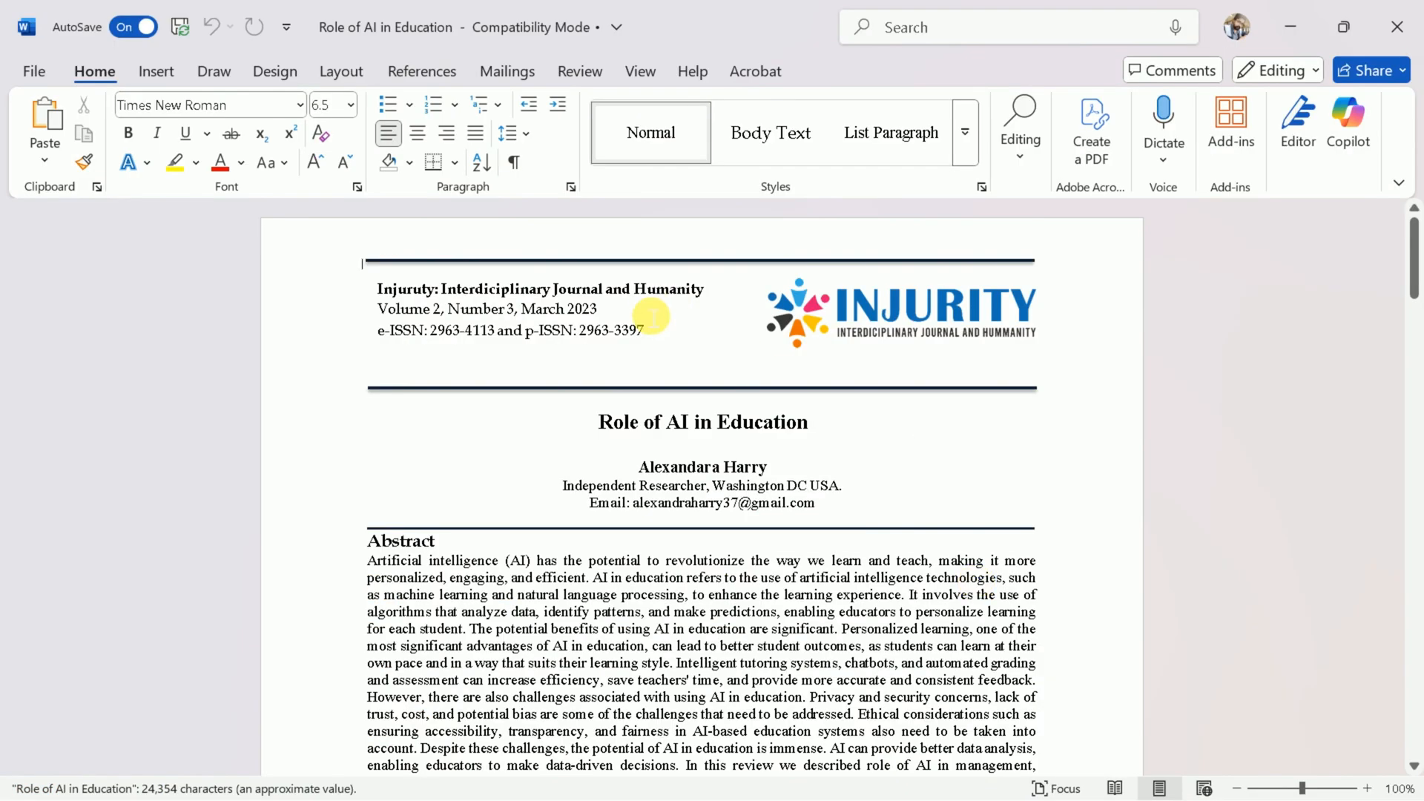
{"action": "scroll", "scroll_direction": "down", "scroll_amount": 3}
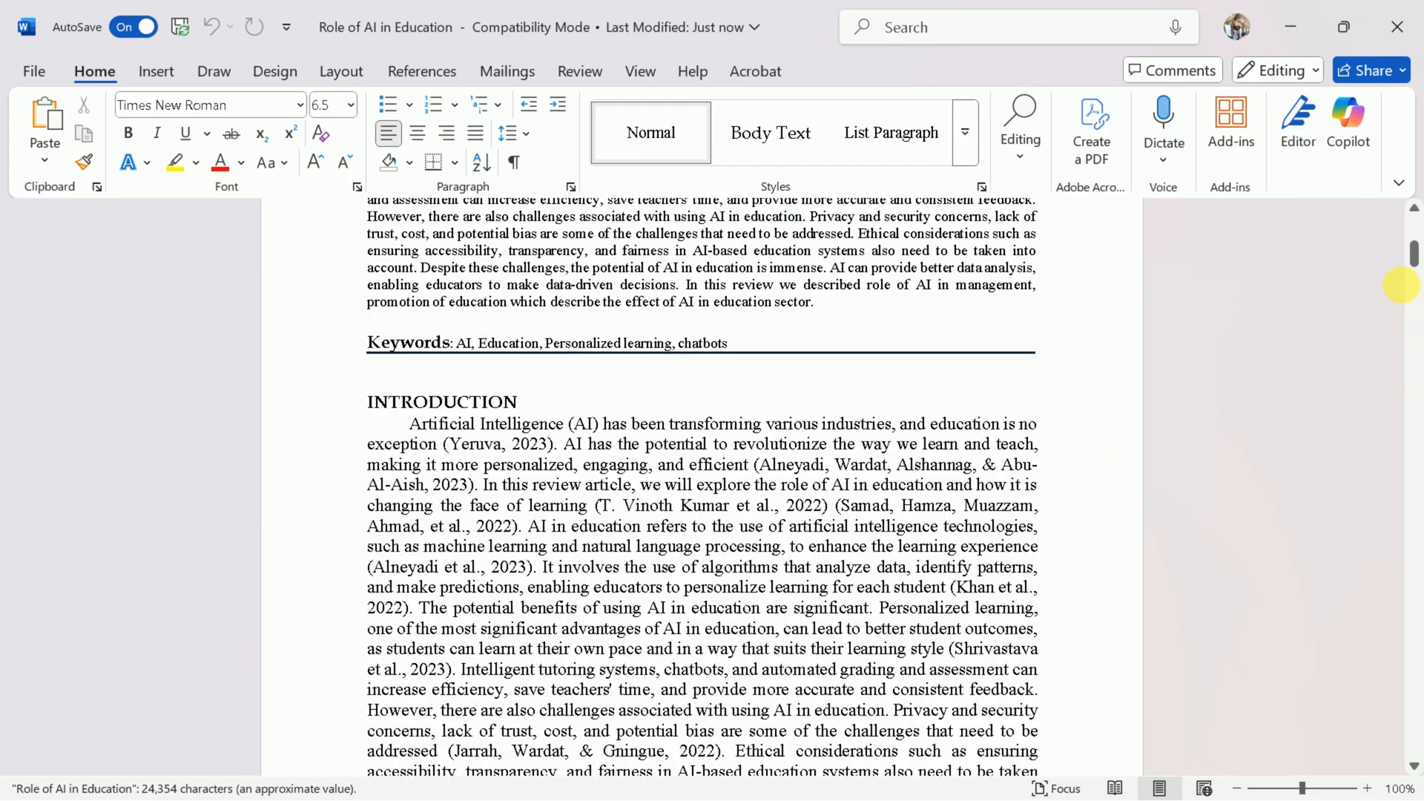
{"action": "scroll", "scroll_direction": "down", "scroll_amount": 3}
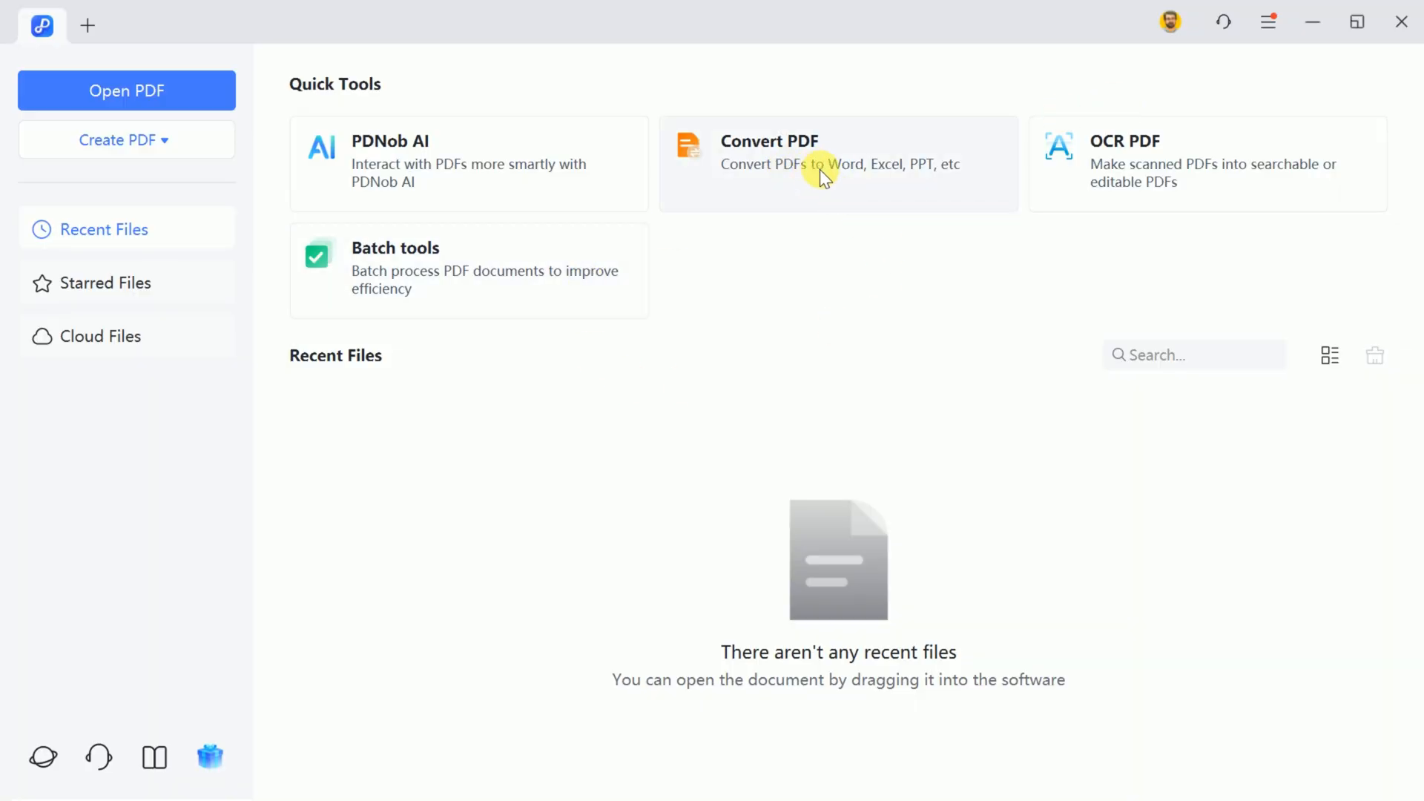
{"action": "mouse_move", "coordinate": [1193, 184]}
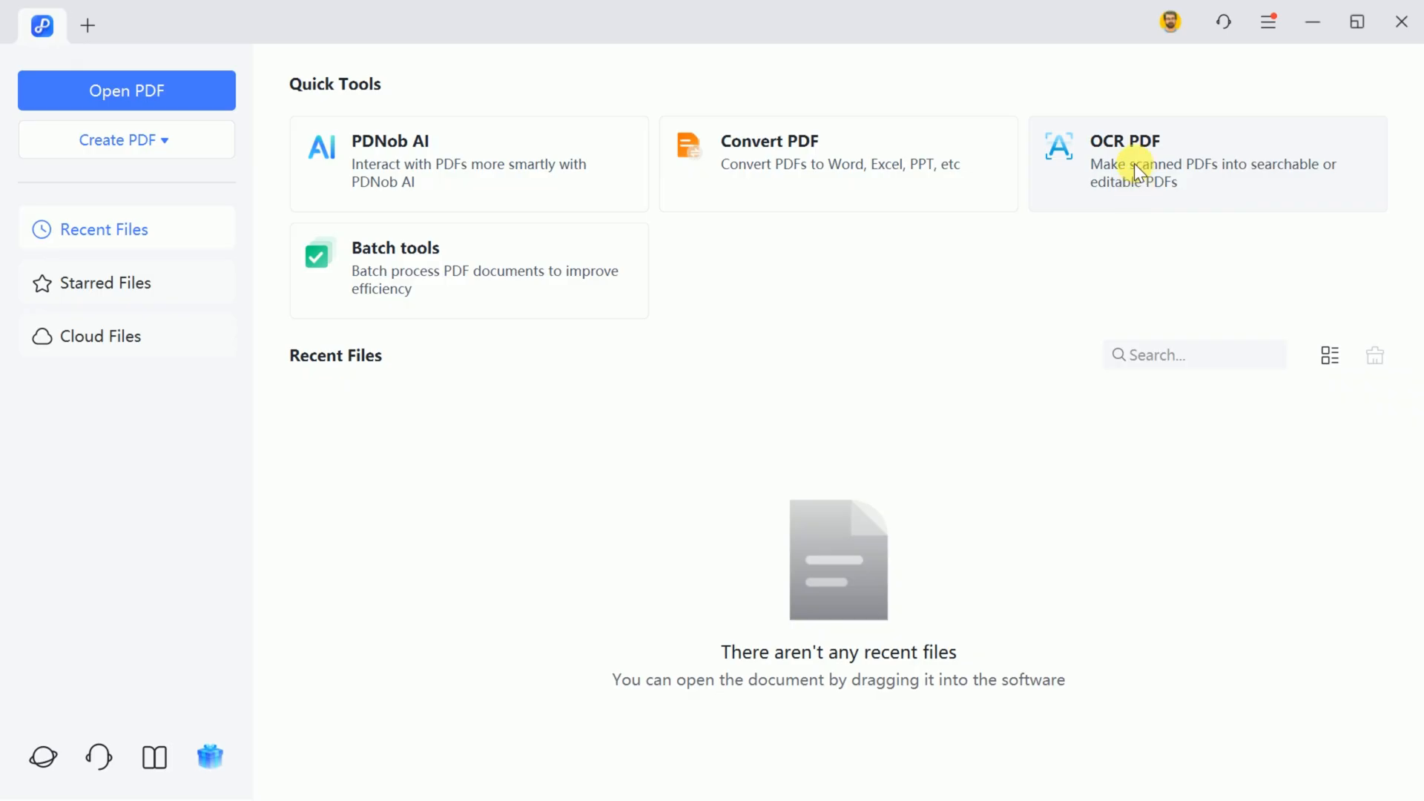
{"action": "mouse_move", "coordinate": [524, 483]}
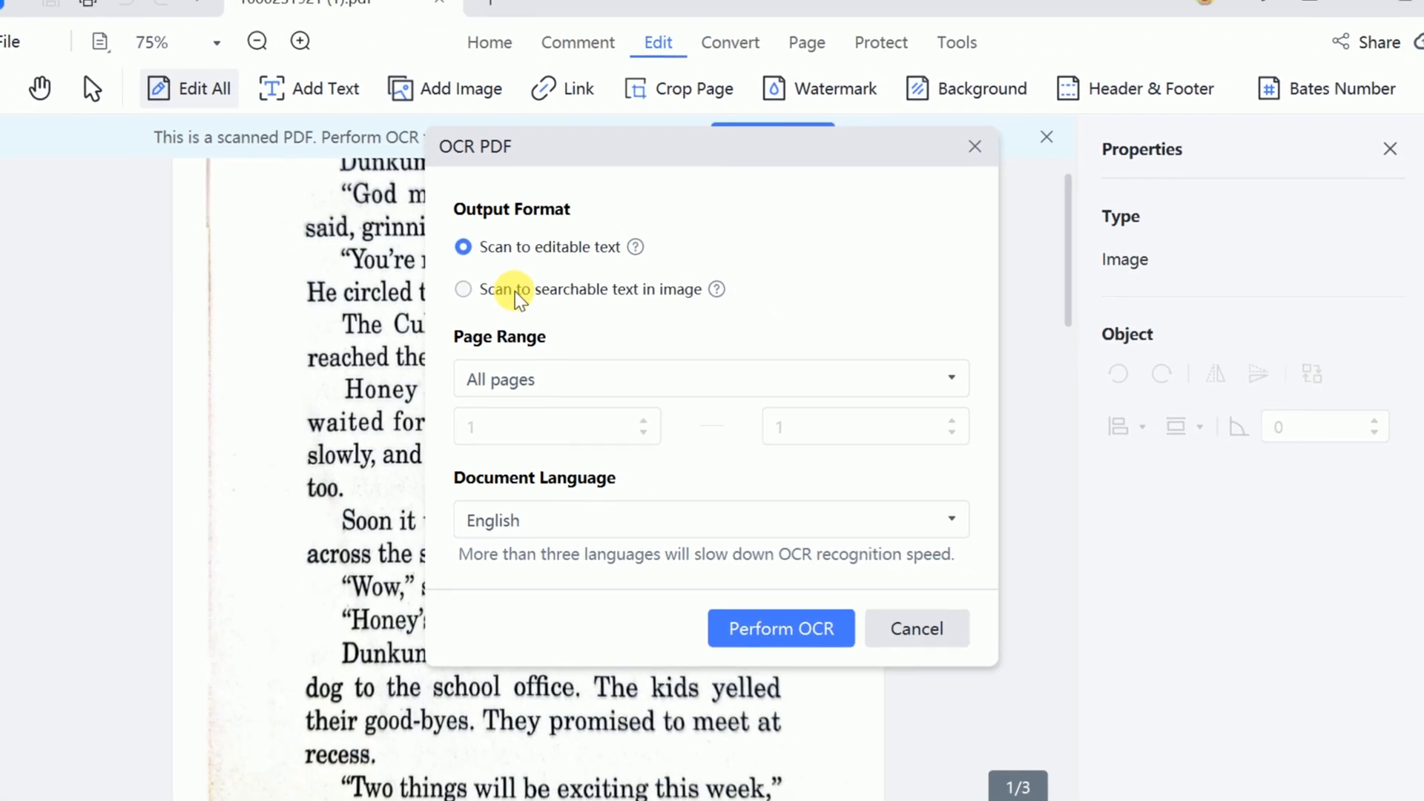
- Set the OCR recognition language to English for the scanned story pages
{"action": "left_click", "coordinate": [709, 378]}
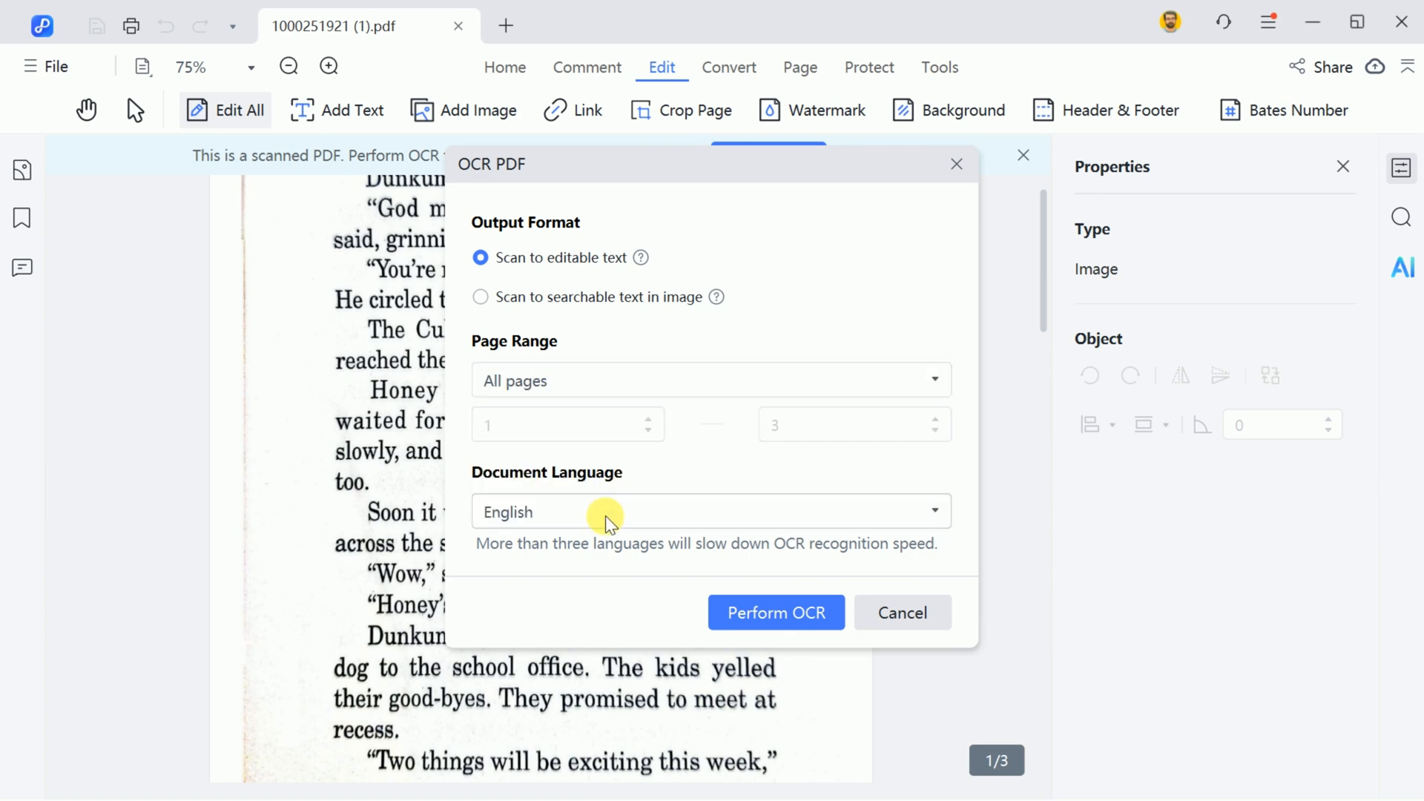
{"action": "left_click", "coordinate": [709, 512]}
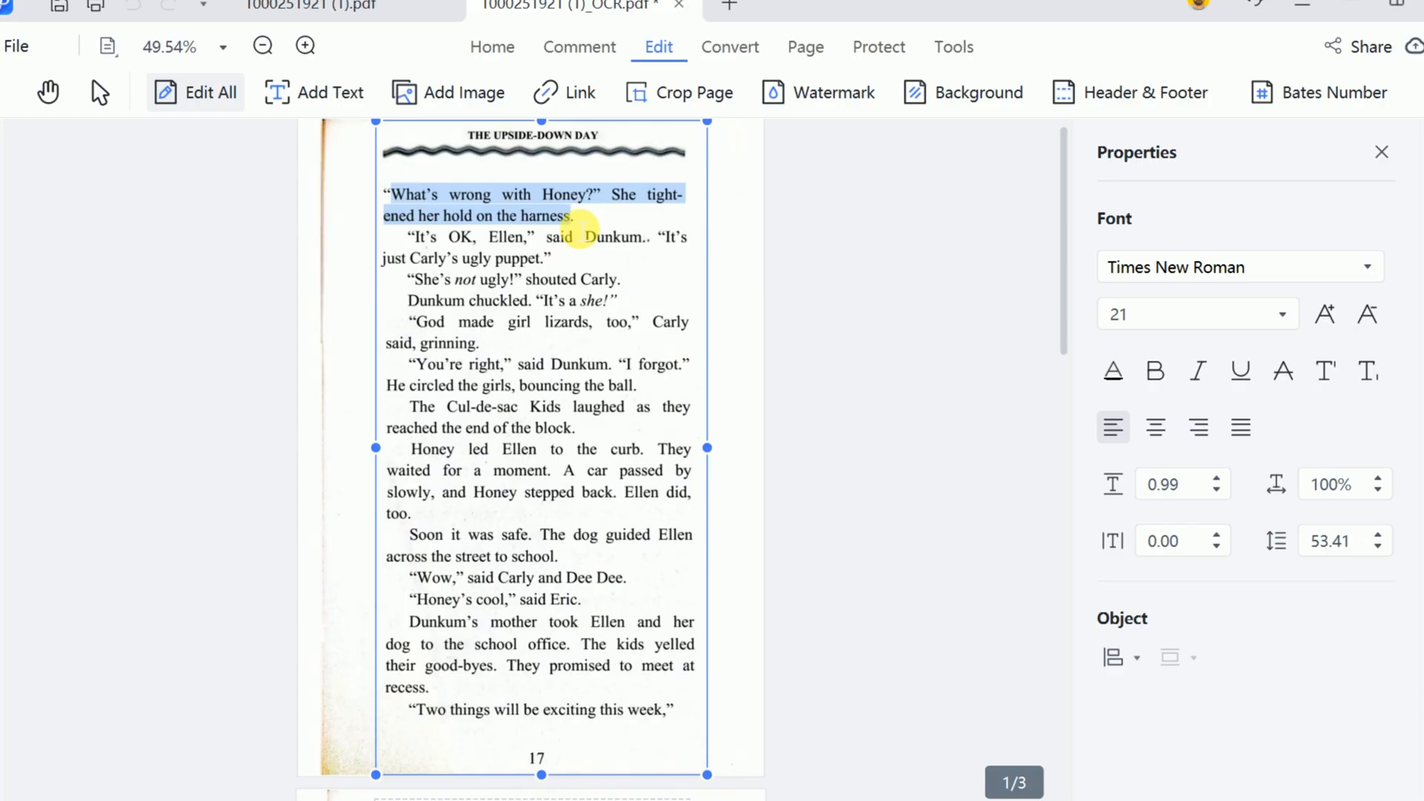
{"action": "mouse_move", "coordinate": [423, 305]}
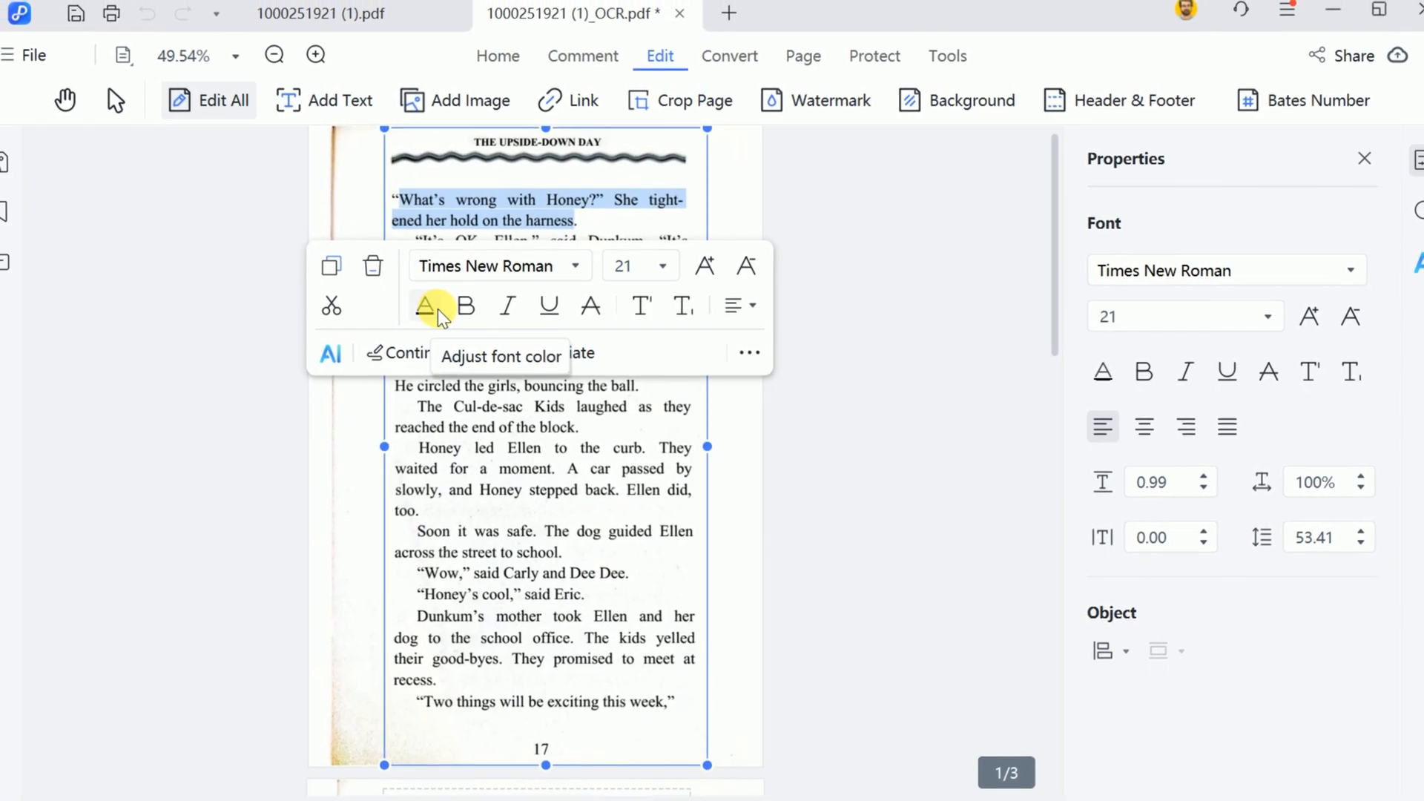
- Recolour the OCR copy's opening sentence to show it is editable text
{"action": "left_click", "coordinate": [466, 307]}
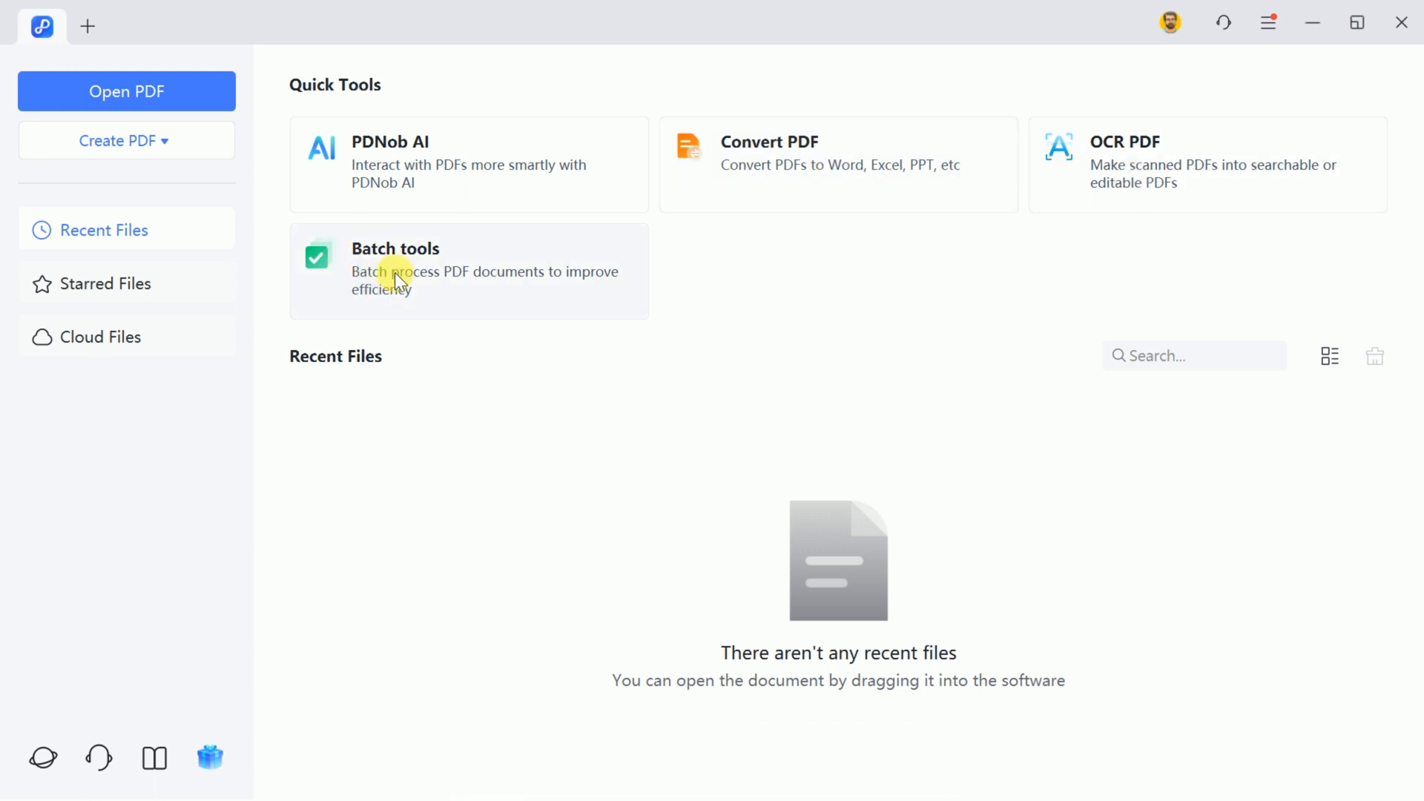
{"action": "mouse_move", "coordinate": [509, 178]}
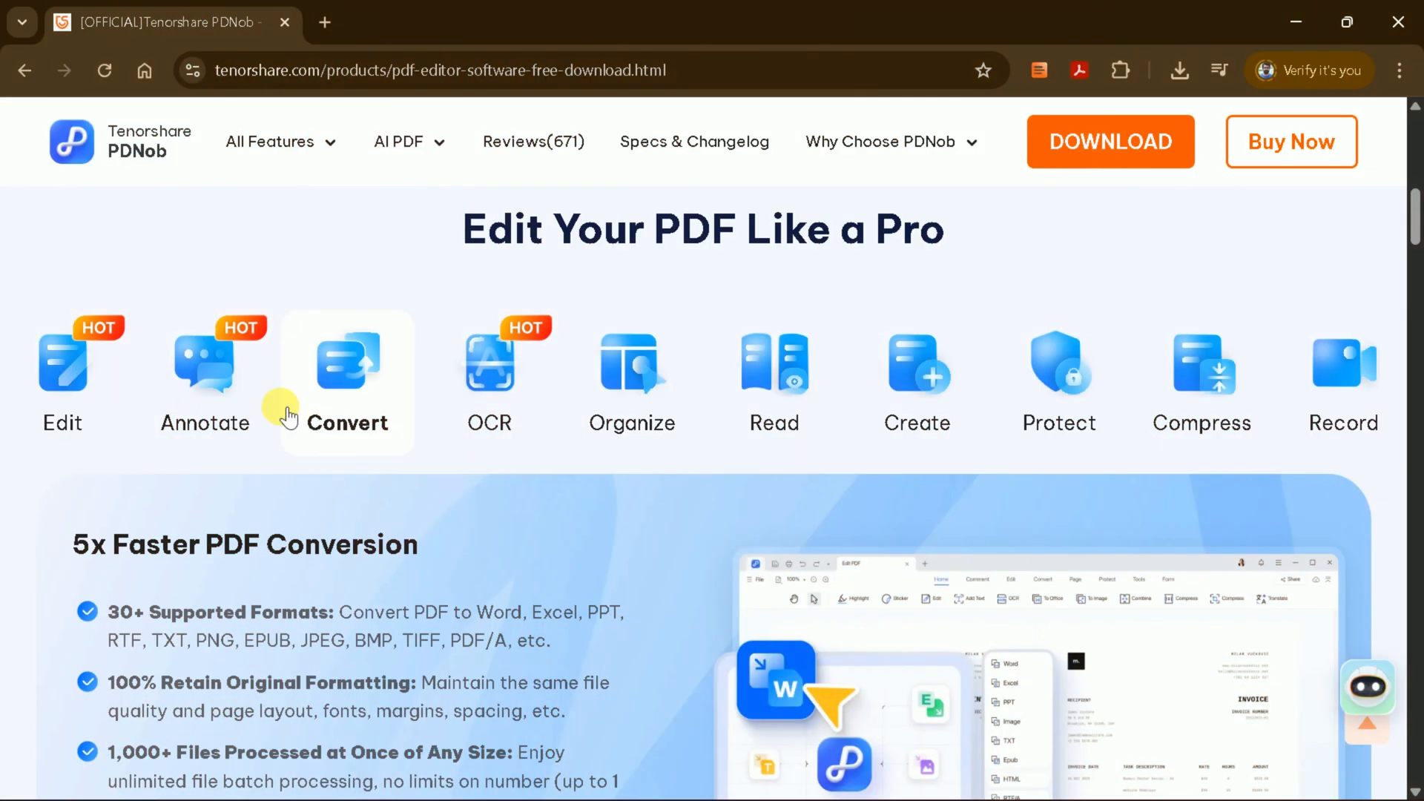
- Show the Convert feature details, then the AI PDF tools, scrolling to the Summarize PDF section
{"action": "left_click", "coordinate": [488, 373]}
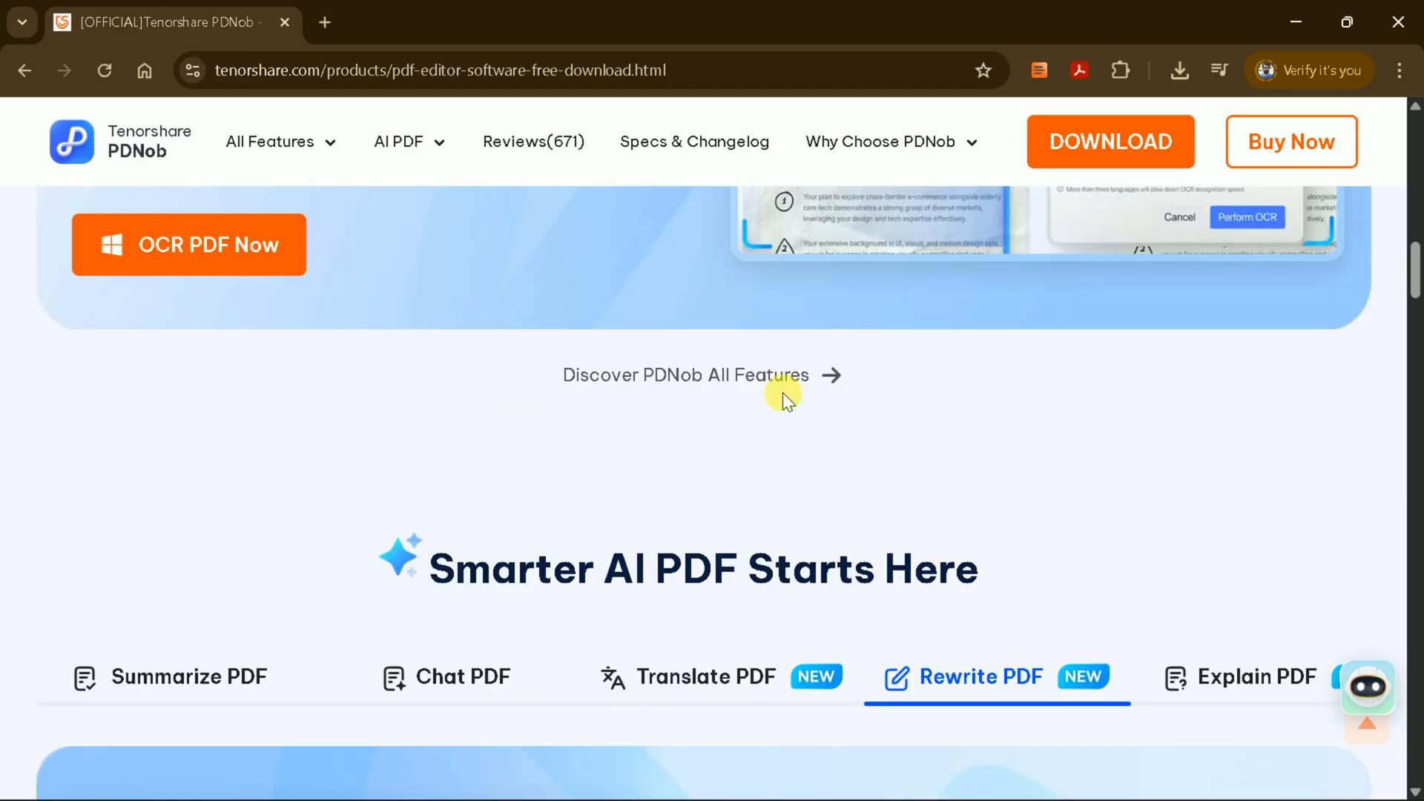
{"action": "left_click", "coordinate": [1258, 676]}
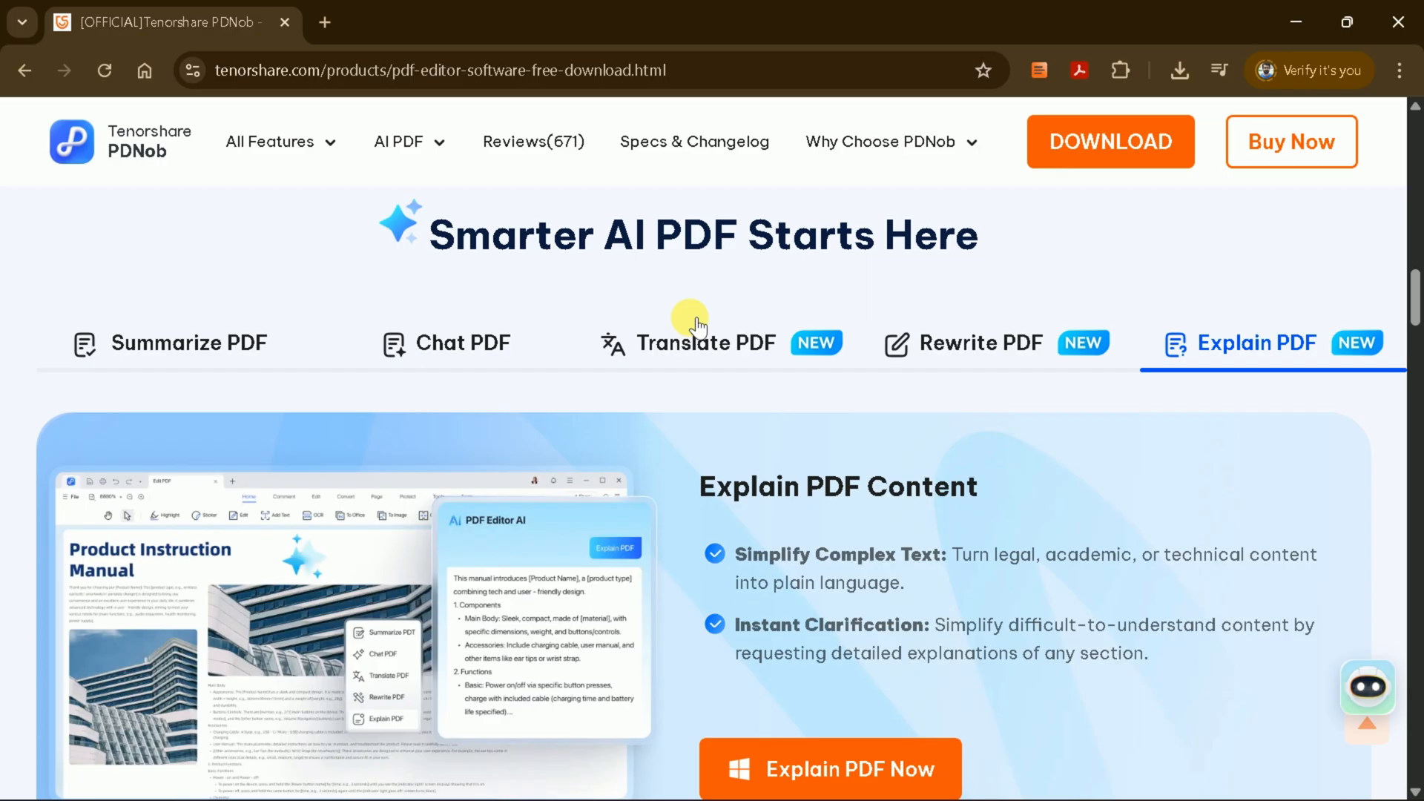
{"action": "mouse_move", "coordinate": [477, 364]}
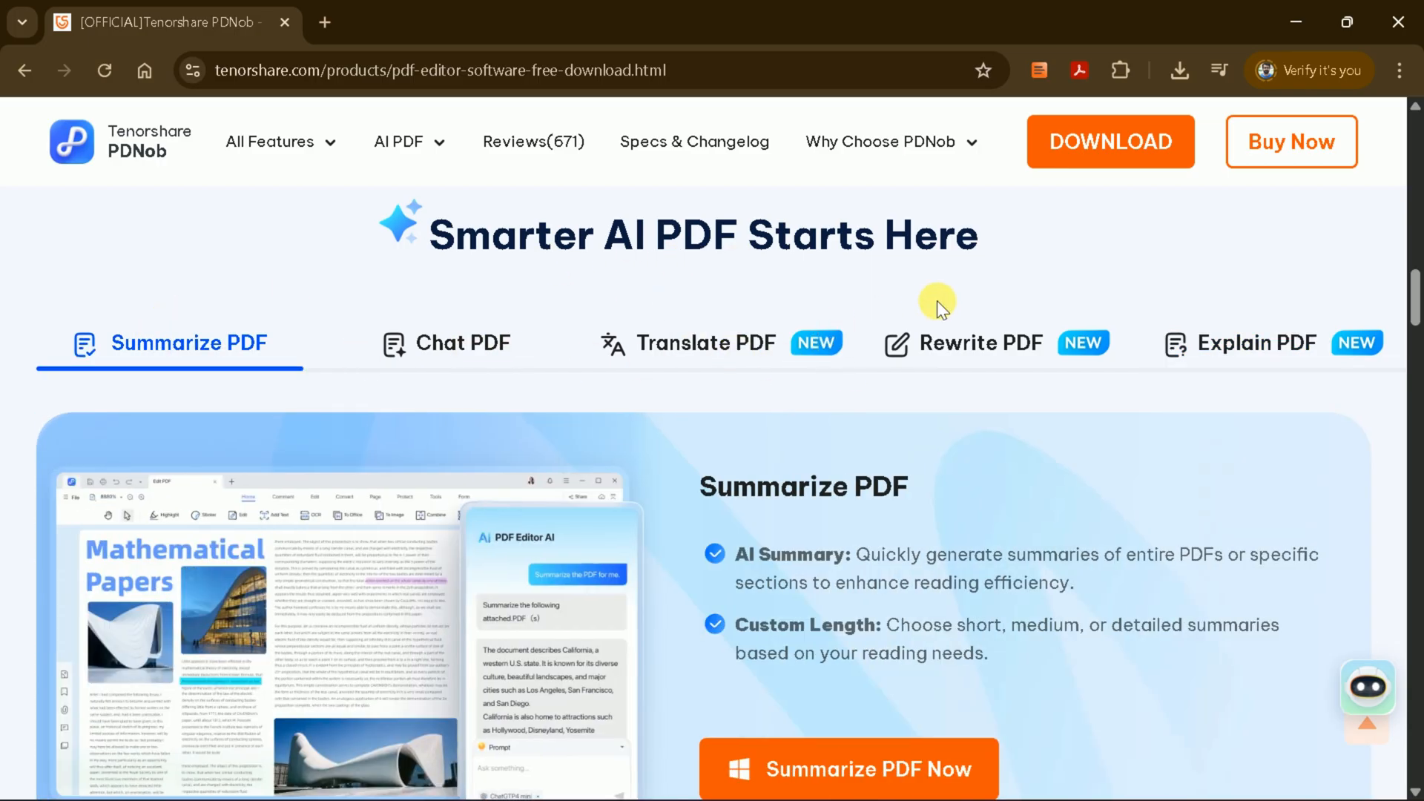
{"action": "scroll", "scroll_direction": "down", "scroll_amount": 3}
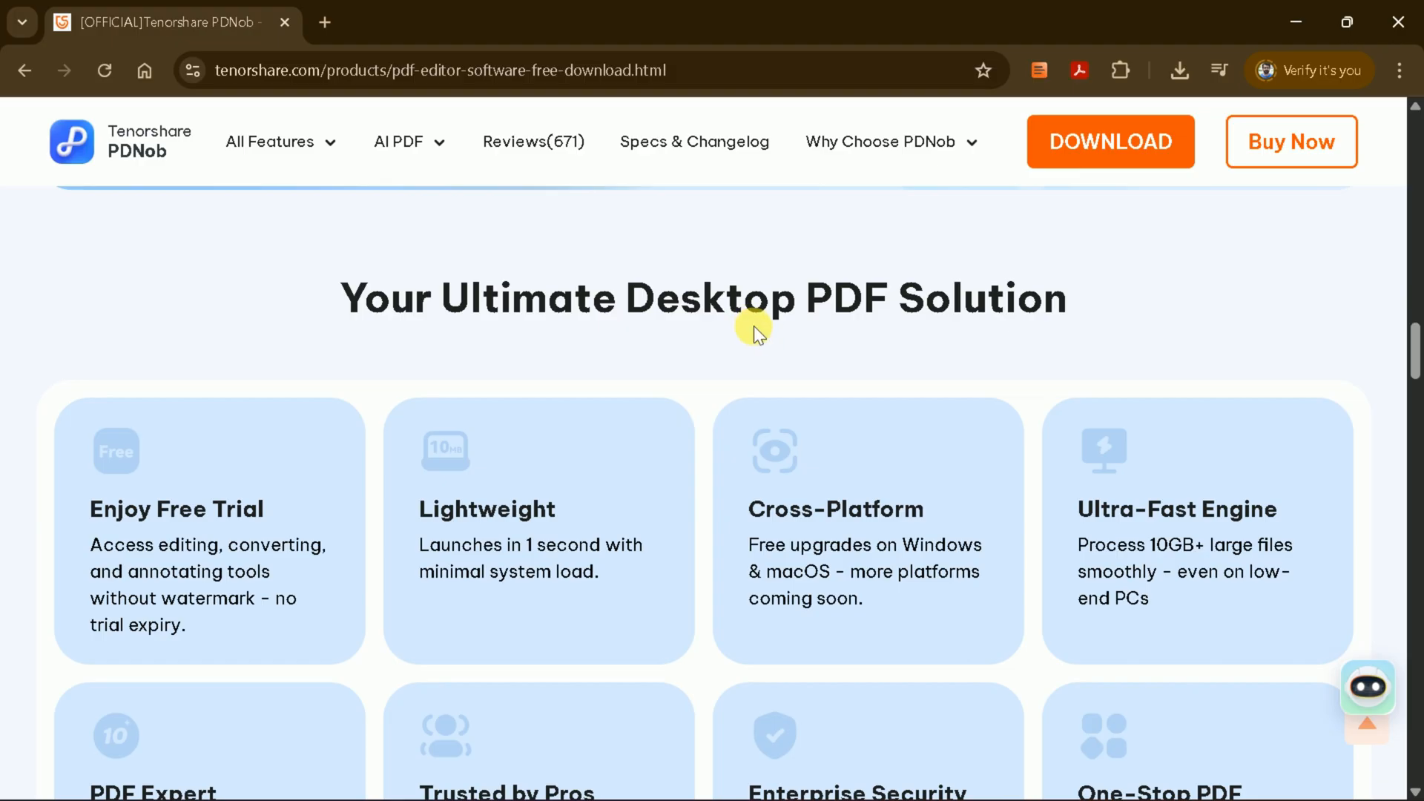
{"action": "scroll", "scroll_direction": "down", "scroll_amount": 3}
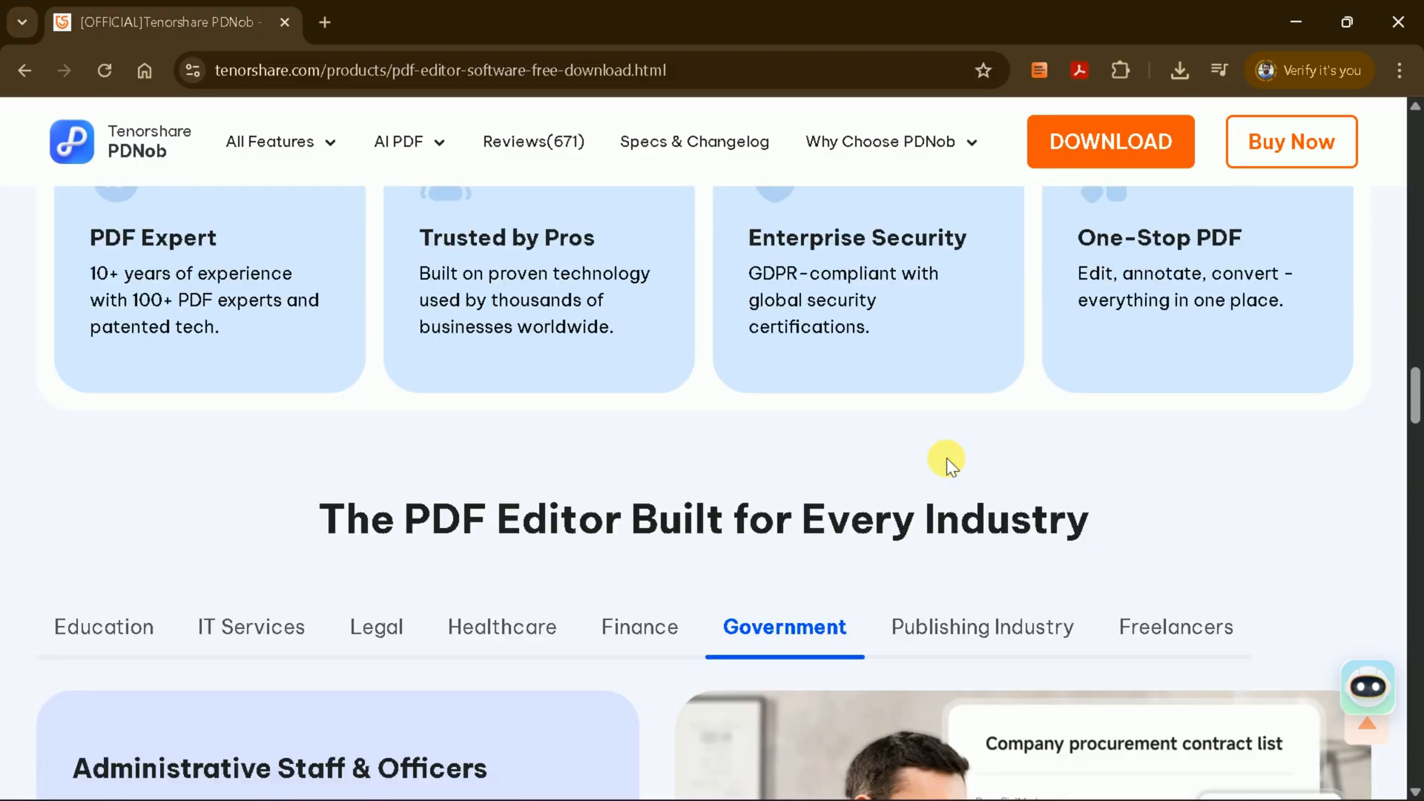